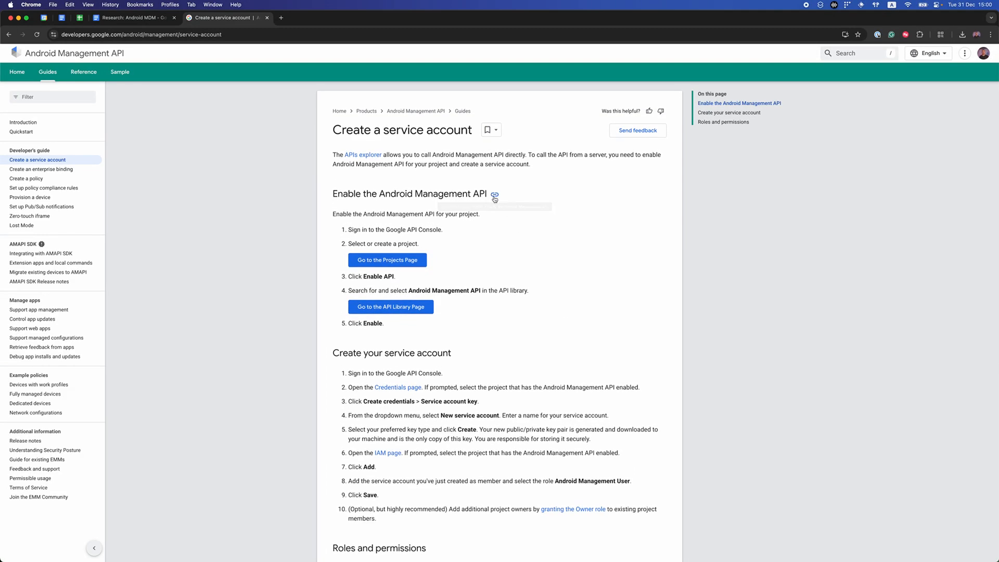
mouse_move(482, 174)
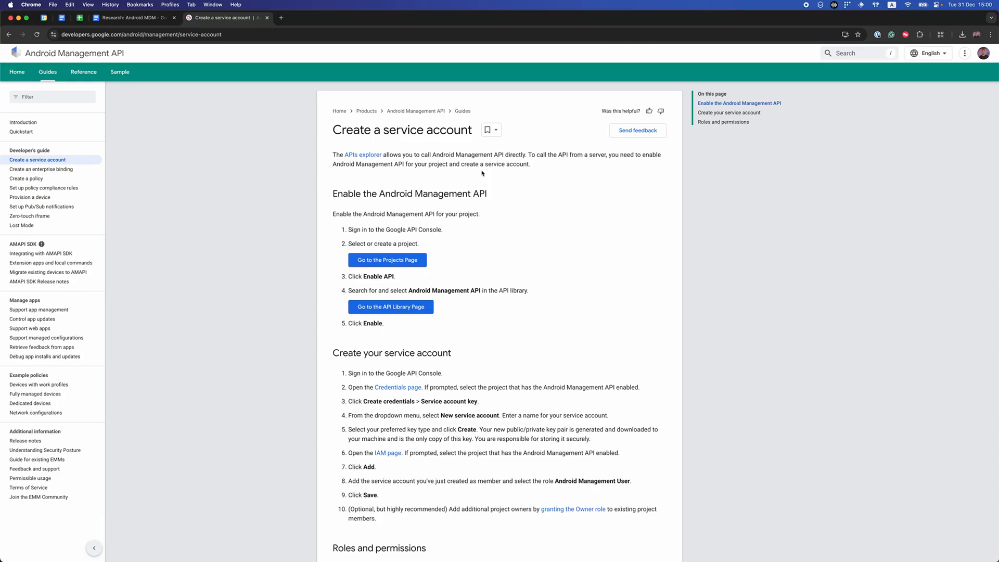
Switch to the Research: Android MDM doc and scroll through the notes.
left_click(127, 18)
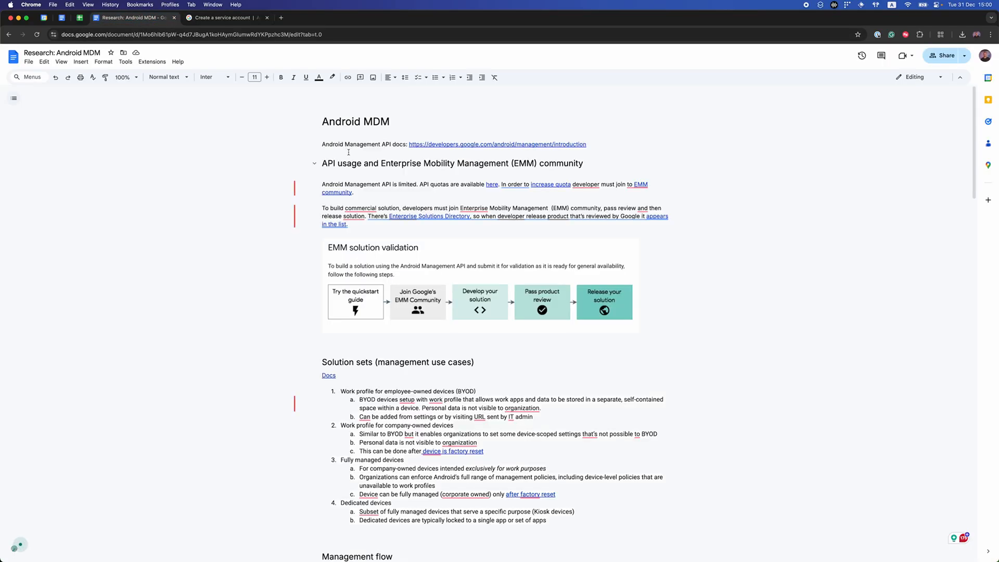
scroll("down", 3)
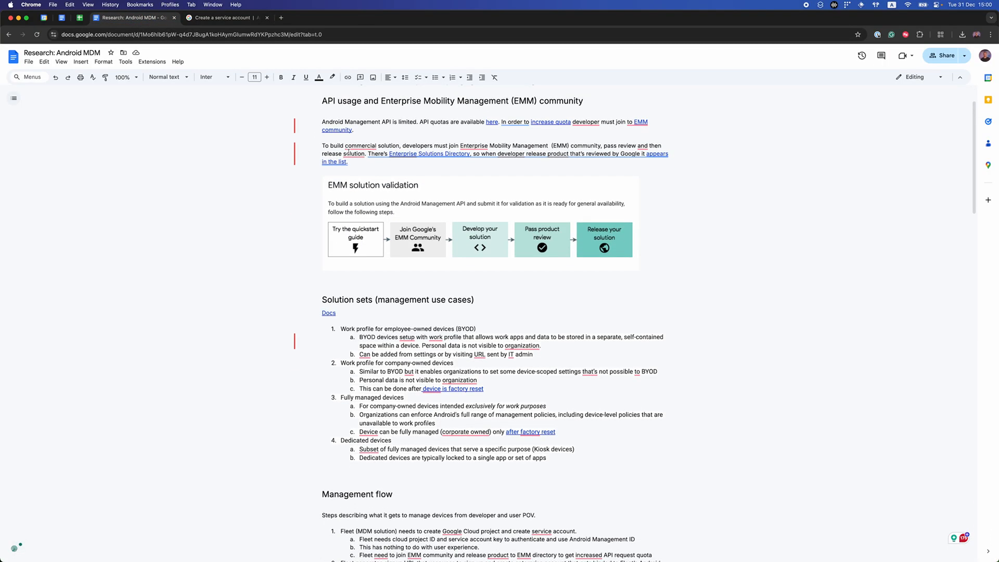
scroll("down", 3)
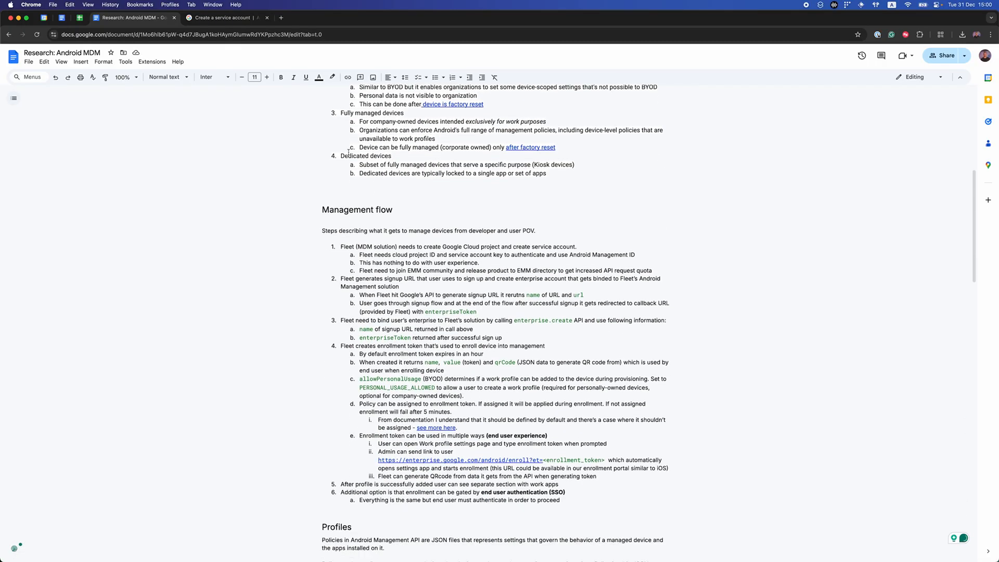
scroll("up", 3)
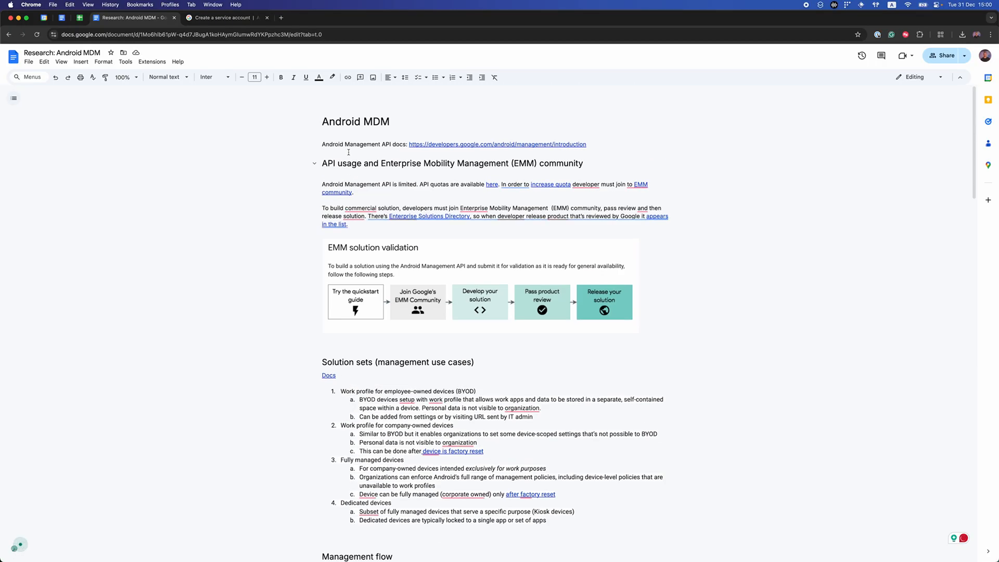
scroll("down", 3)
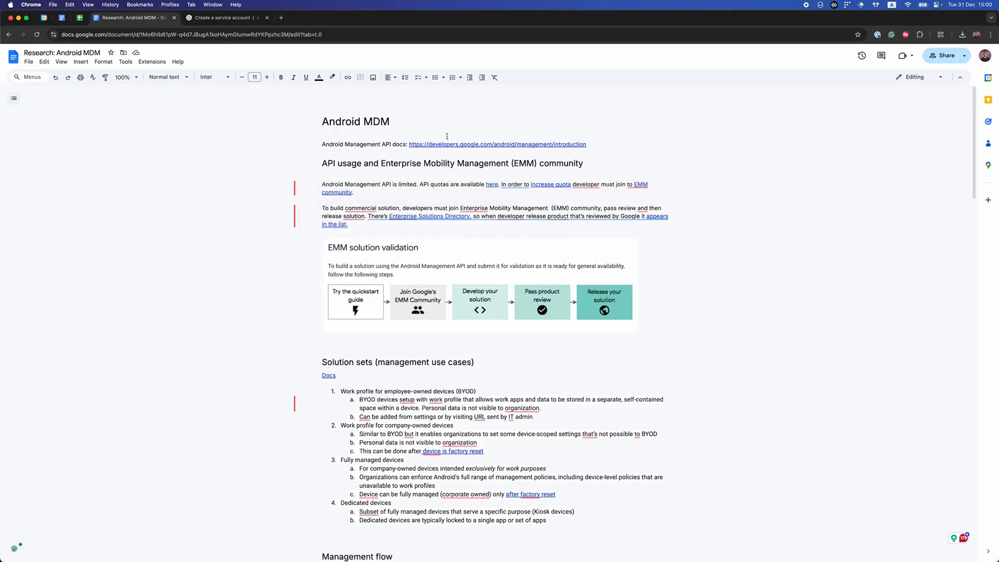
Open the Management API docs and navigate Reference, Guides, then Create a service account.
left_click(497, 144)
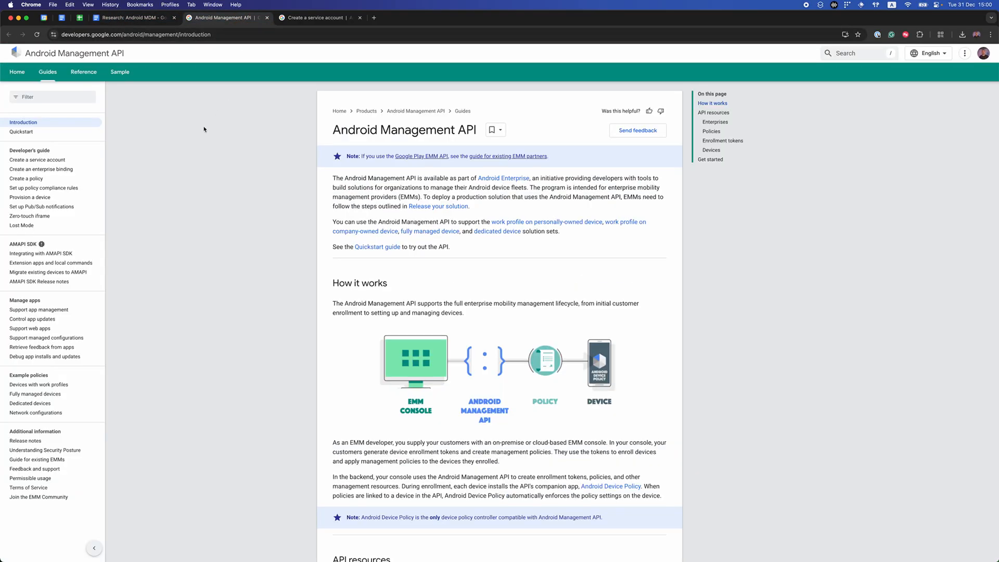
mouse_move(117, 116)
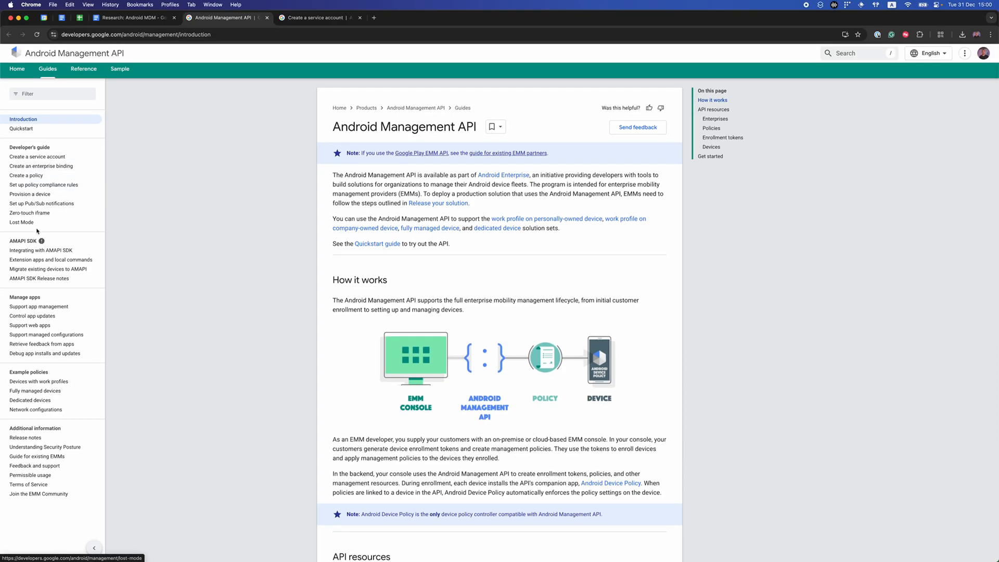
mouse_move(83, 69)
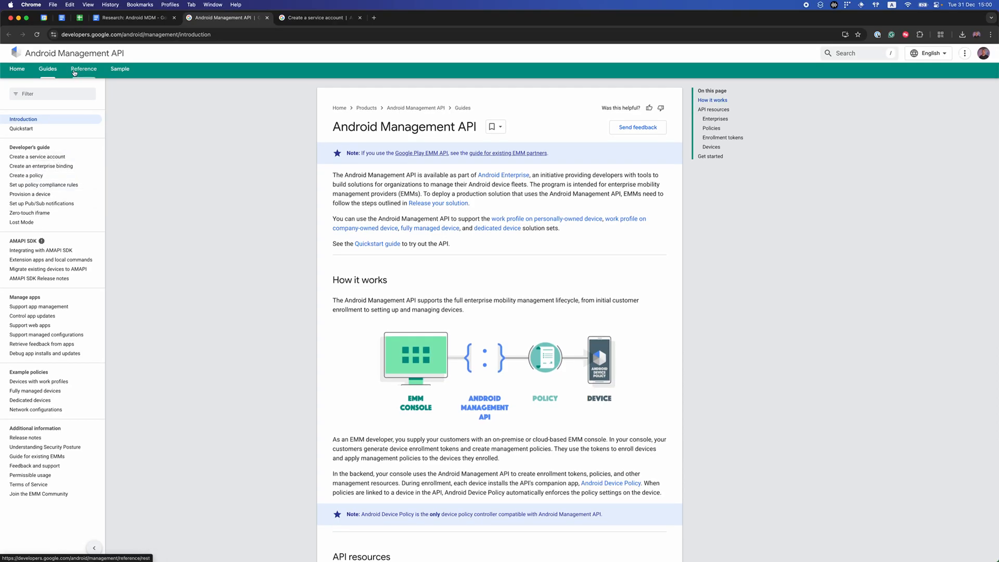
left_click(83, 68)
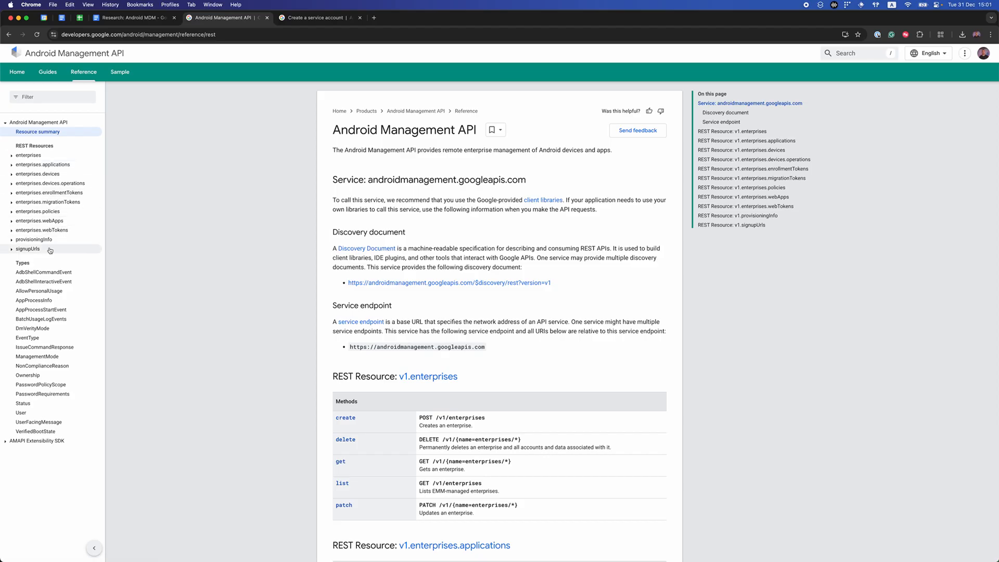
mouse_move(114, 48)
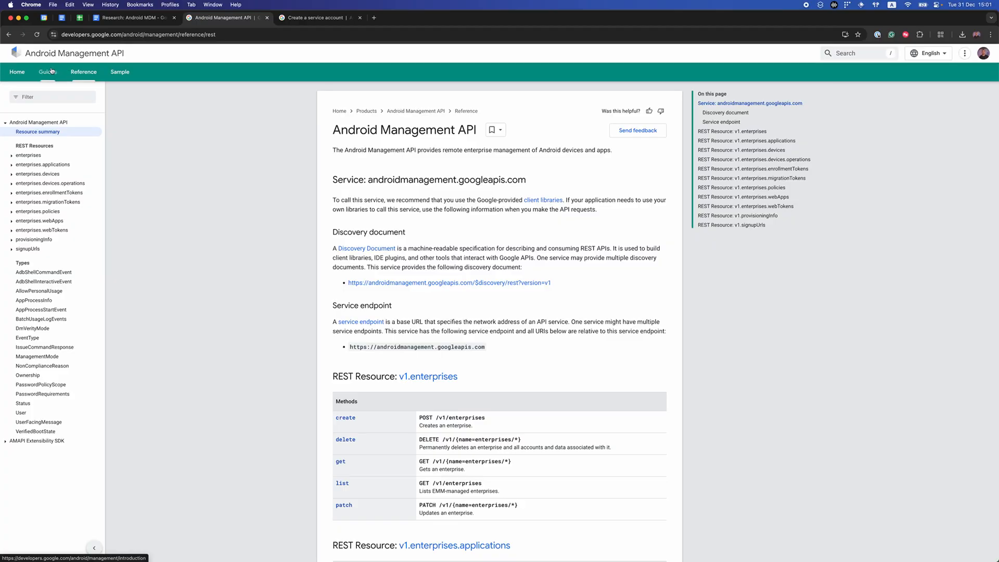
left_click(48, 71)
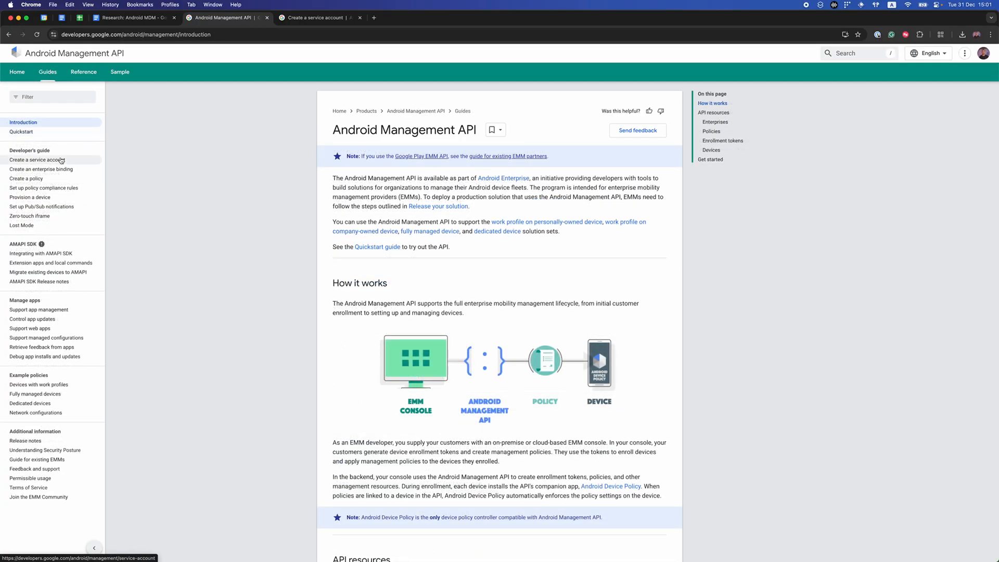
left_click(37, 159)
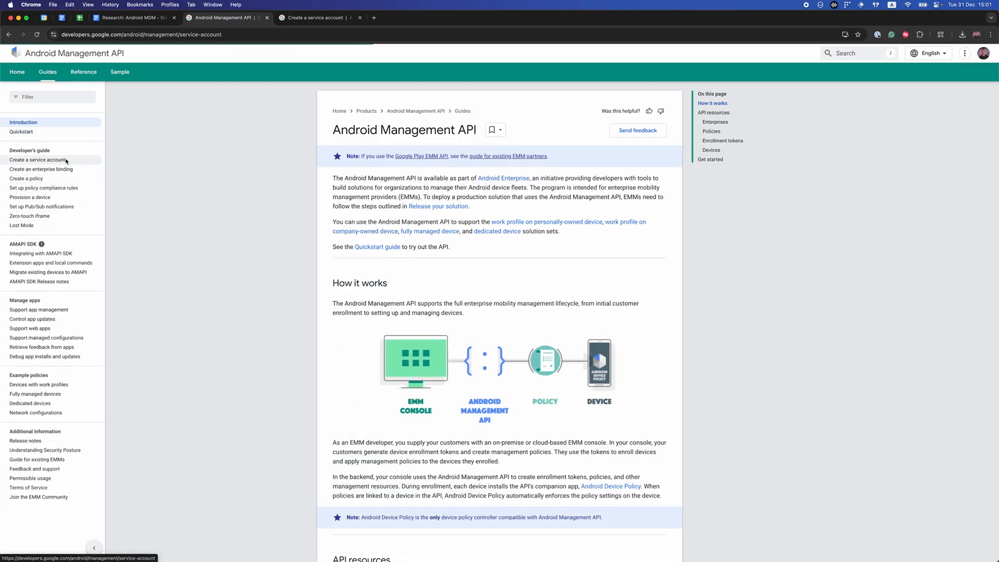
left_click(37, 161)
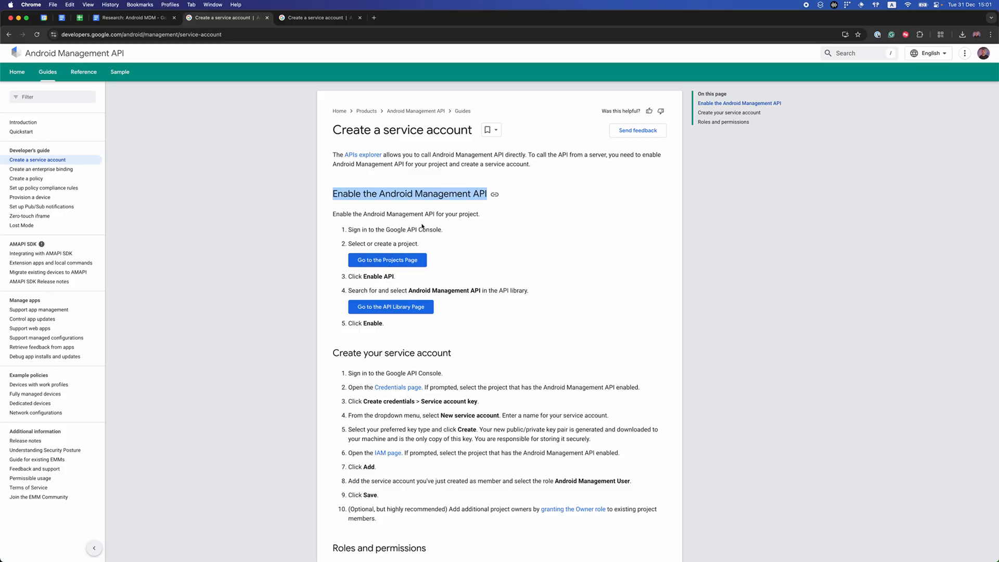
mouse_move(440, 226)
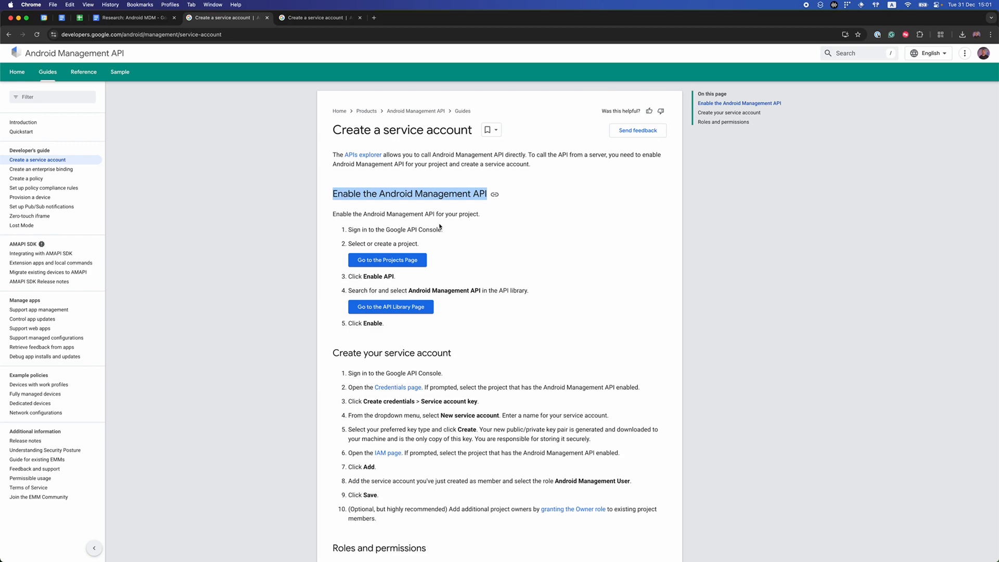
mouse_move(41, 169)
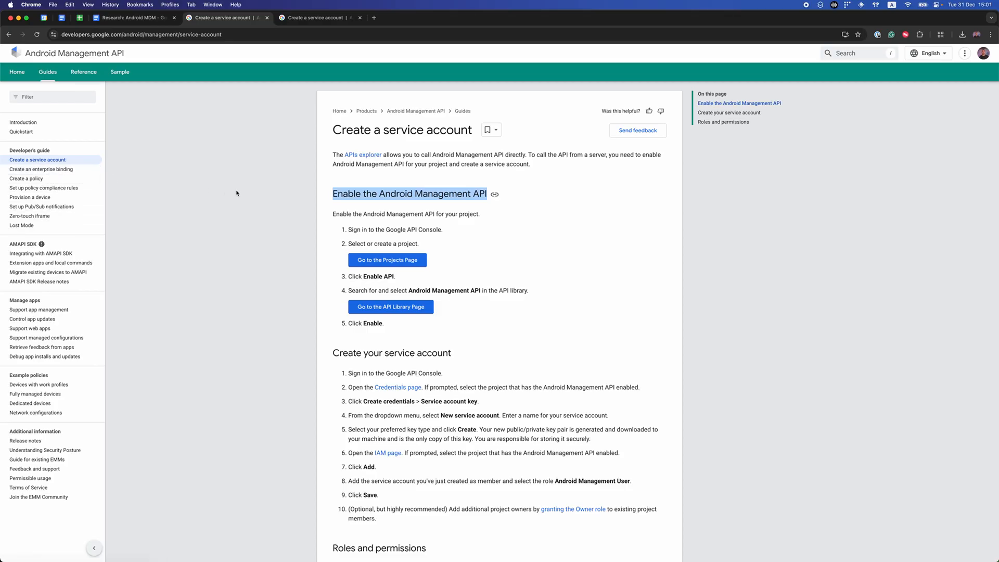
mouse_move(350, 222)
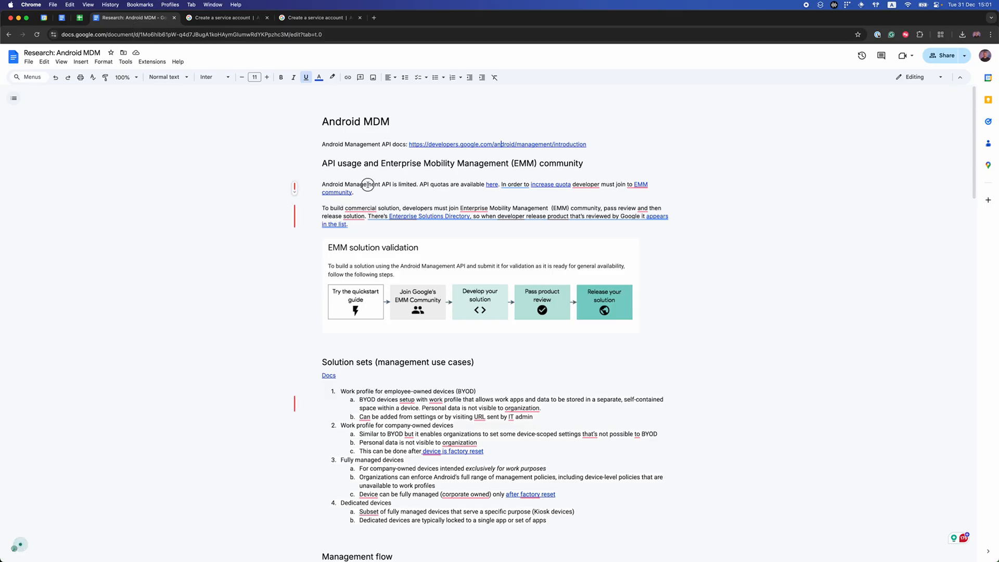
Review the API quotas page, then open the Enterprise Solutions Directory from the doc.
double_click(360, 185)
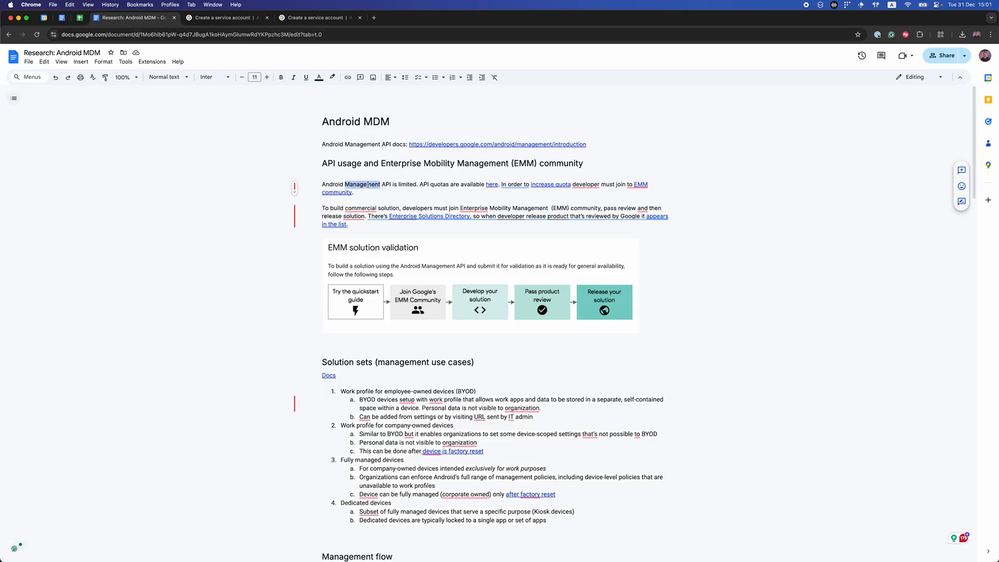
double_click(406, 184)
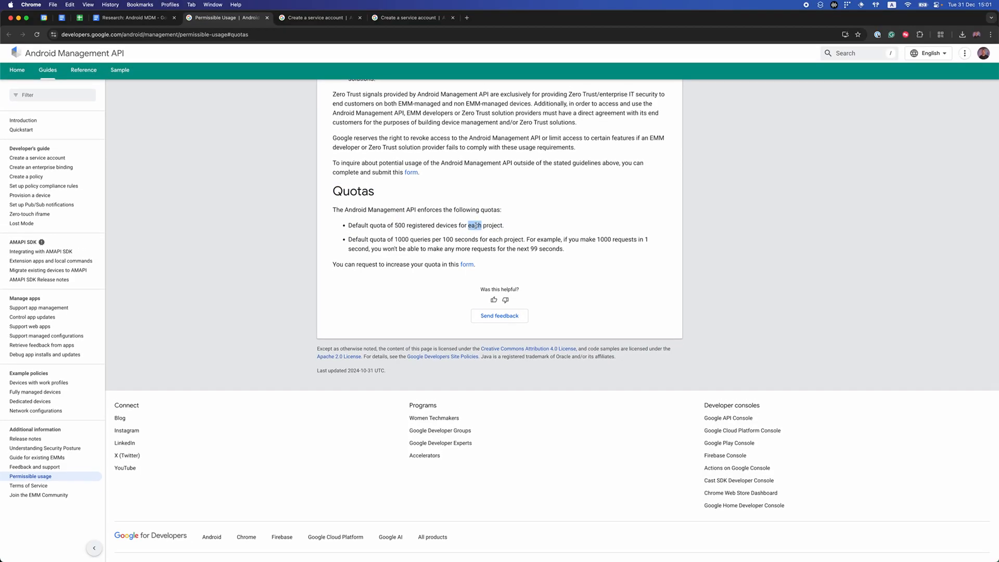
left_click(133, 17)
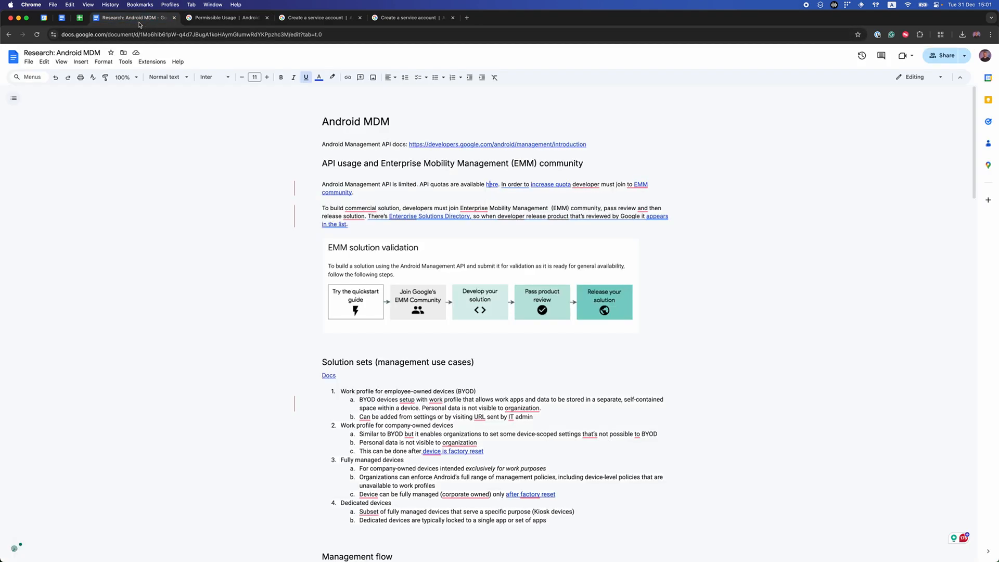
left_click(474, 207)
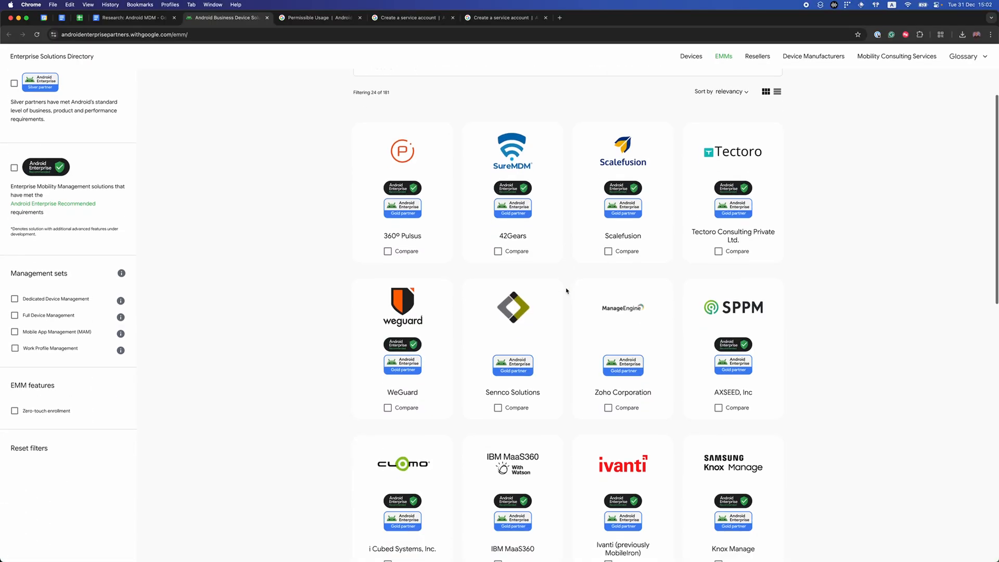
scroll("down", 3)
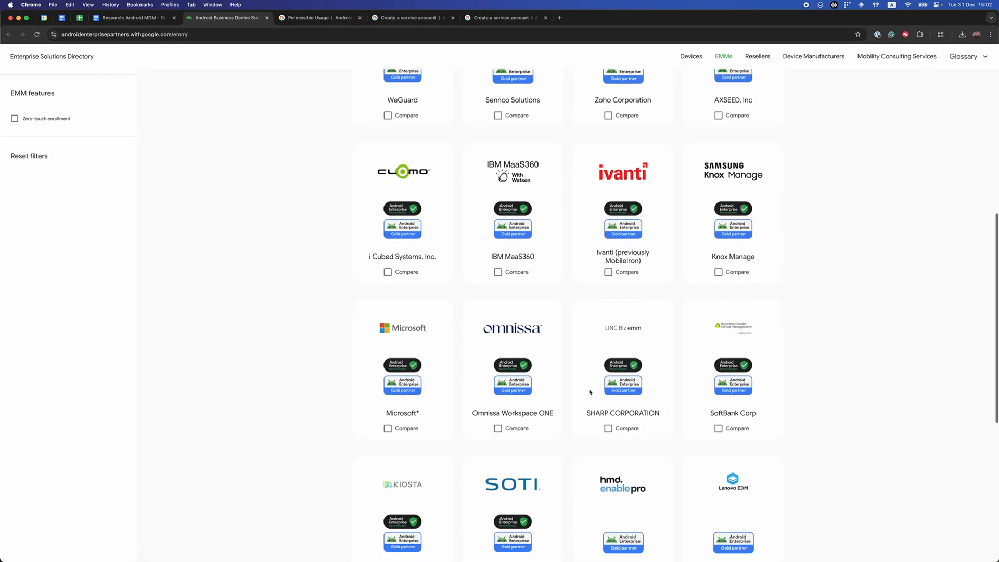
scroll("up", 3)
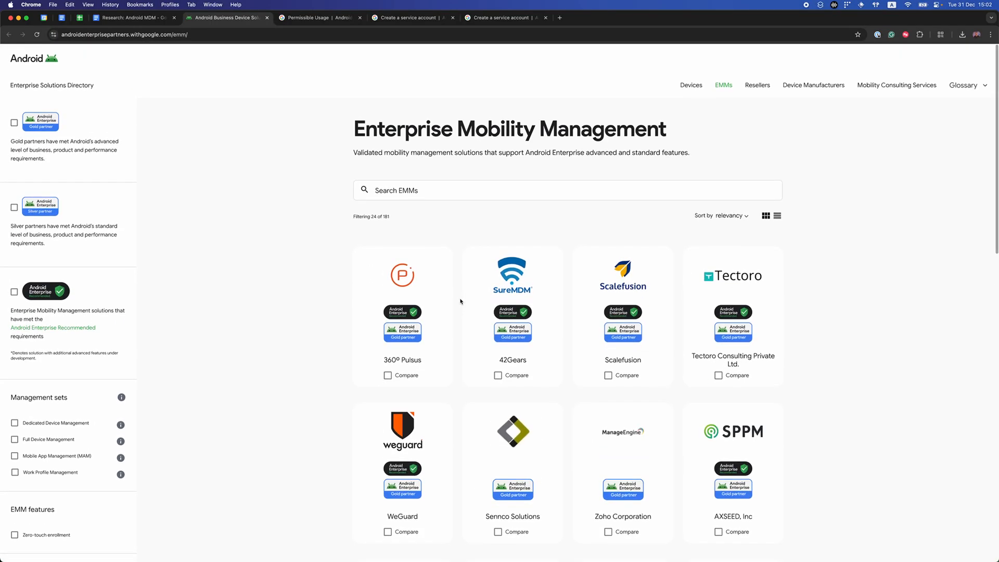
left_click(127, 17)
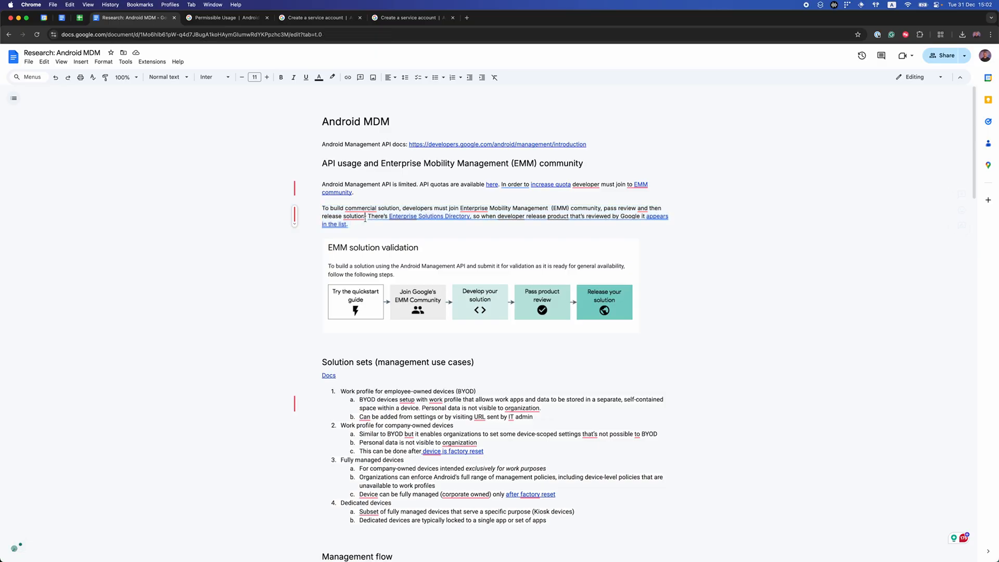
double_click(609, 208)
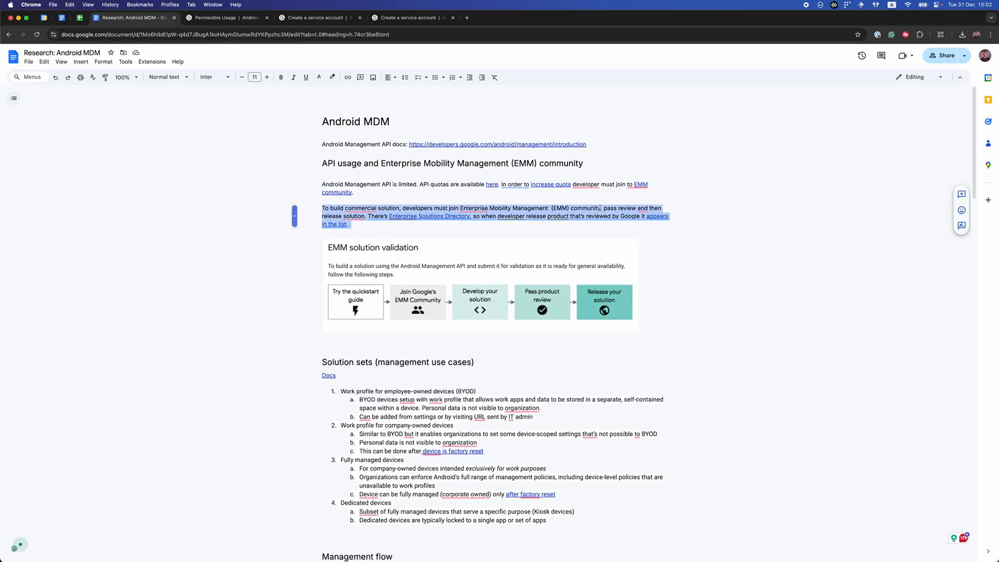
left_click(480, 303)
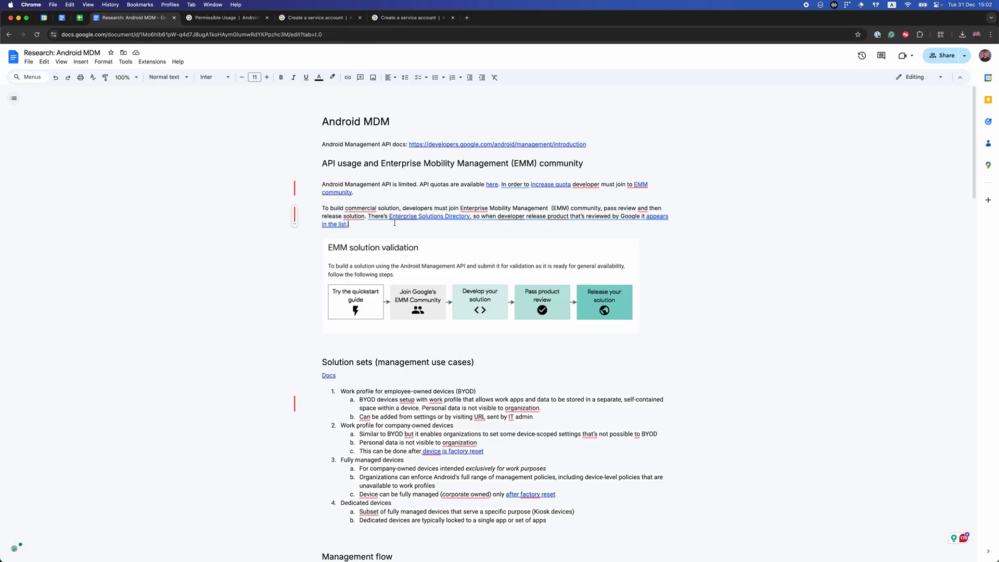
scroll("down", 3)
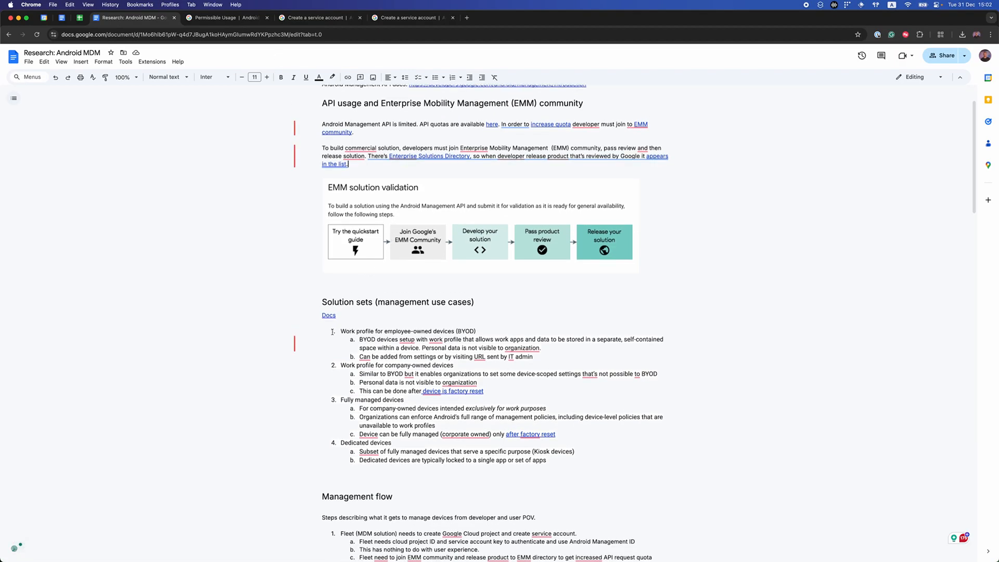
left_click(475, 302)
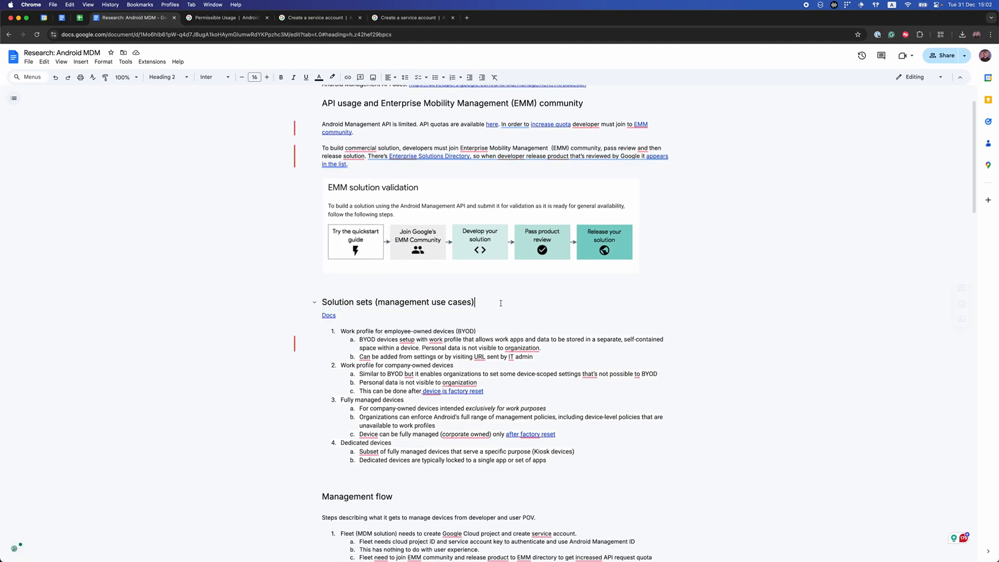
triple_click(398, 299)
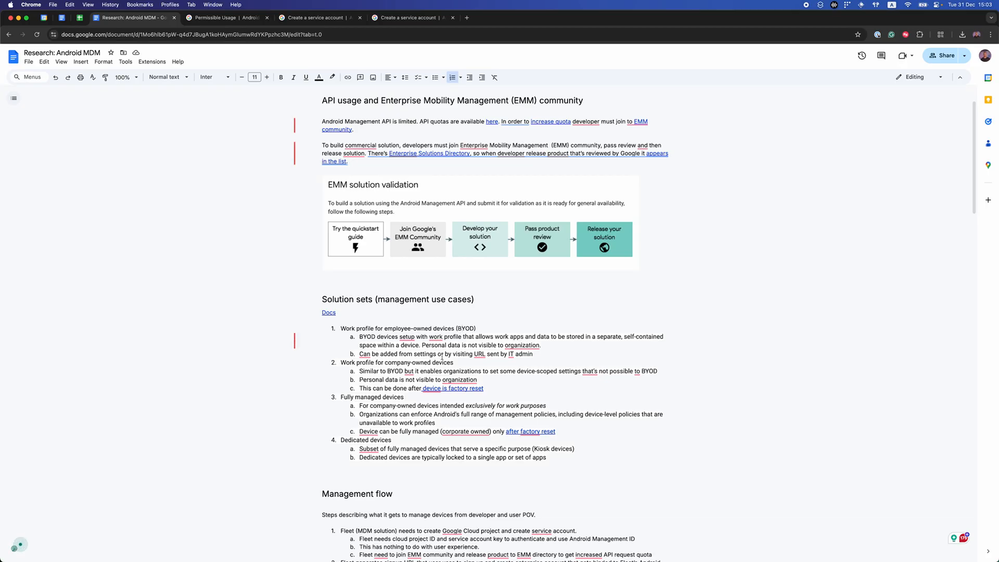
triple_click(398, 363)
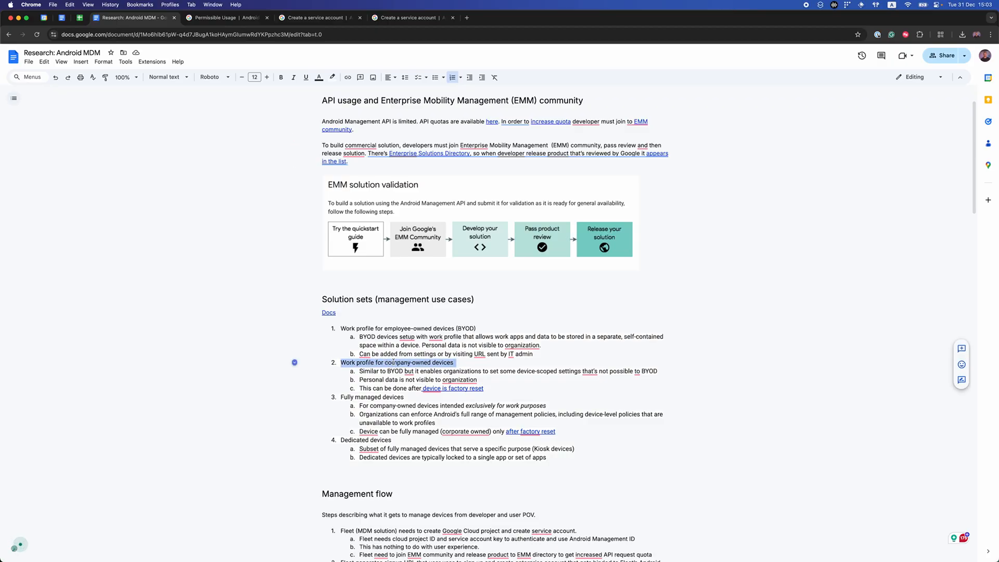
left_click(394, 362)
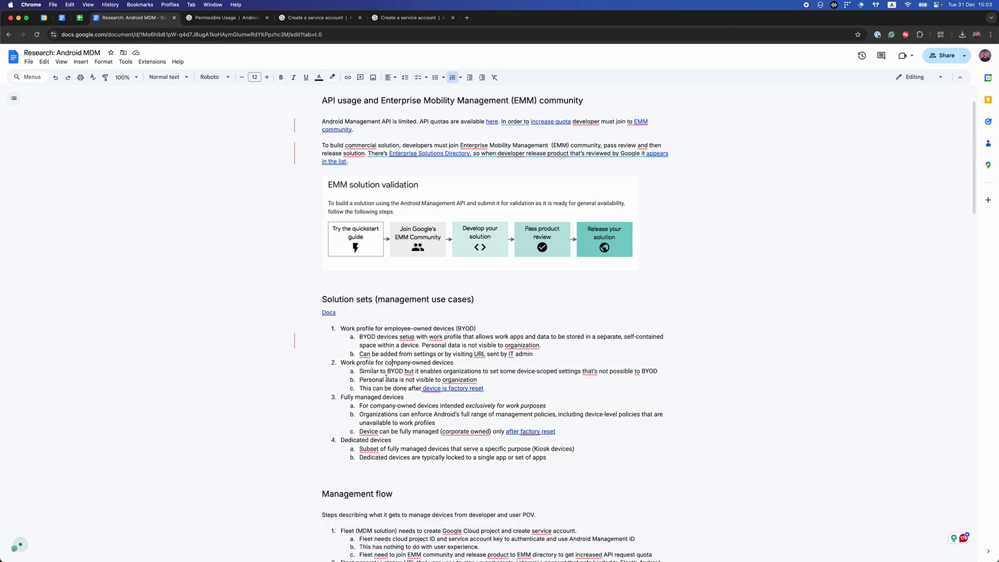
double_click(391, 380)
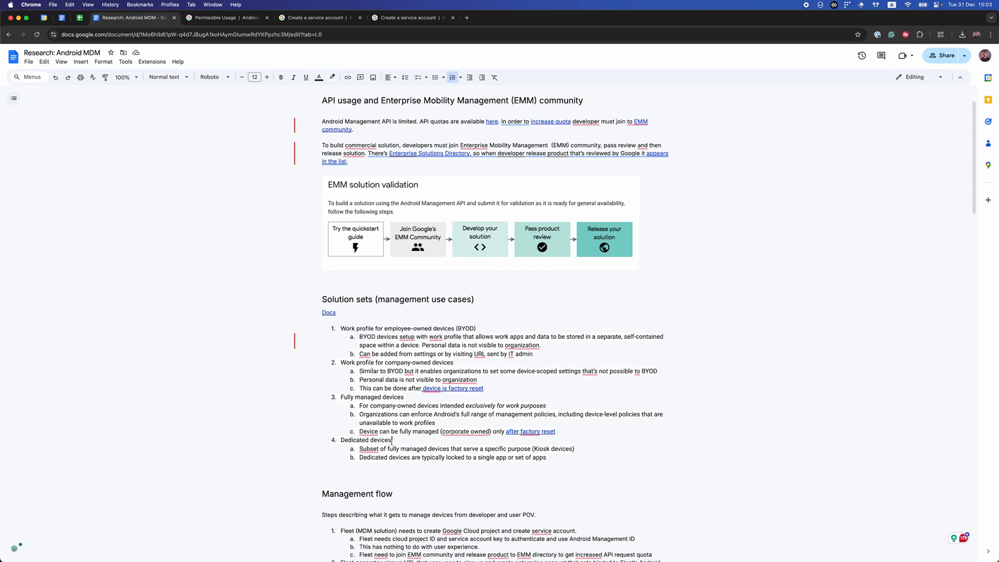
double_click(366, 440)
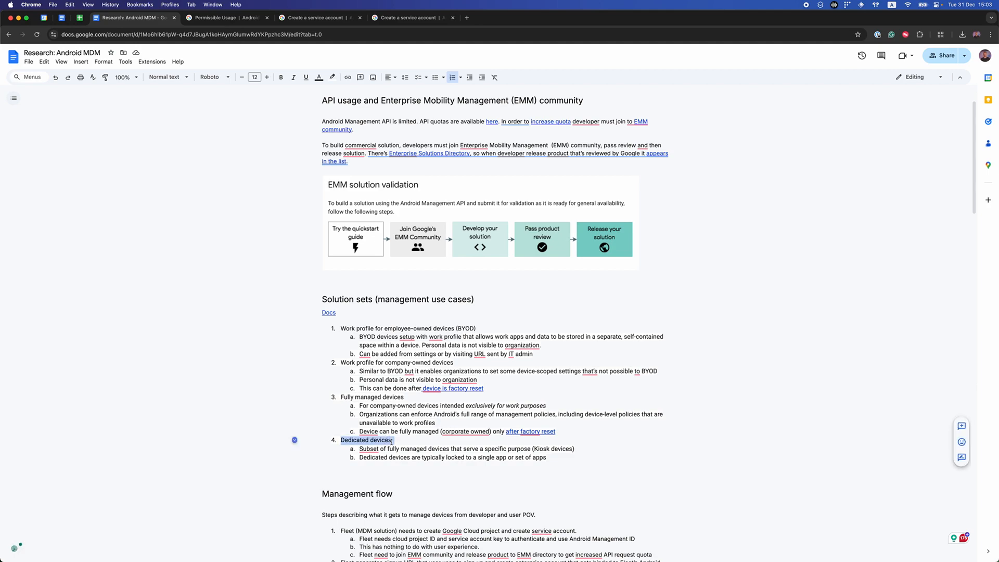
left_click(415, 453)
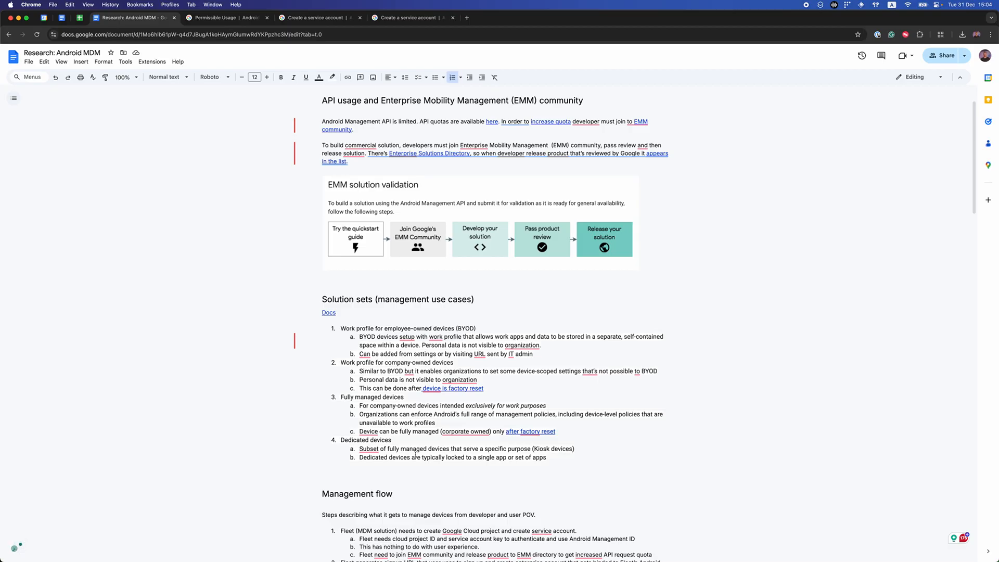
left_click_drag(341, 363, 394, 440)
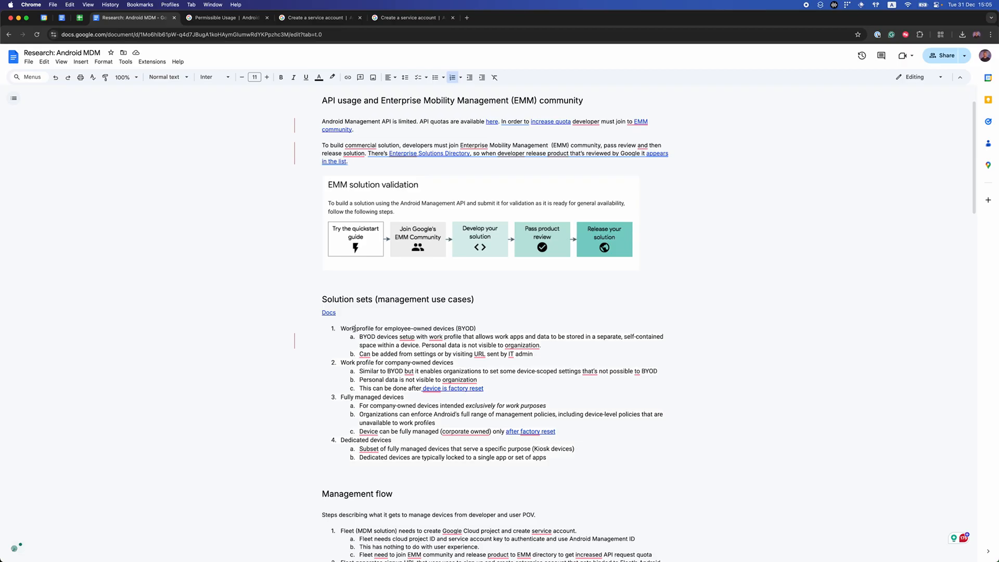
triple_click(408, 328)
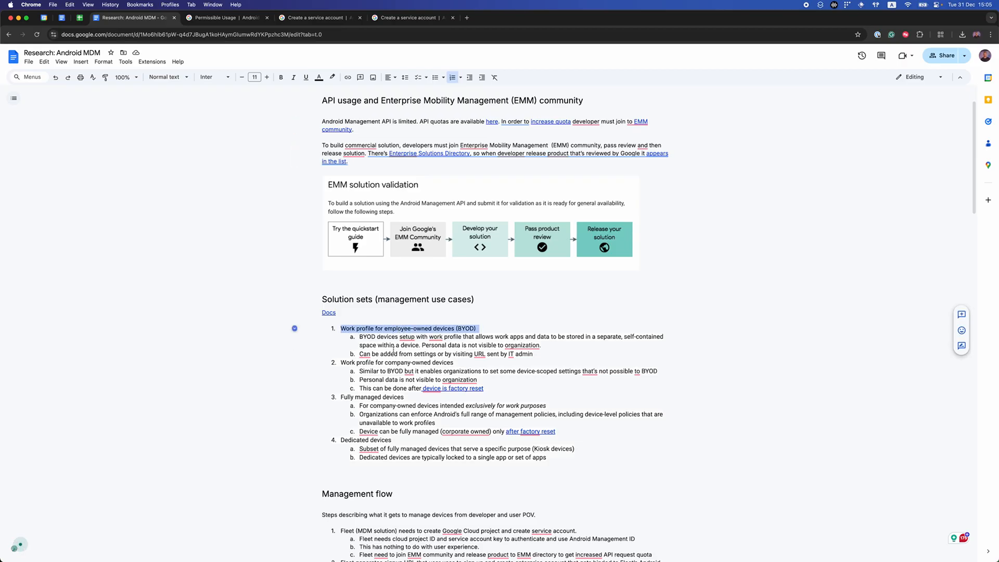
scroll("down", 3)
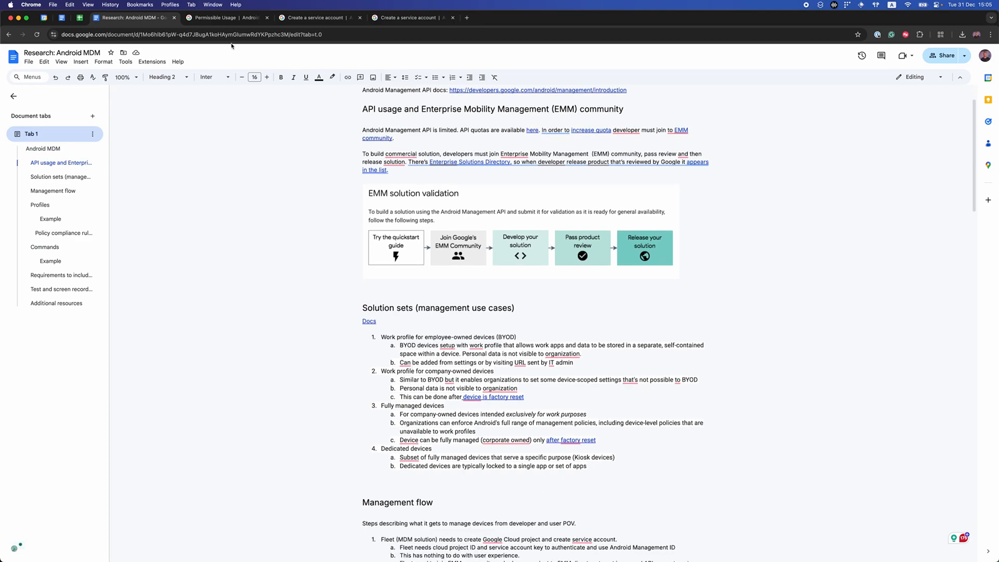
Reopen the Create a service account guide and scroll to Roles and permissions.
left_click(226, 17)
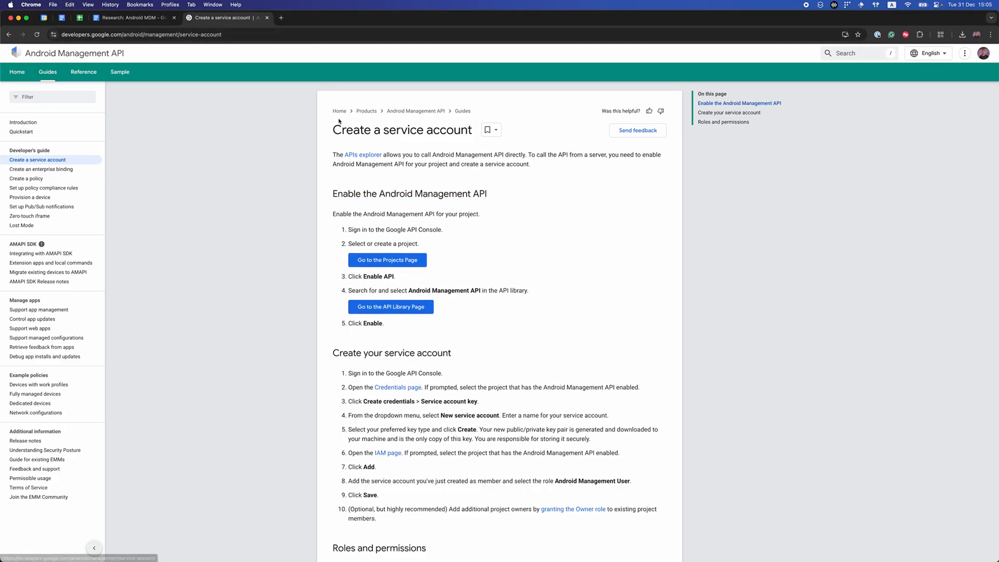
double_click(352, 129)
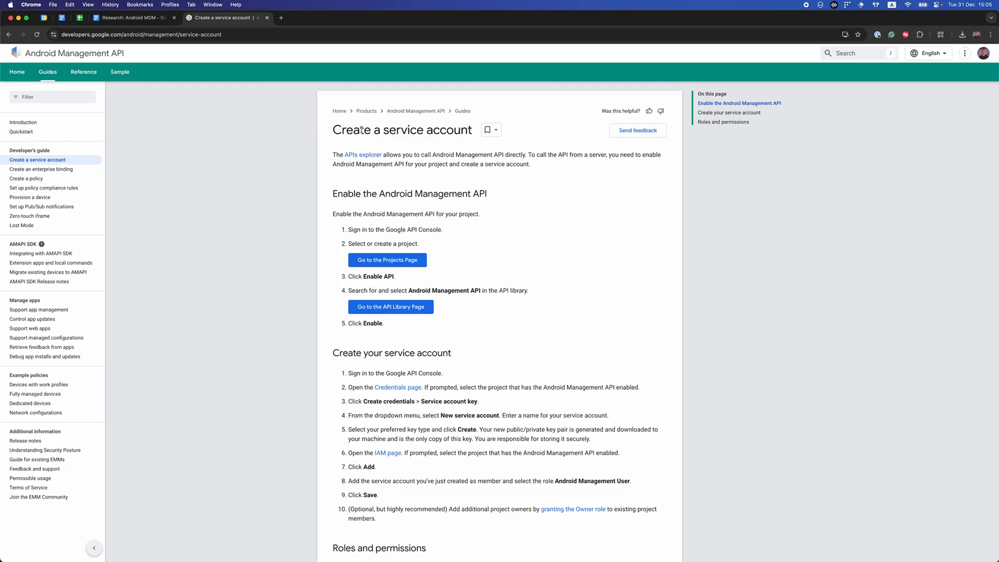
scroll("down", 3)
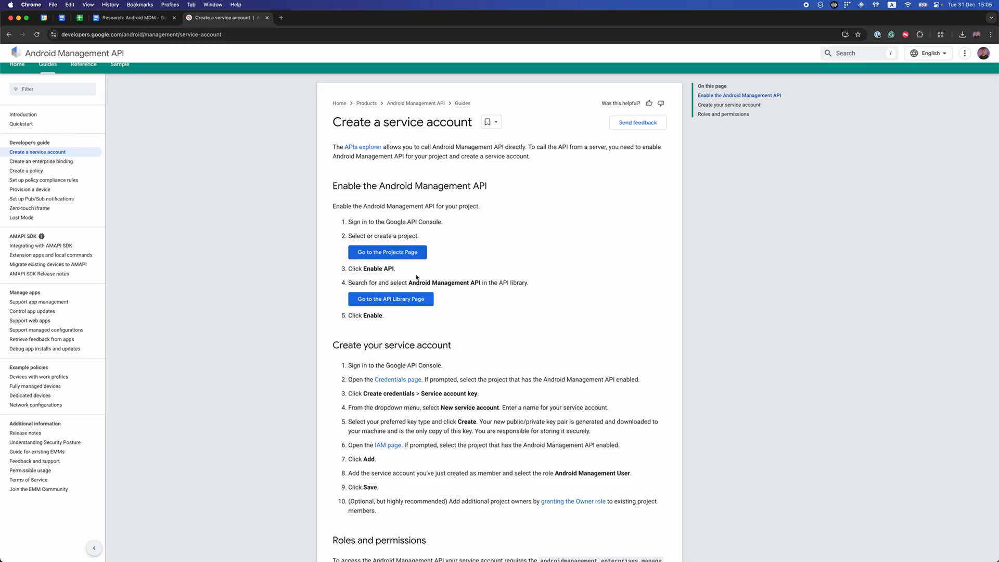
scroll("down", 3)
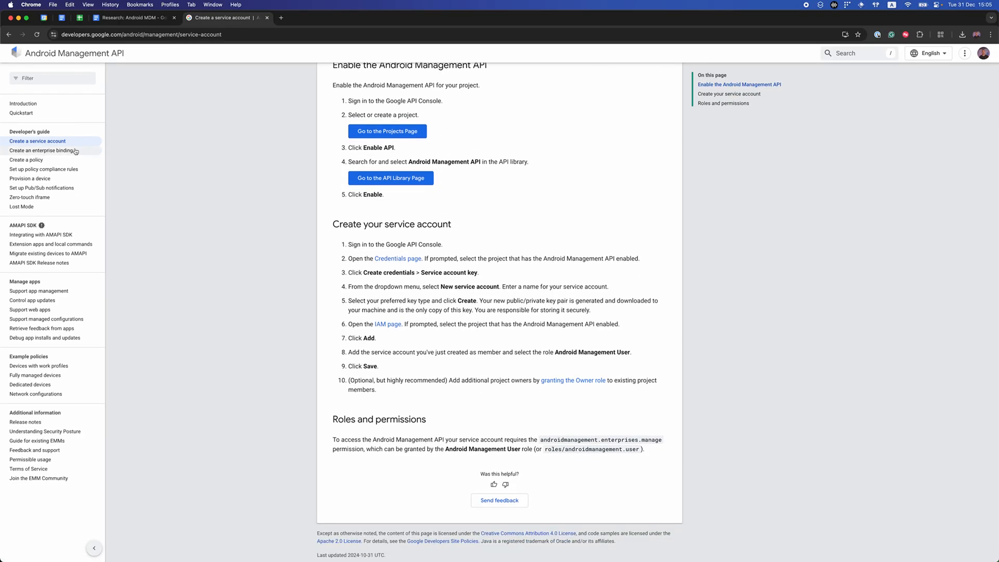
Open the Create an enterprise binding guide and read its sign-up URL steps.
left_click(41, 150)
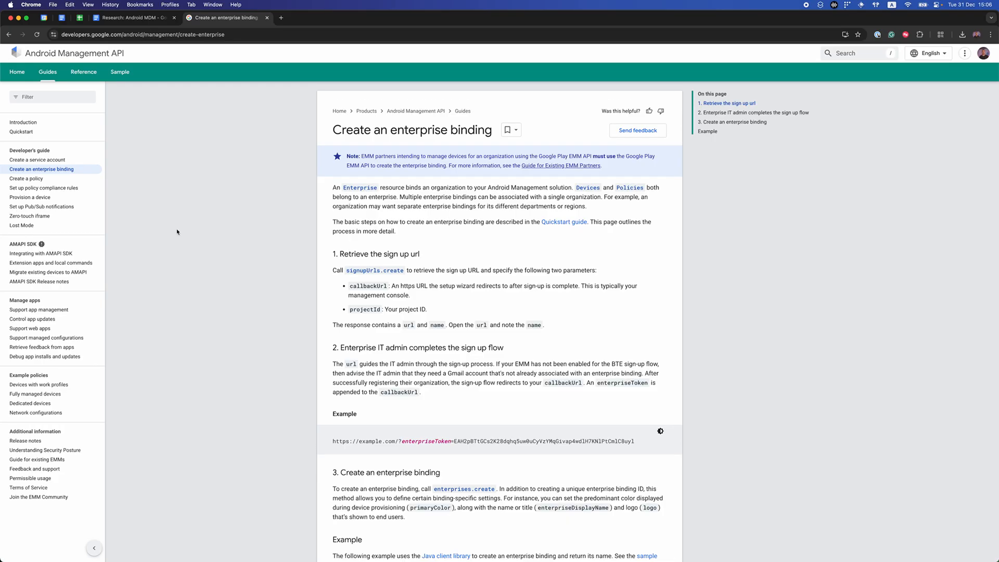
mouse_move(277, 248)
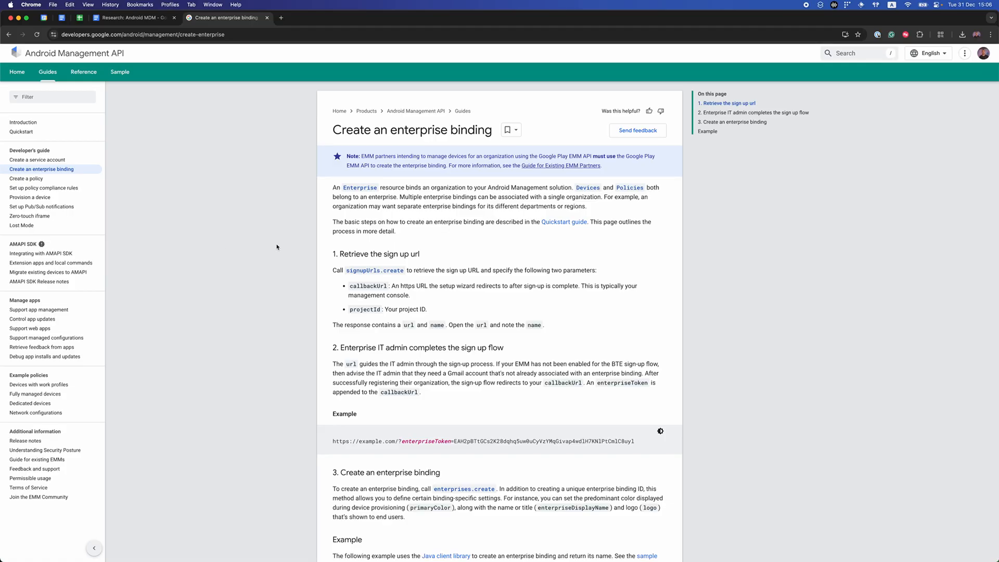
mouse_move(358, 253)
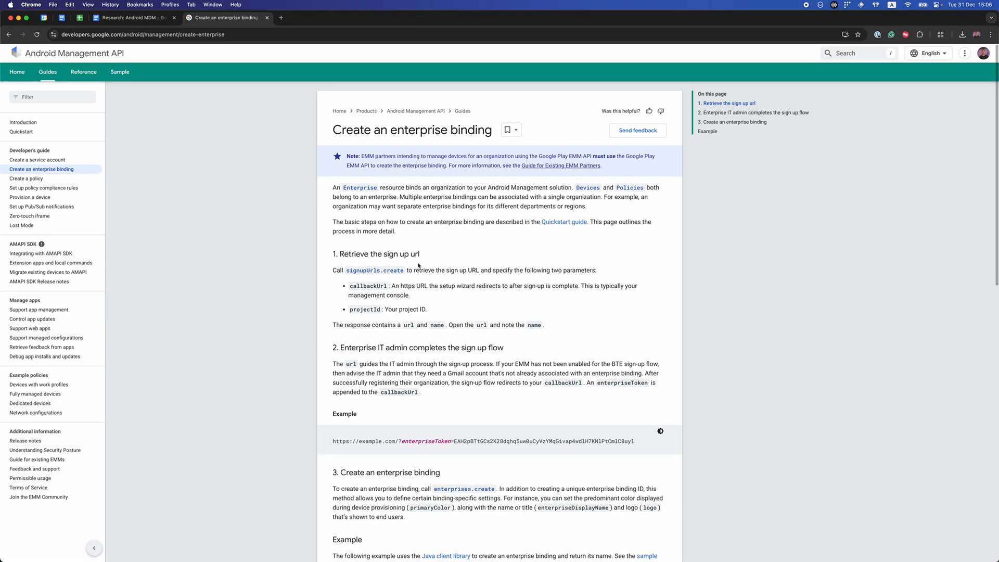
mouse_move(435, 279)
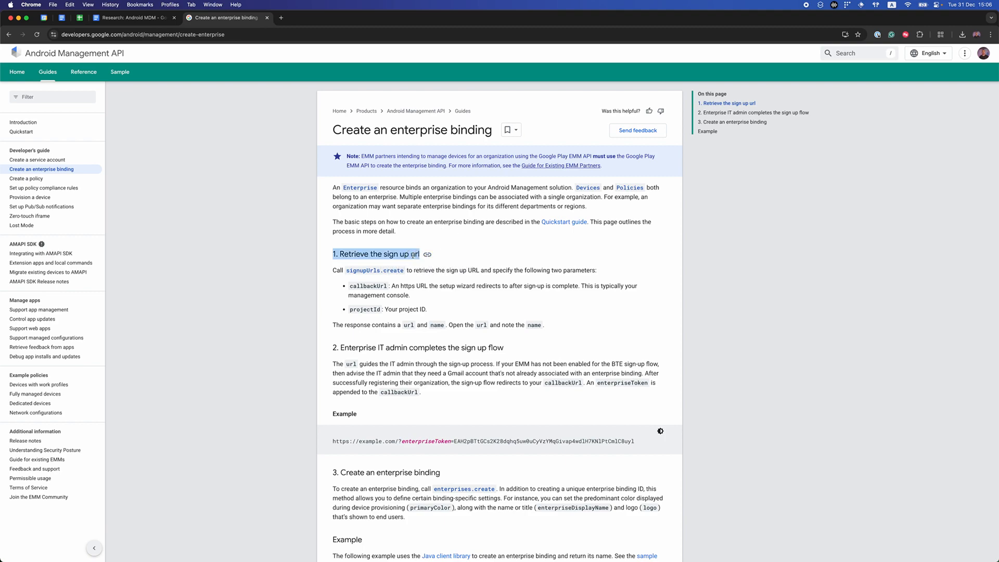
left_click(375, 254)
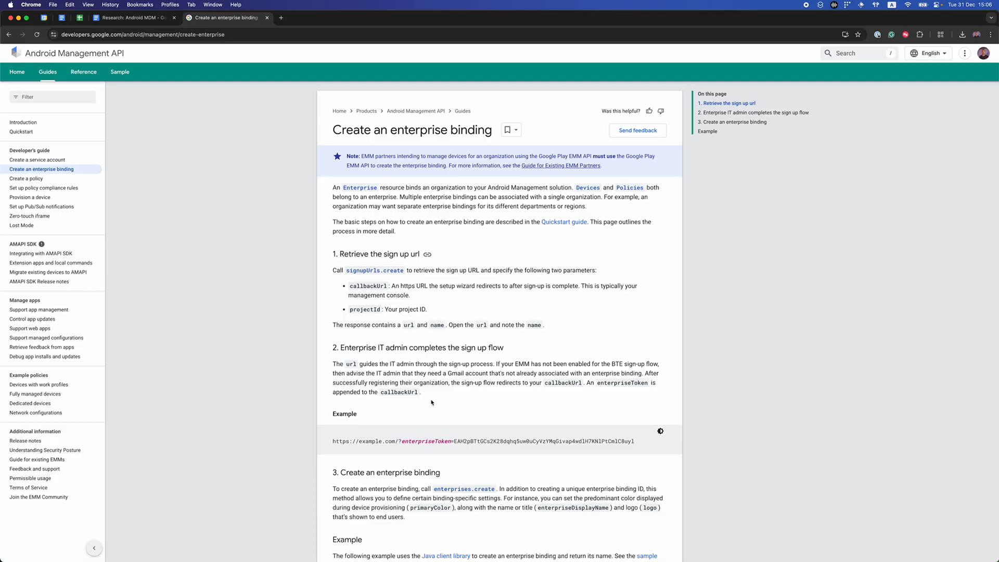
mouse_move(468, 553)
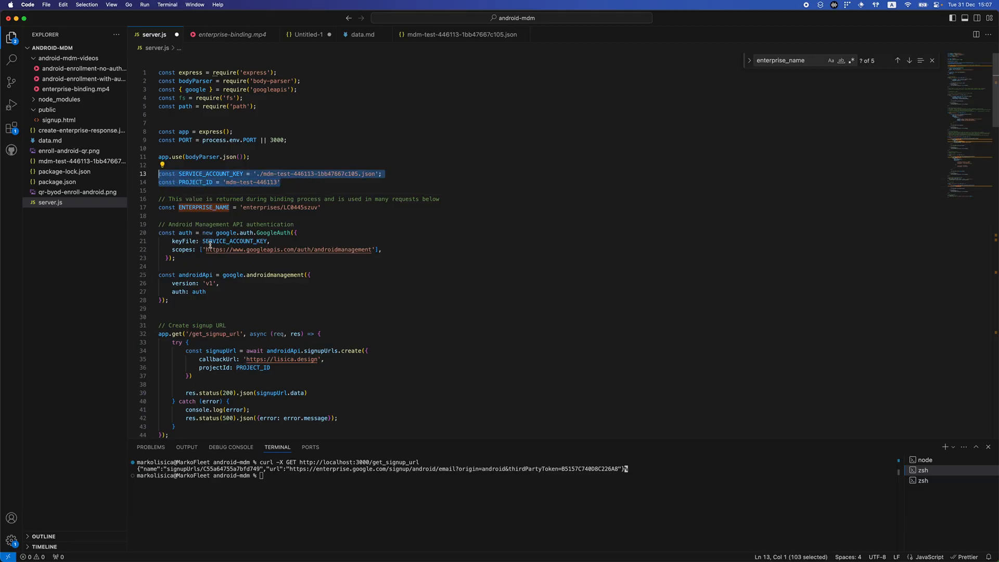
Highlight androidApi, signupUrl and signupUrls in server.js, then scroll to create_enterprise.
left_click(261, 233)
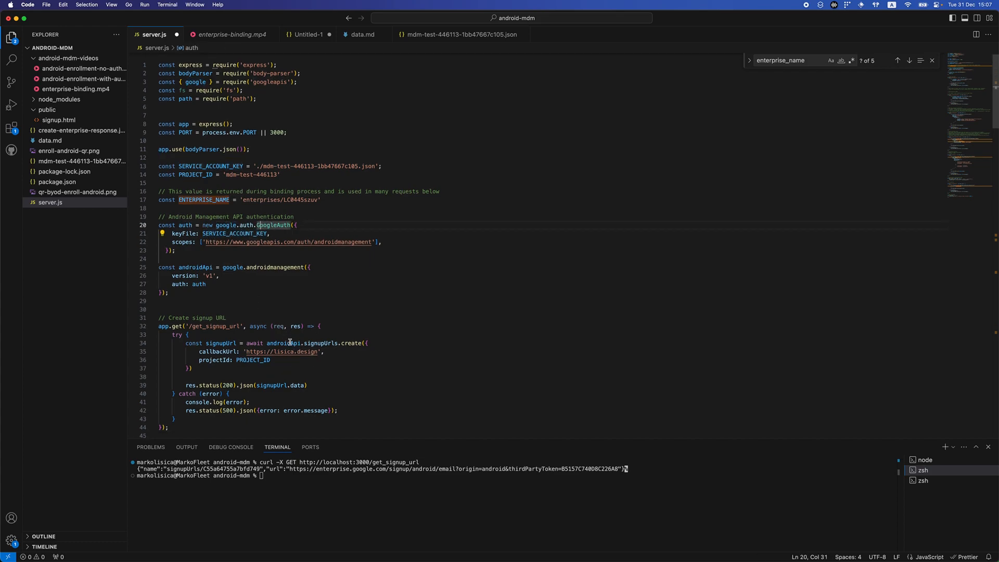
double_click(286, 343)
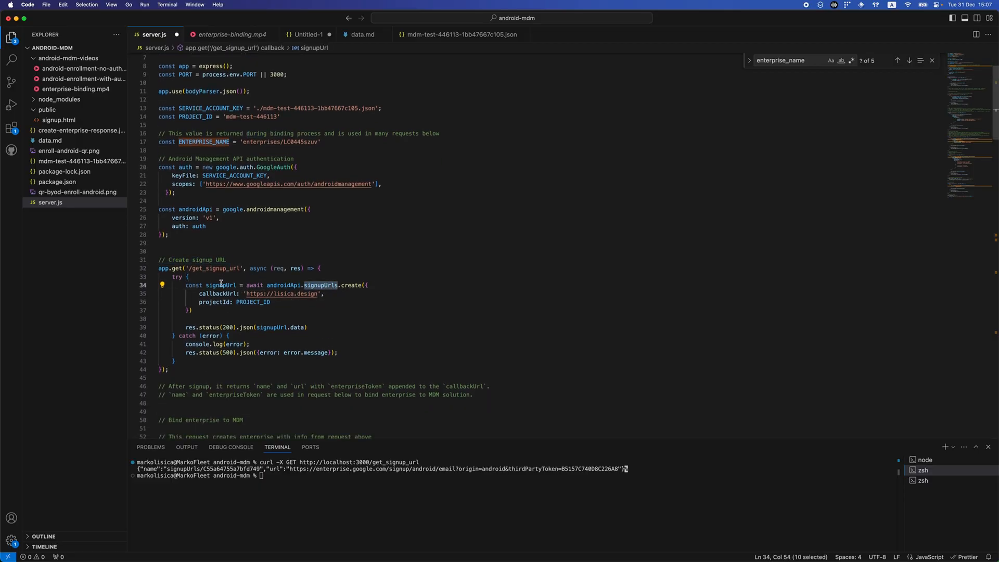
double_click(221, 285)
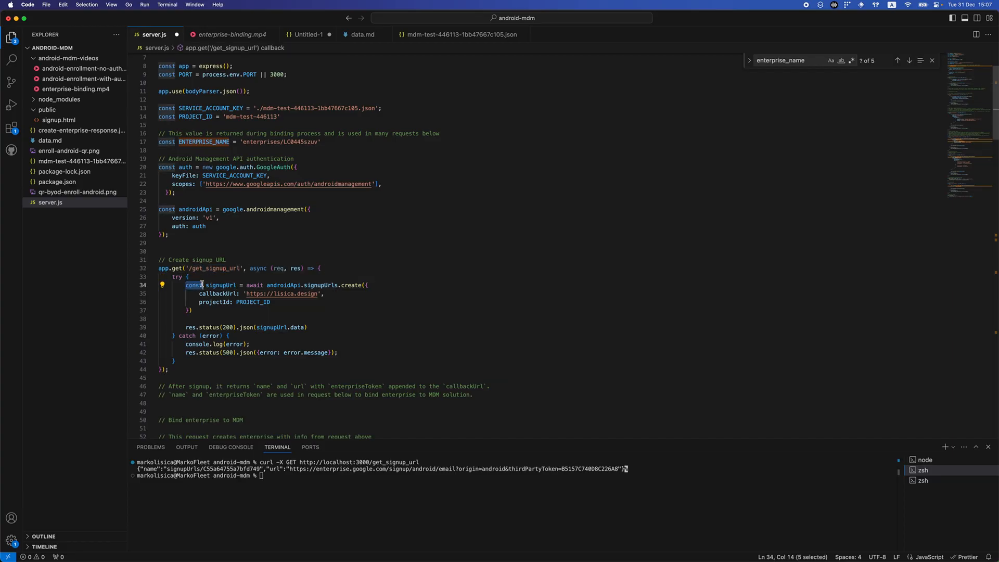
double_click(325, 285)
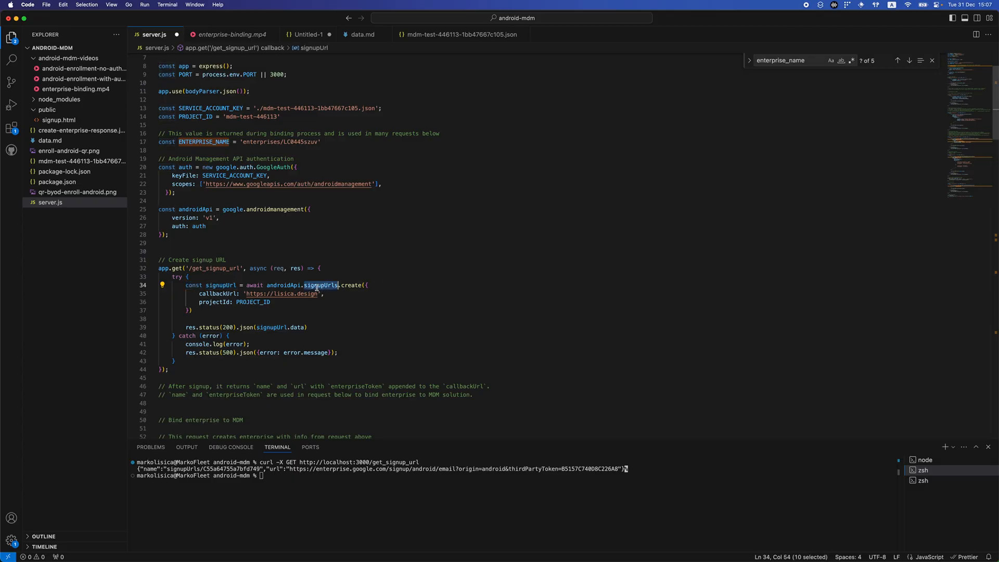
mouse_move(322, 285)
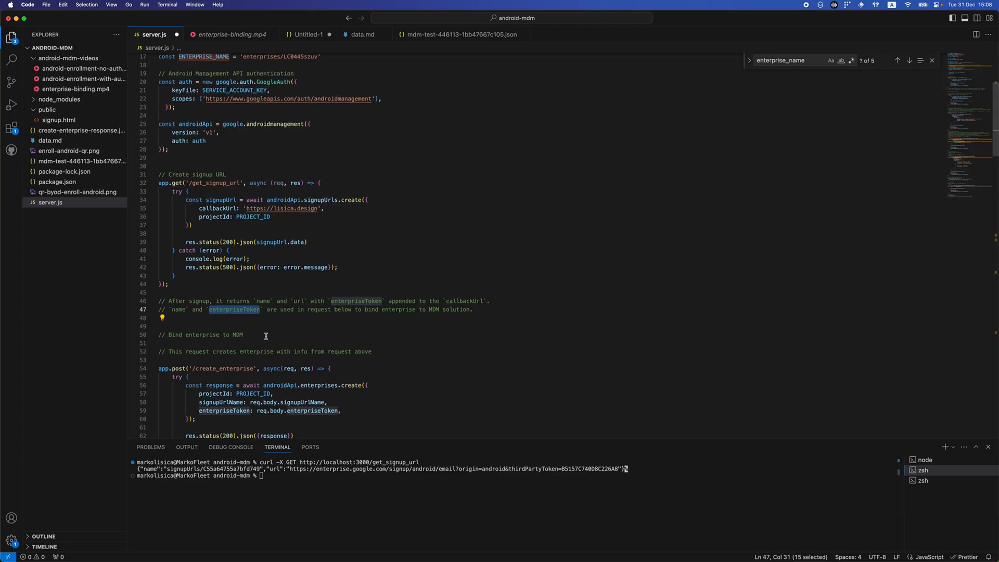
scroll("down", 3)
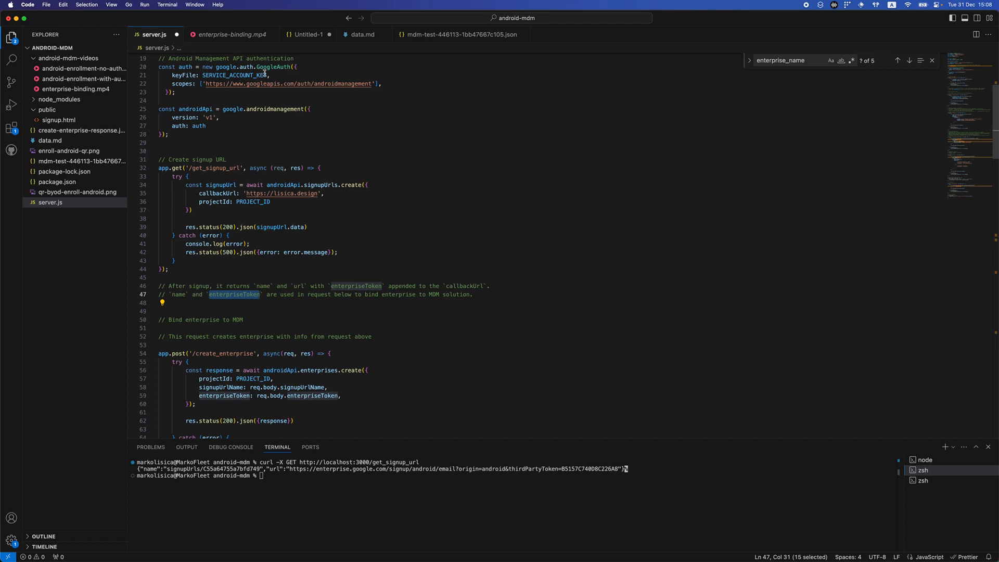
Play enterprise-binding.mp4 through sign-up and binding approval, pause it, and return to server.js.
left_click(230, 34)
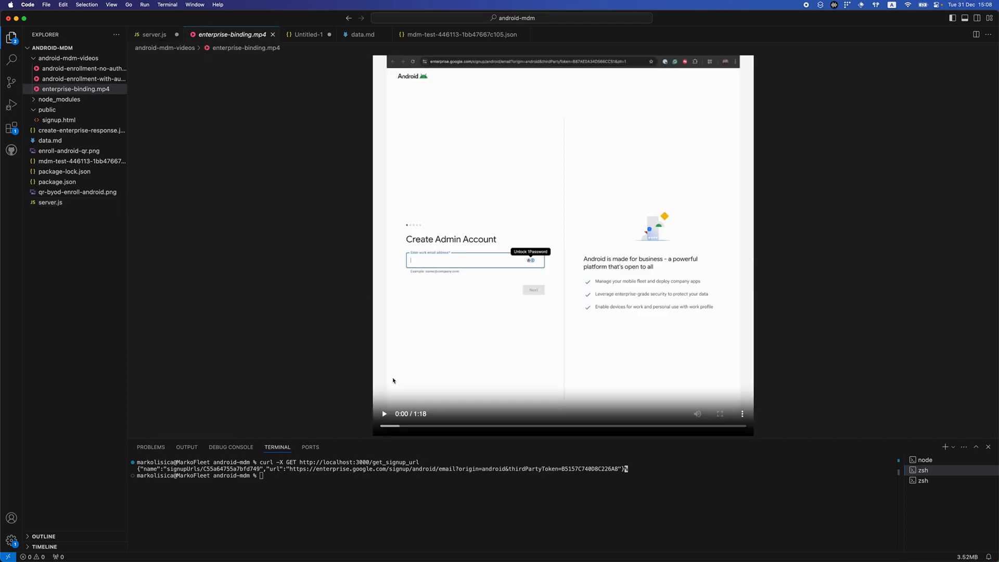
mouse_move(327, 477)
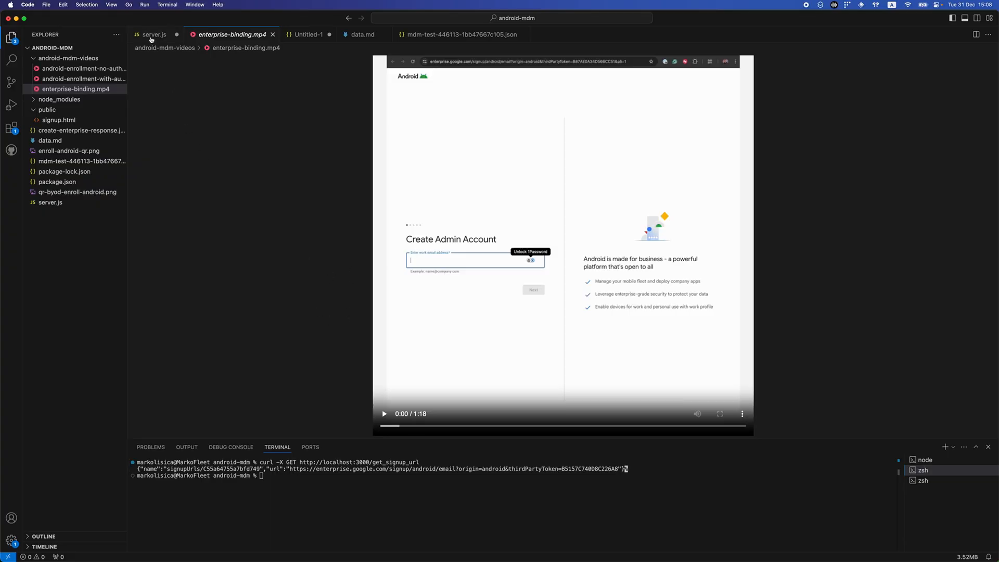
left_click(384, 414)
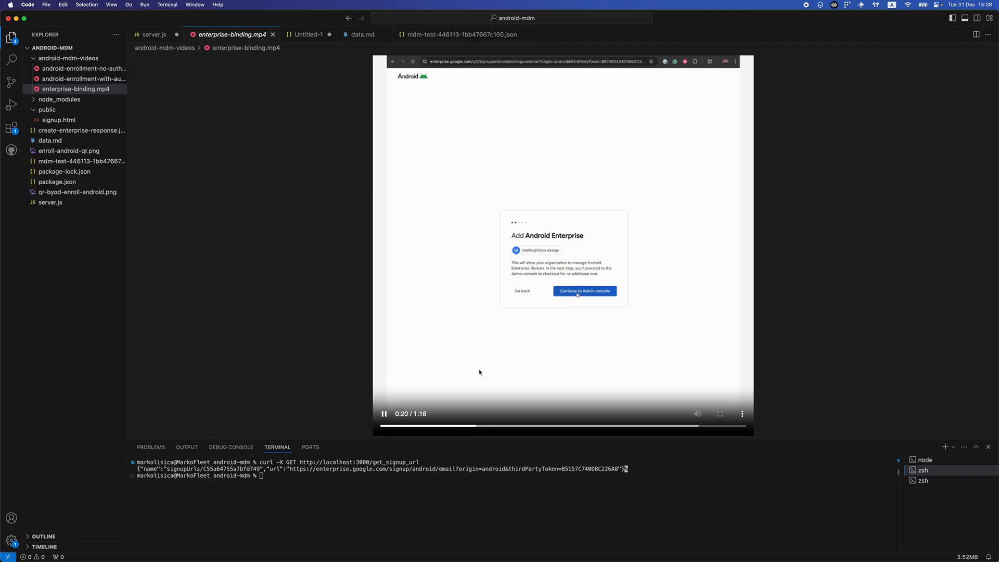
mouse_move(520, 317)
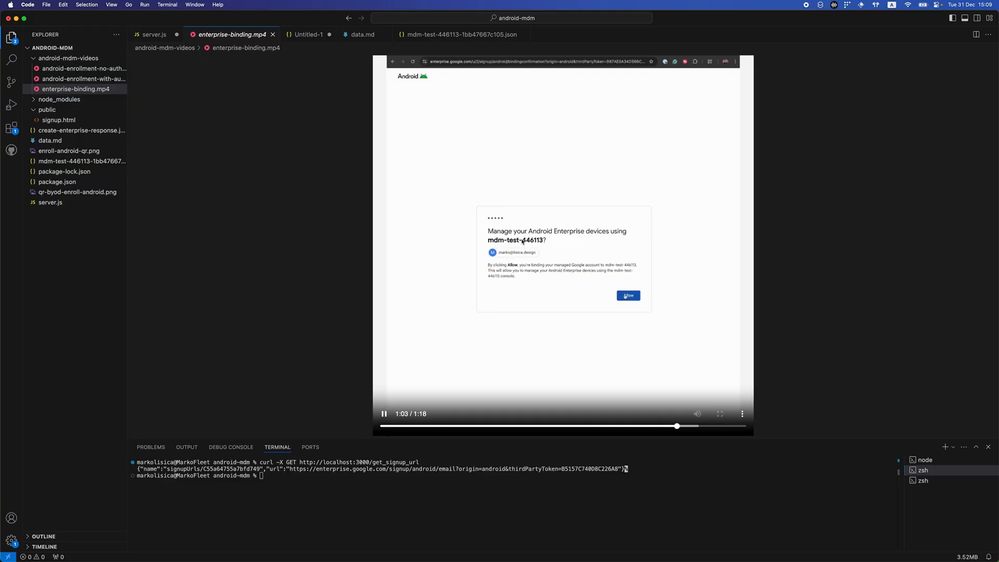
left_click(627, 295)
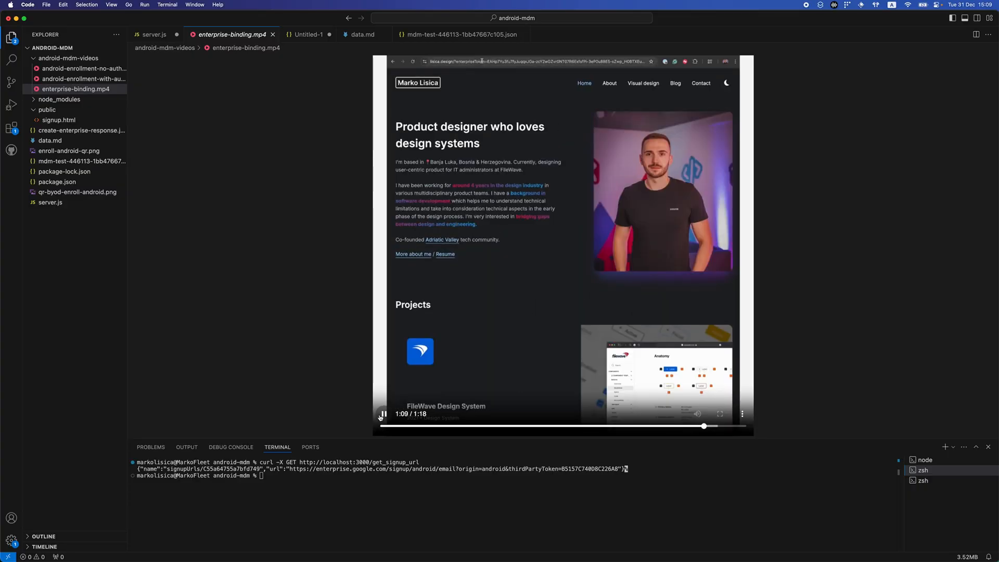
left_click(382, 413)
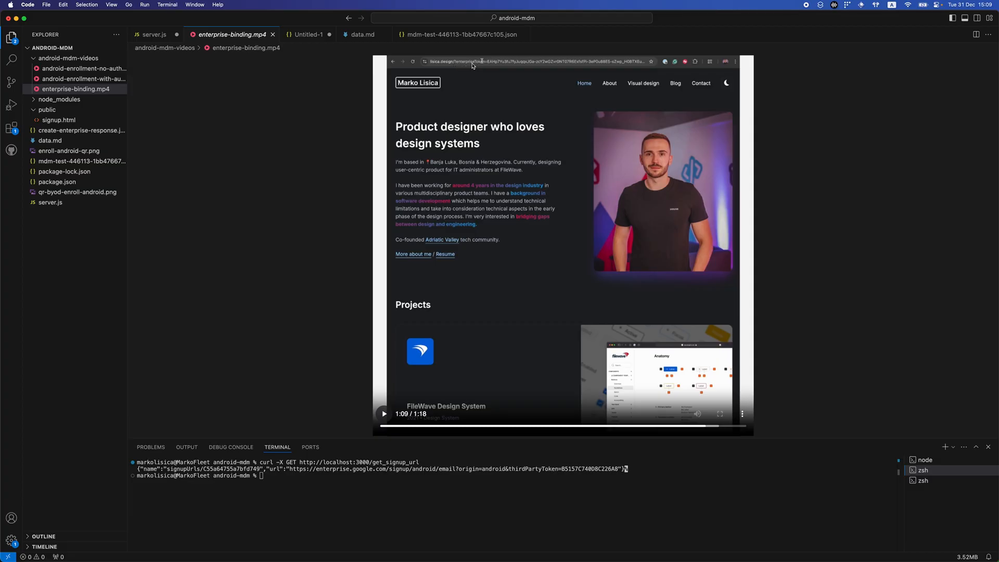
mouse_move(487, 68)
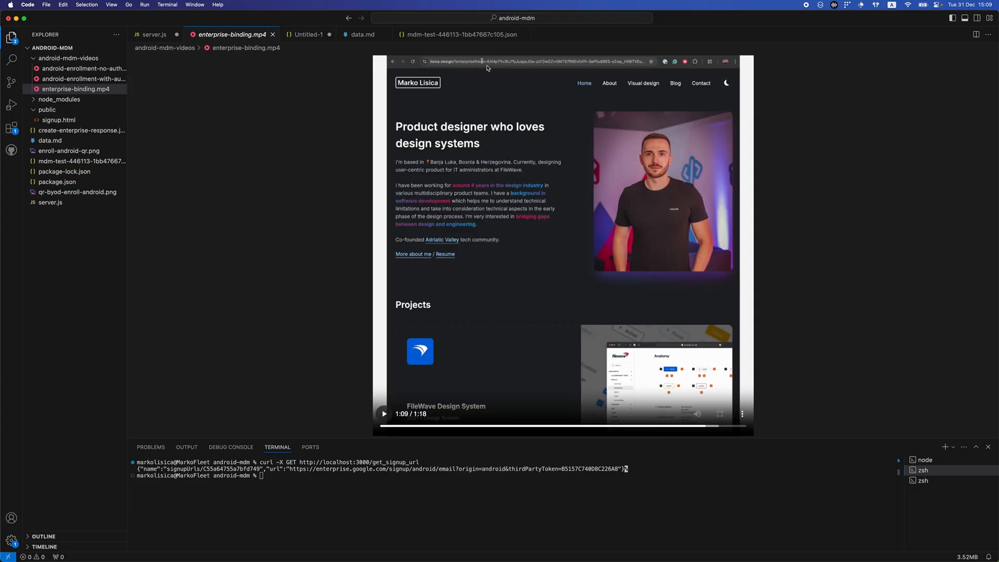
left_click(384, 413)
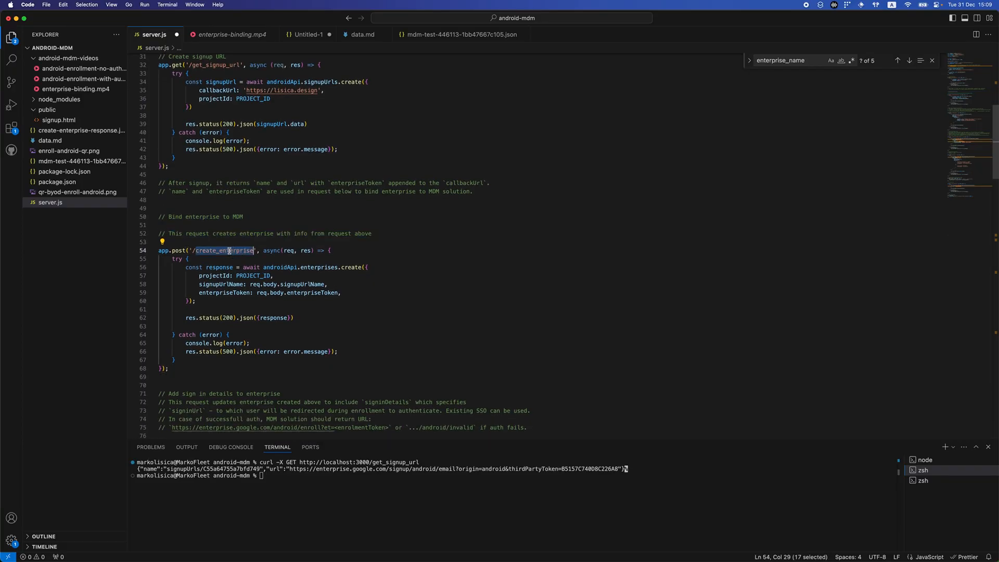
double_click(351, 267)
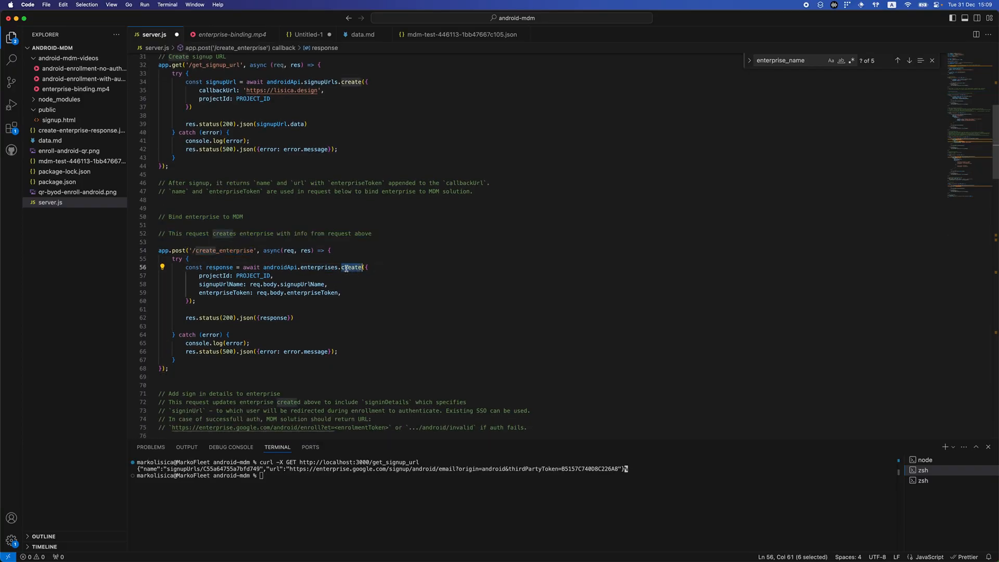
double_click(249, 276)
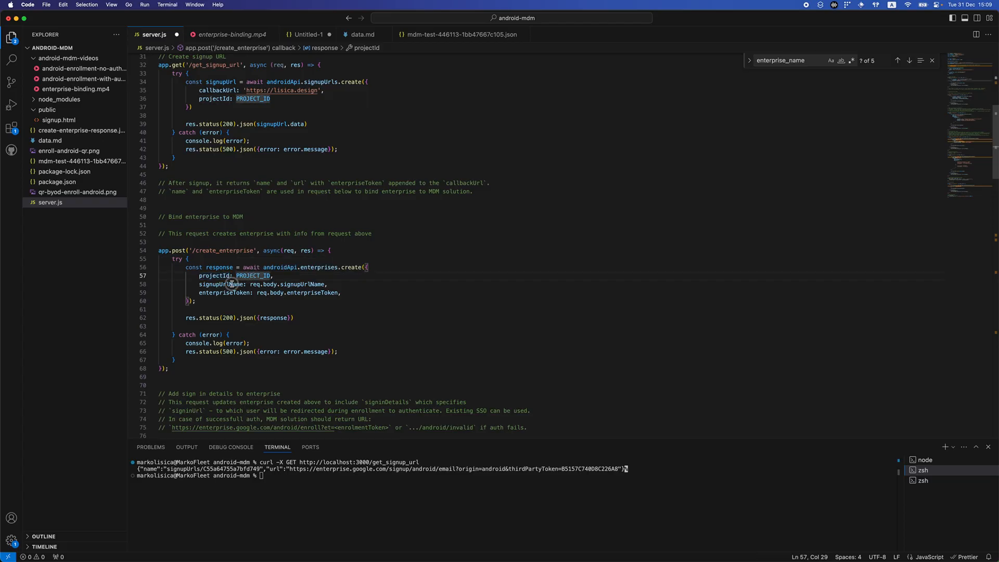
double_click(224, 285)
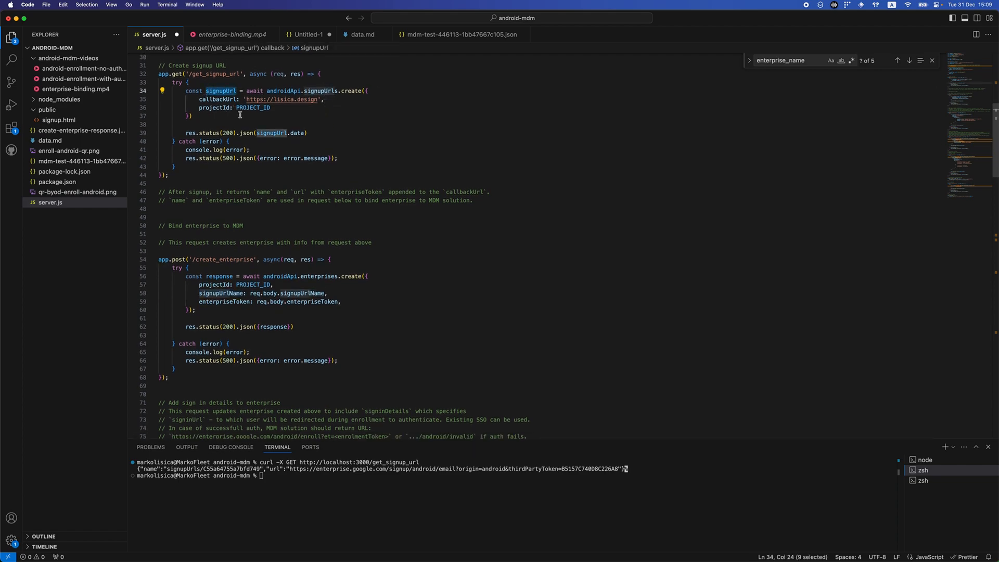
double_click(272, 302)
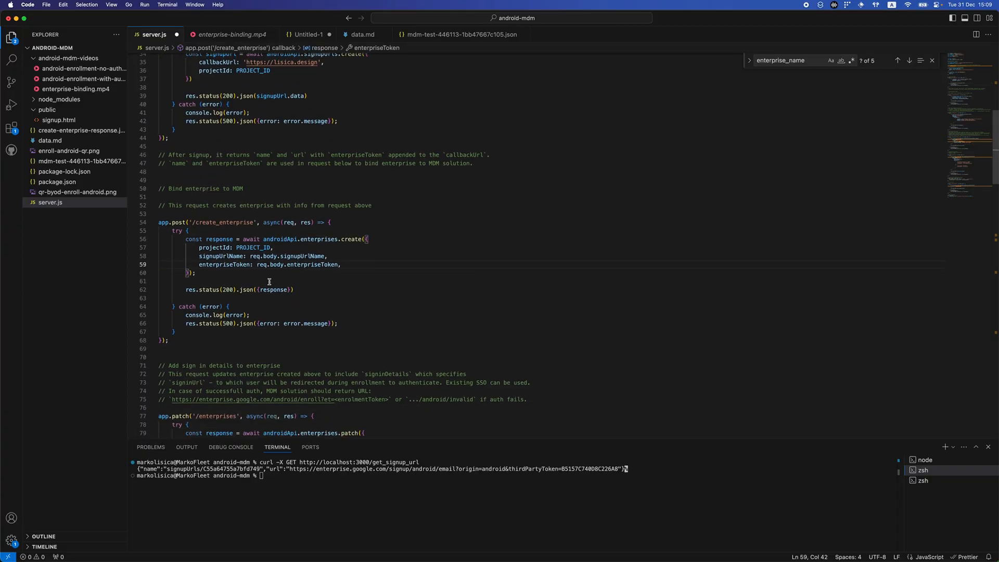
scroll("down", 3)
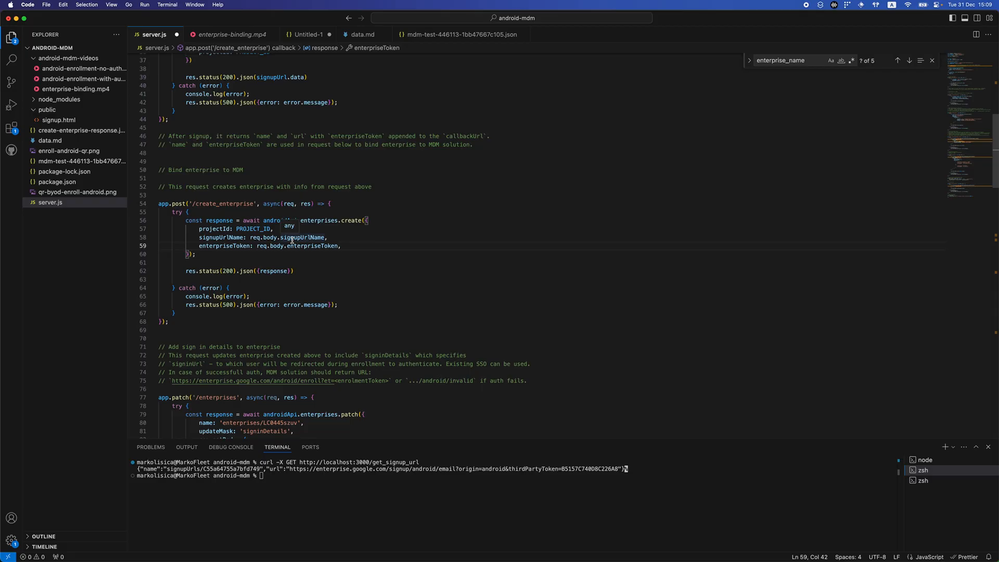
scroll("down", 3)
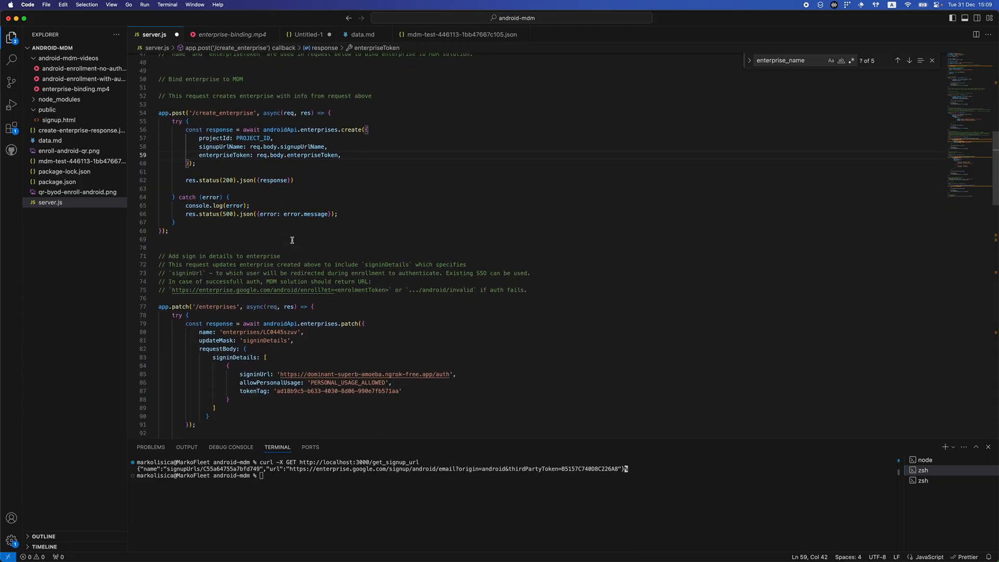
scroll("down", 3)
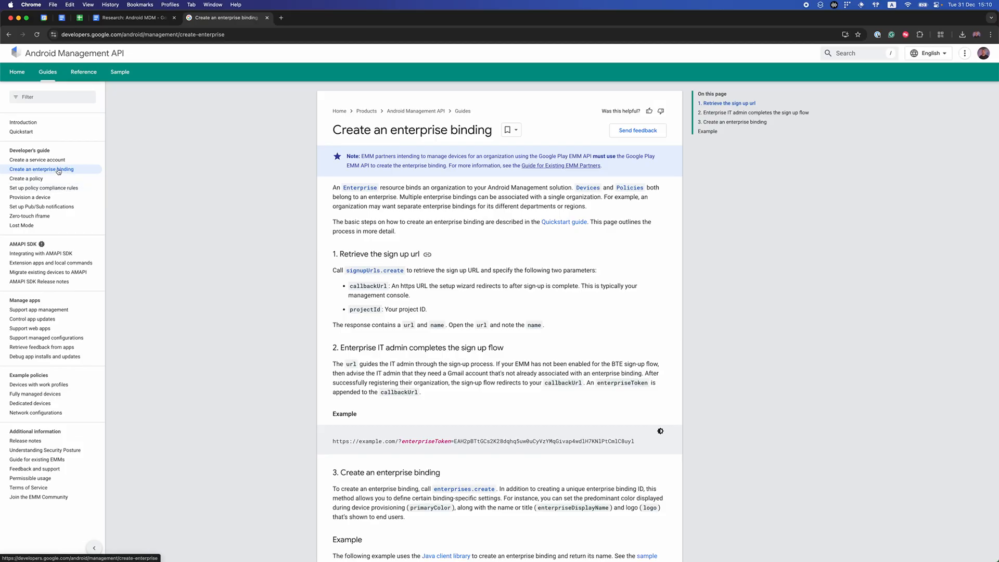
mouse_move(29, 196)
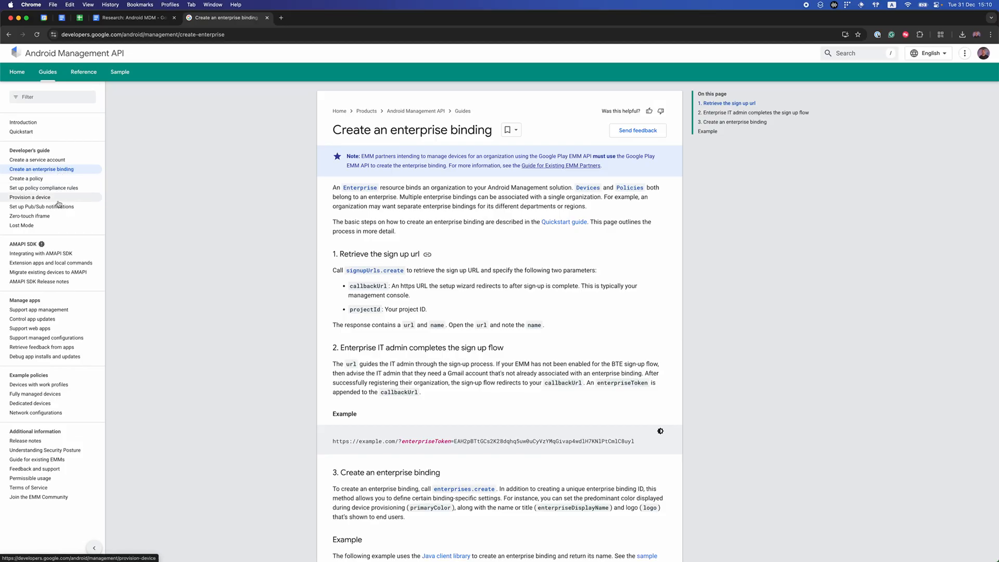
Open the Provision a device guide from the Developer's guide sidebar.
left_click(29, 197)
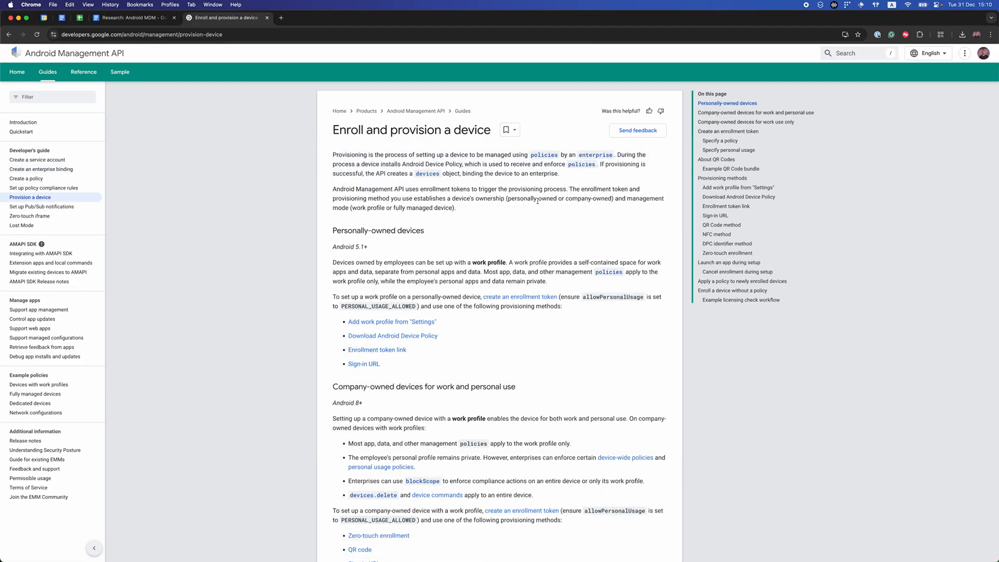
mouse_move(506, 264)
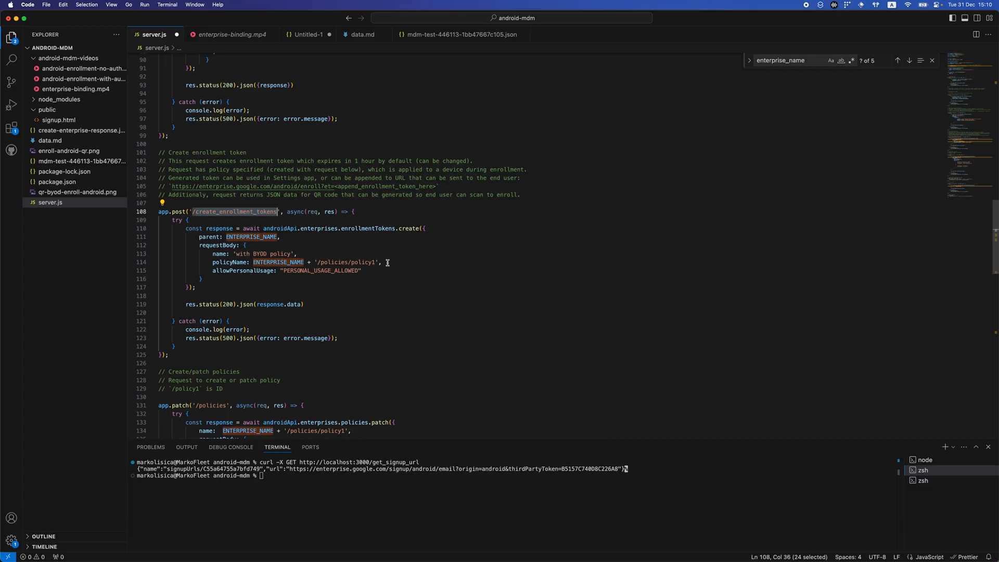
mouse_move(395, 291)
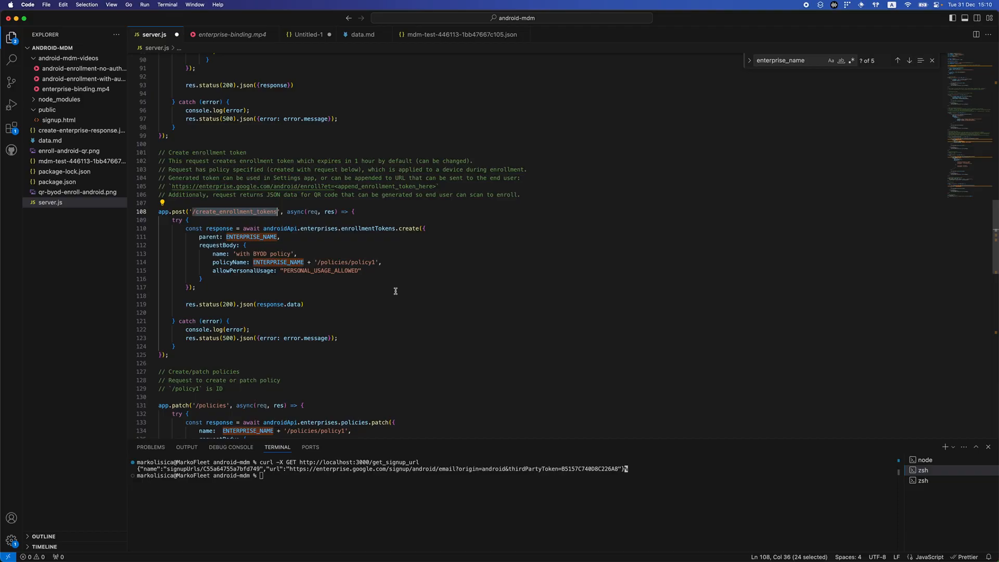
mouse_move(327, 270)
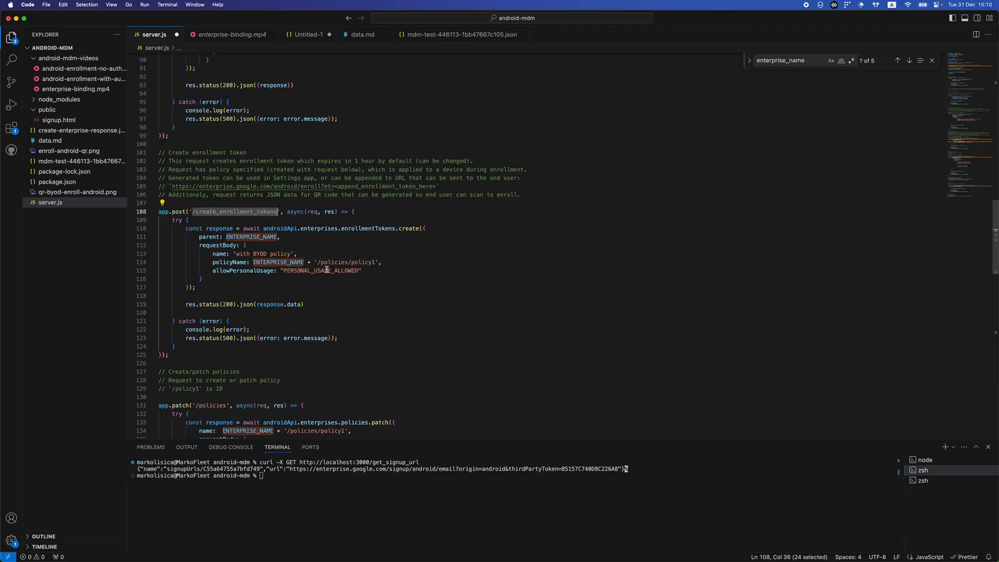
Scroll past create_enrollment_tokens and open android-enrollment-no-auth.mp4.
scroll("down", 3)
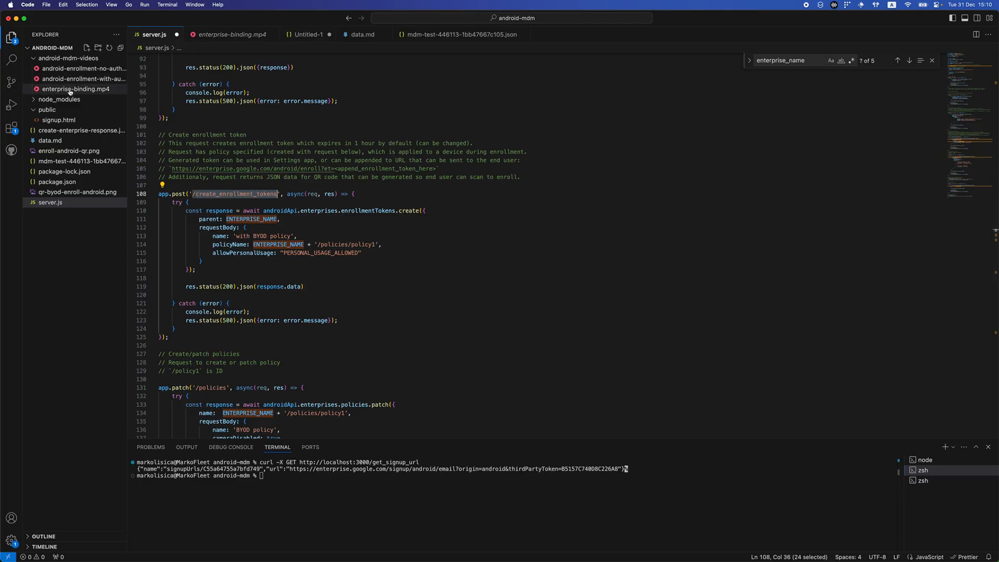
left_click(82, 68)
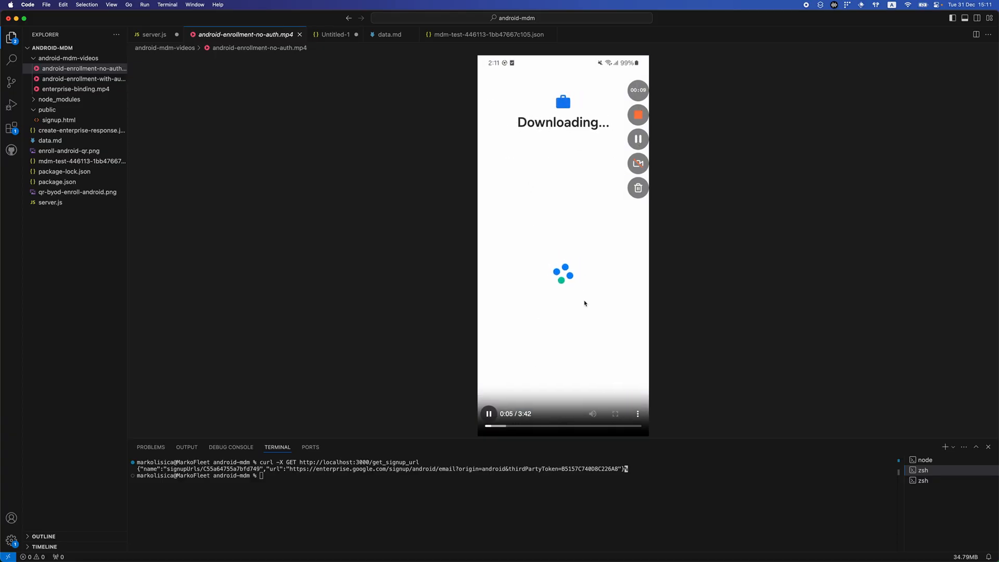
Skip the enrollment recording ahead to the Registering profile screen around 2:22.
left_click(503, 426)
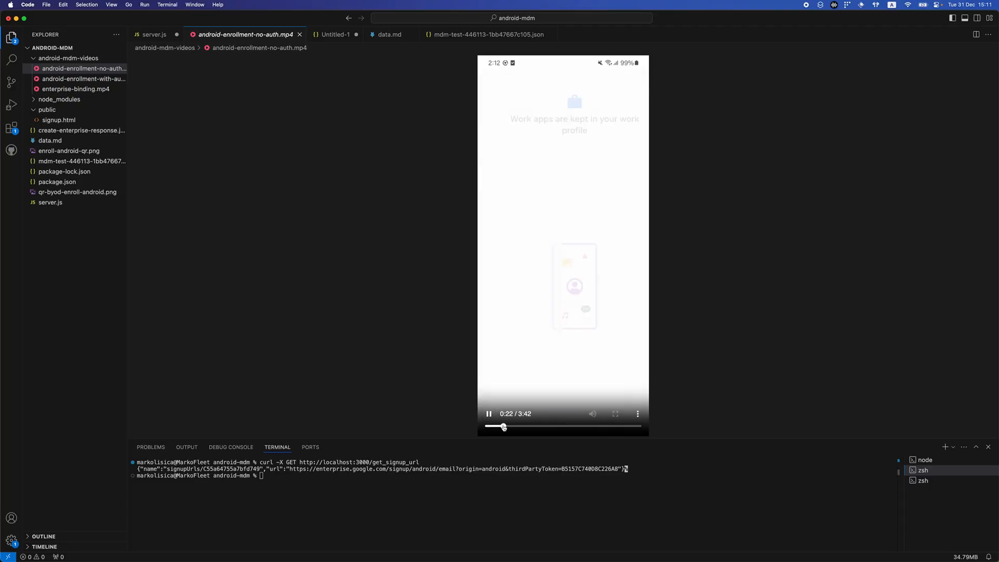
left_click(488, 413)
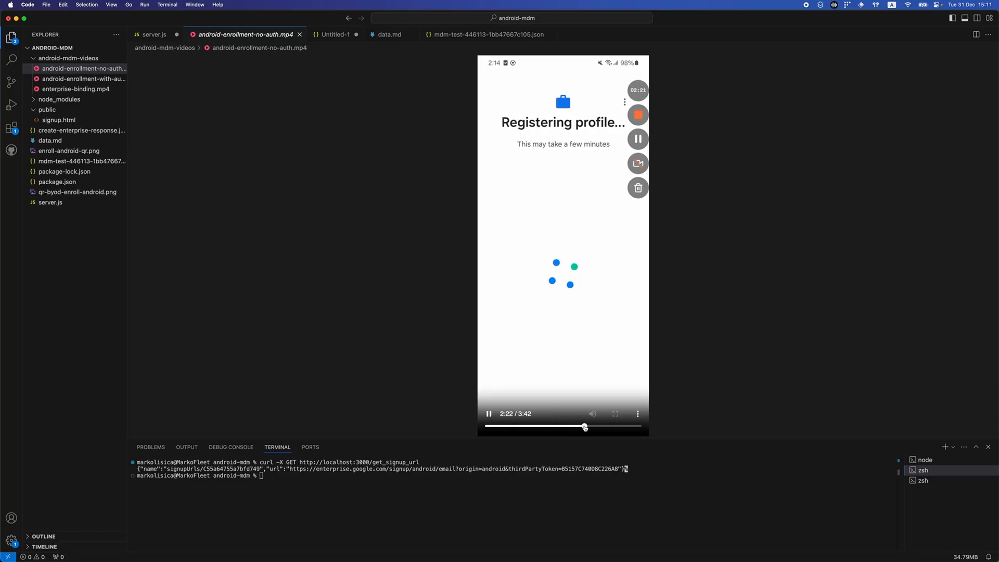
left_click_drag(584, 427, 588, 427)
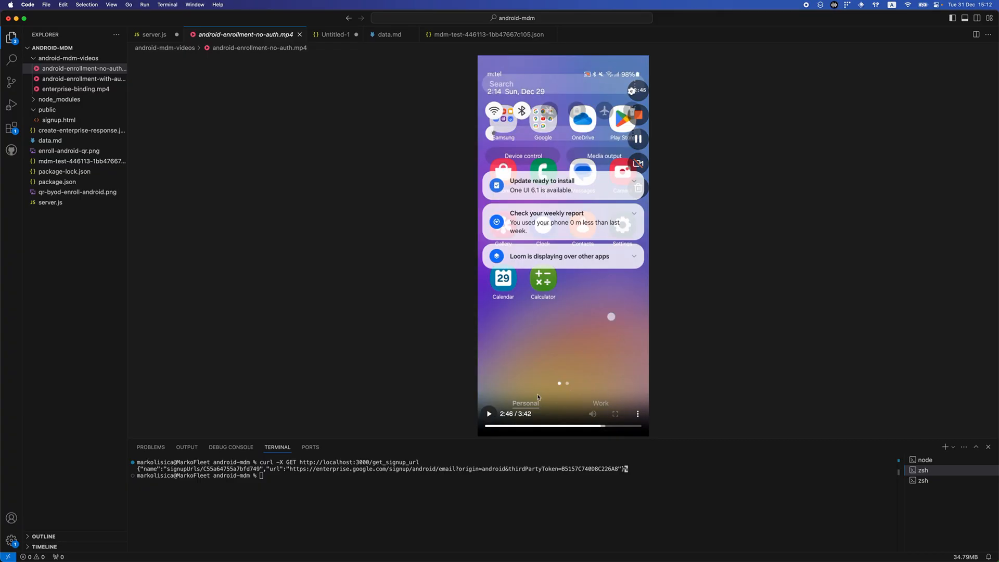
mouse_move(515, 400)
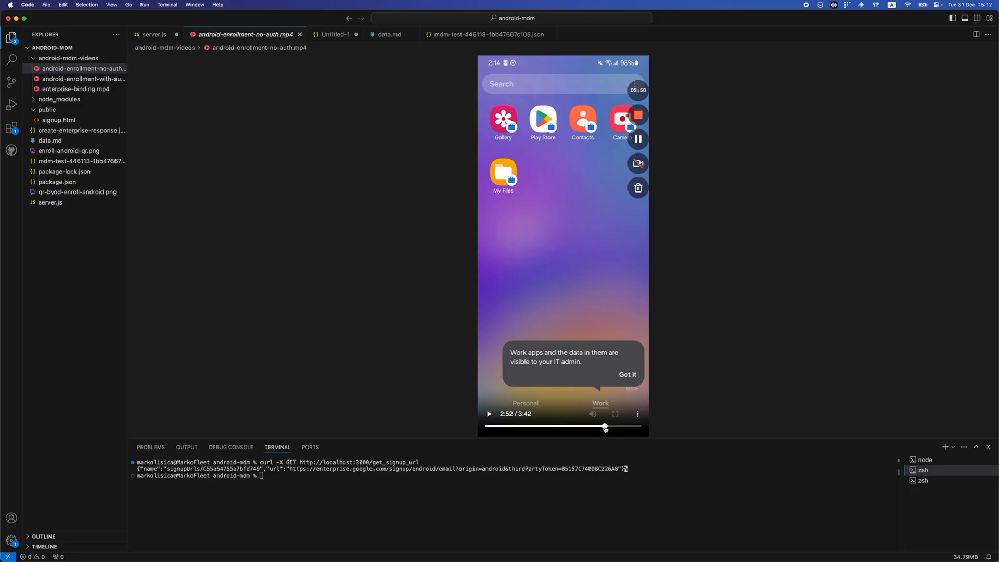
mouse_move(547, 180)
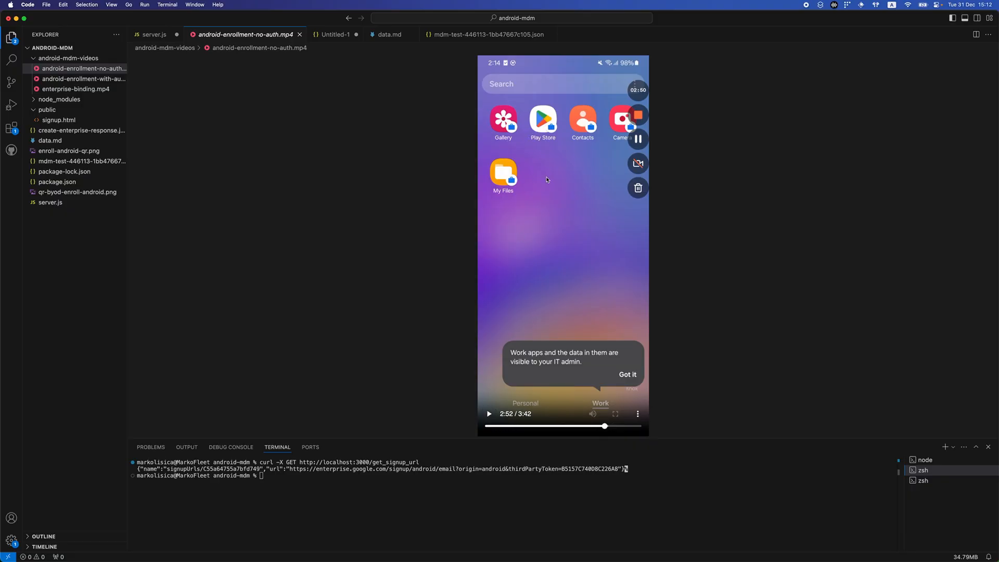
Resume the no-authentication enrollment video and let it play to 3:29, showing badged work apps.
left_click(488, 413)
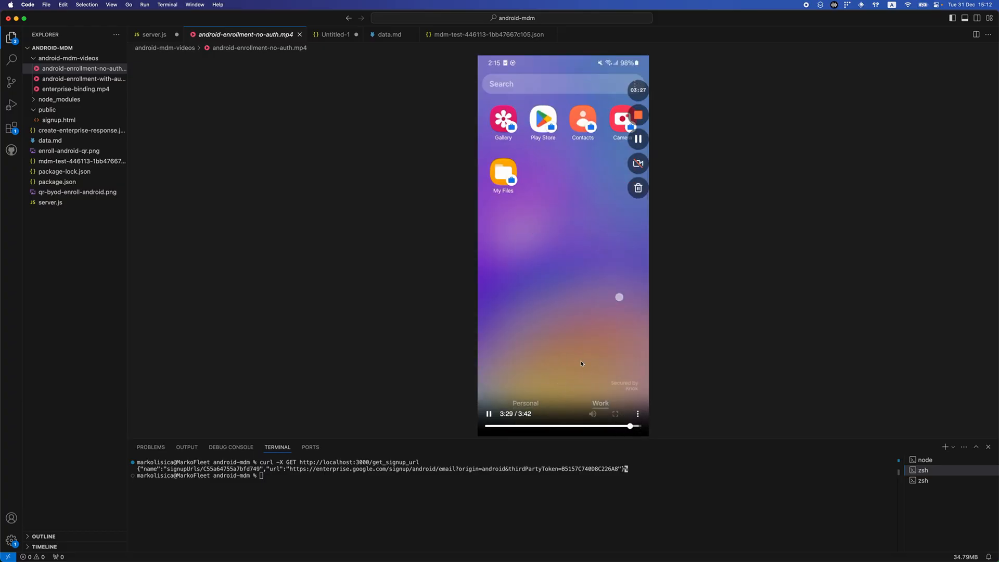
mouse_move(562, 368)
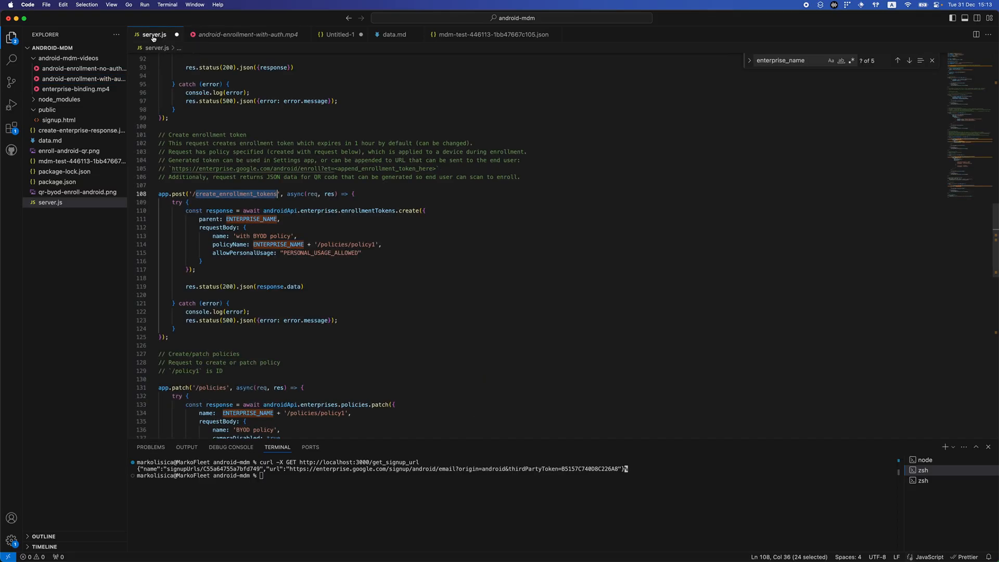
Scroll server.js to the patch enterprises route and highlight signinDetails.
scroll("down", 3)
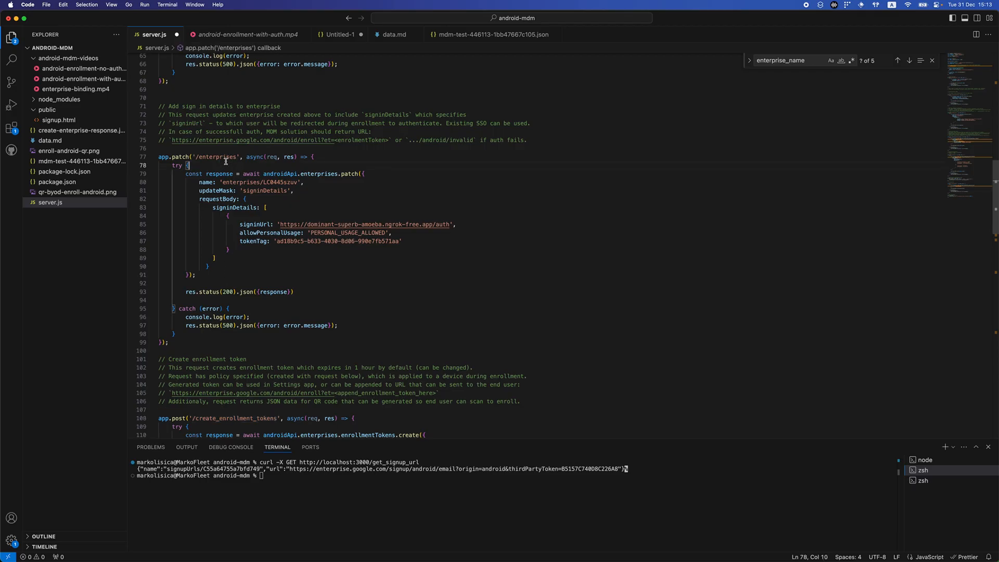
scroll("down", 3)
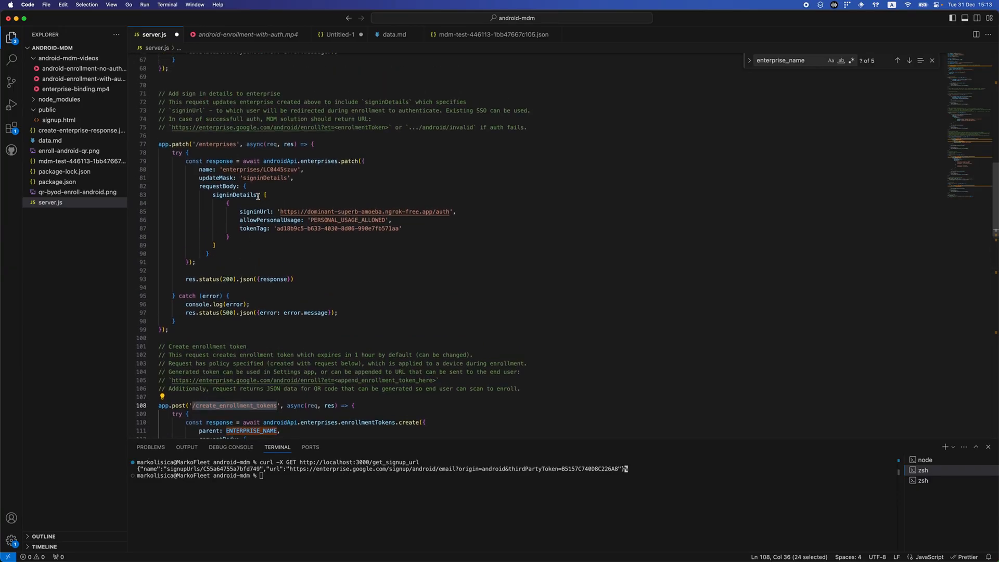
double_click(250, 212)
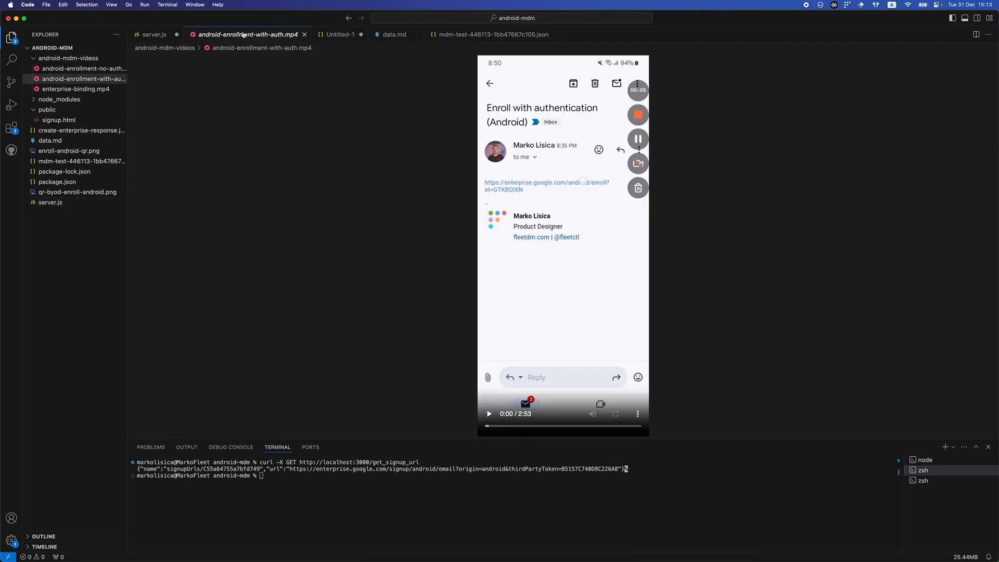
Play the authenticated enrollment video and scrub forward to the Signup Page at 2:09.
left_click(488, 414)
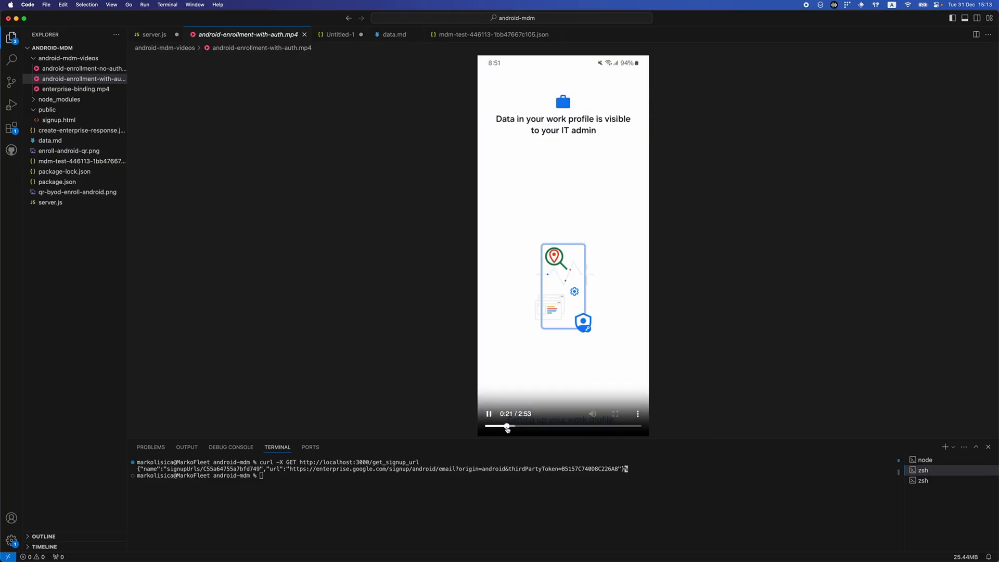
left_click_drag(506, 426, 500, 426)
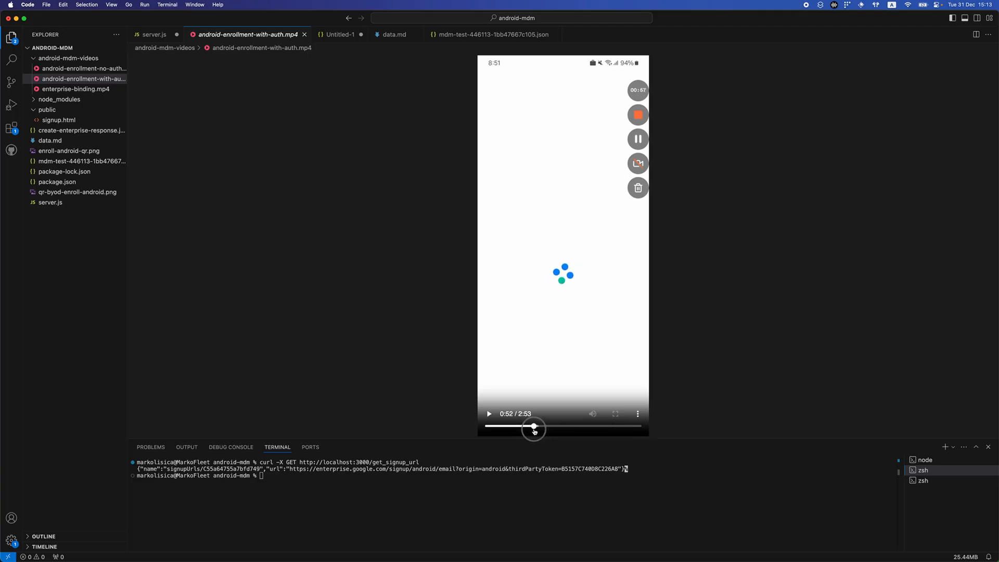
left_click_drag(534, 427, 549, 426)
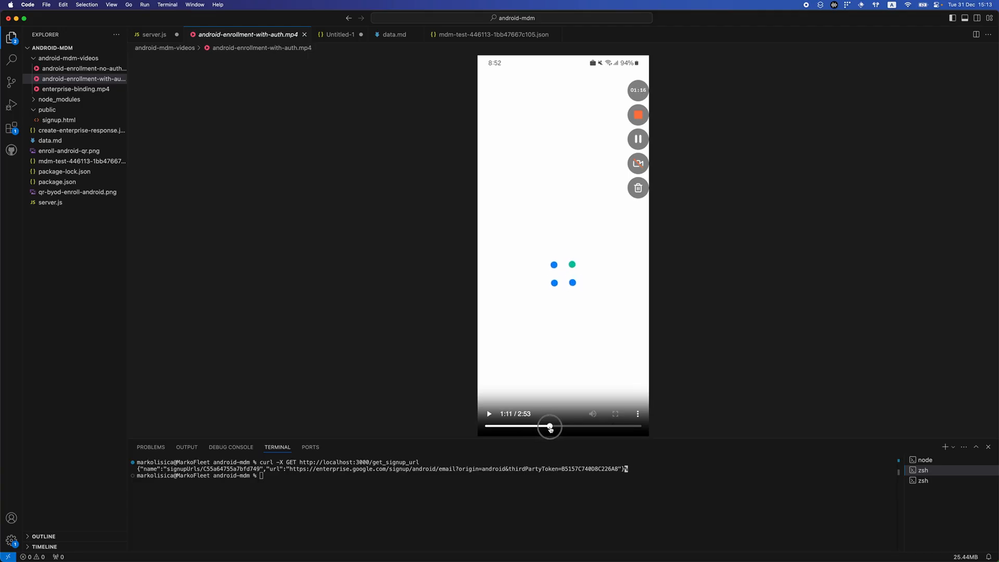
left_click_drag(550, 426, 563, 426)
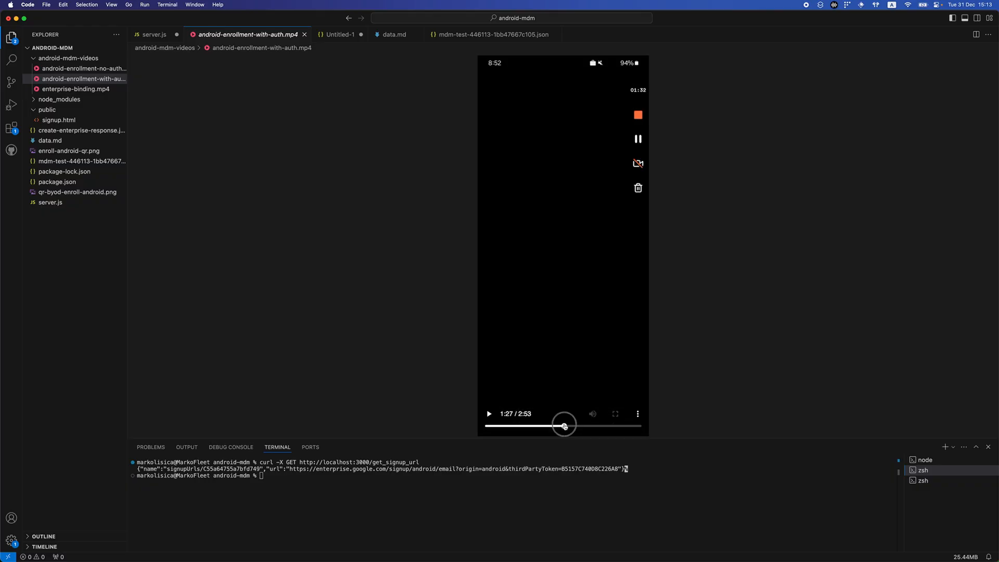
left_click_drag(563, 425, 571, 425)
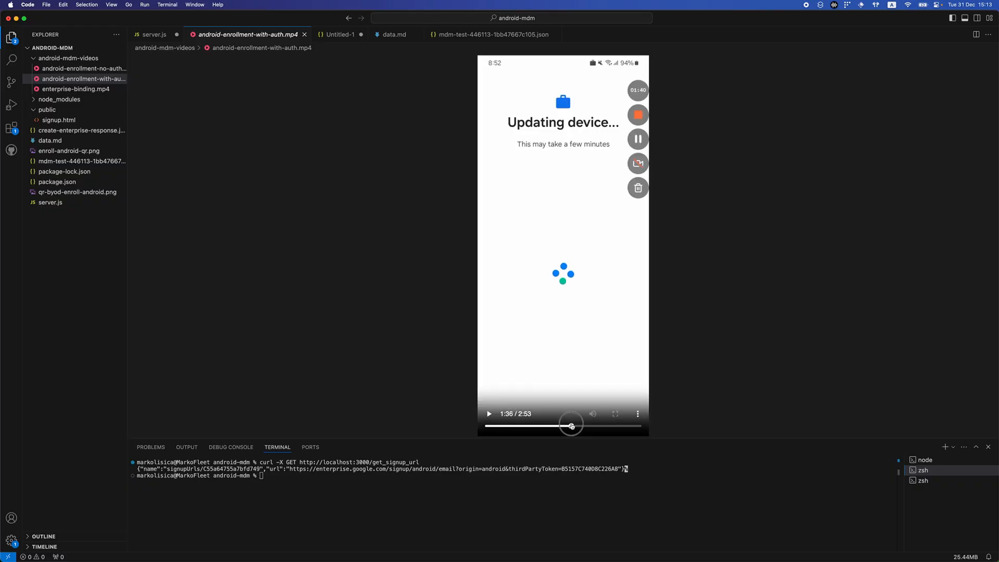
left_click_drag(571, 425, 584, 425)
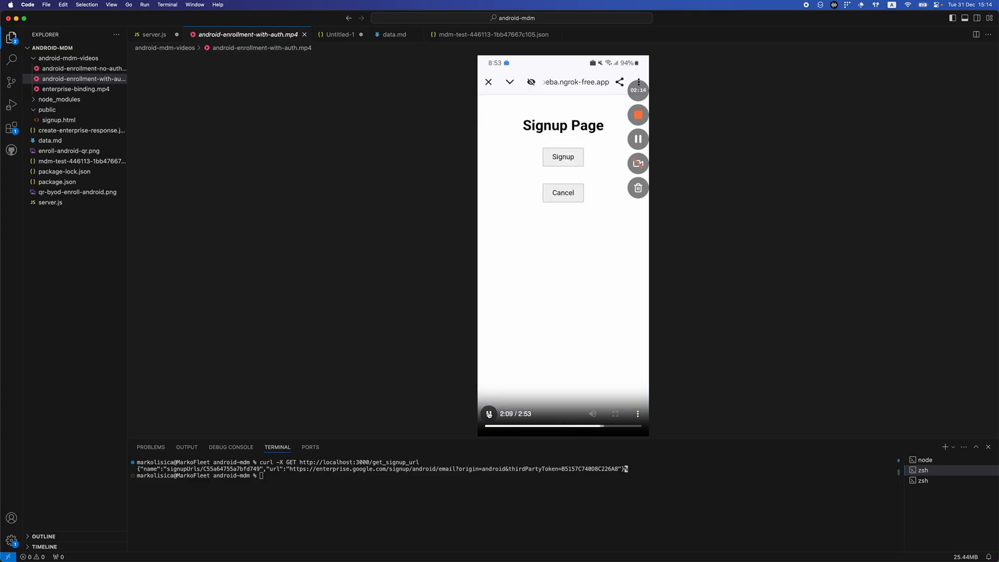
Play the authenticated enrollment video to its 2:53 end with the camera-restricted notice.
left_click(488, 413)
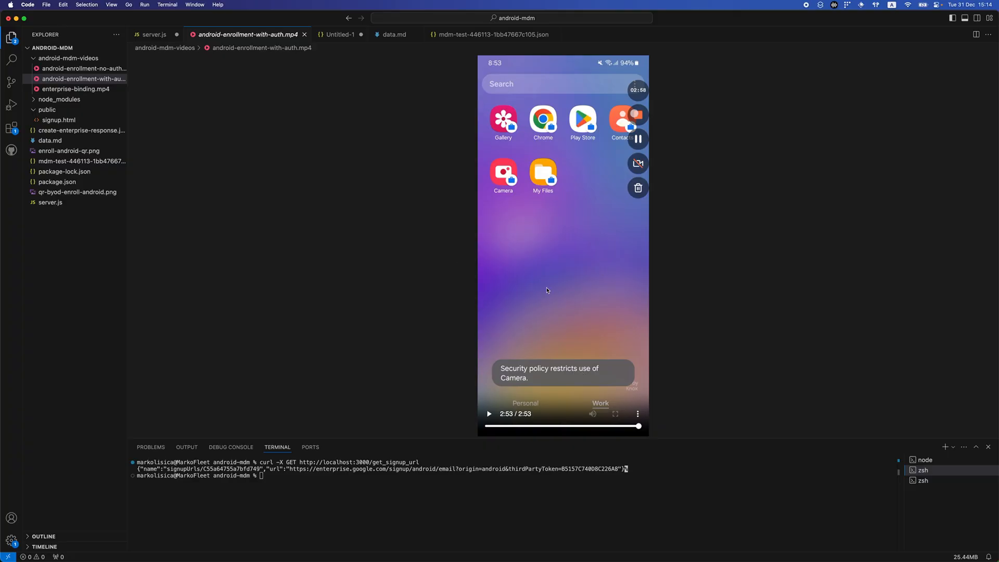
mouse_move(79, 41)
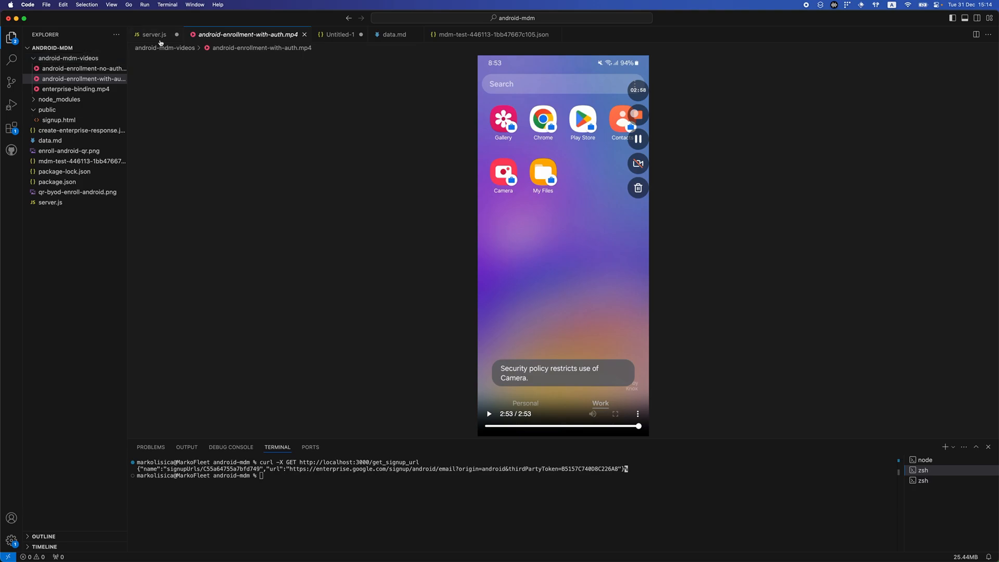
left_click(152, 35)
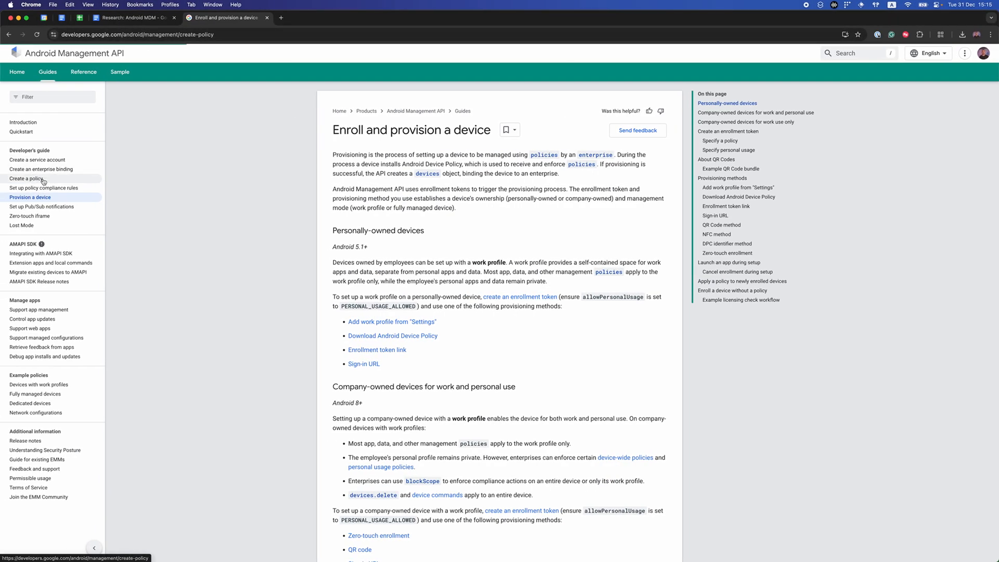
Open the Create a policy guide and scroll the enterprises.policies reference.
left_click(26, 176)
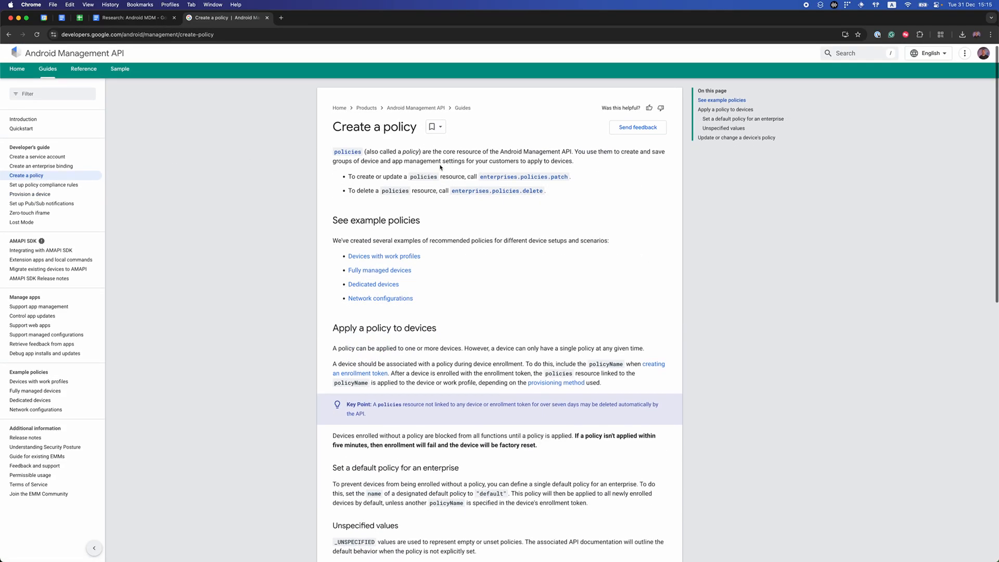
left_click(347, 151)
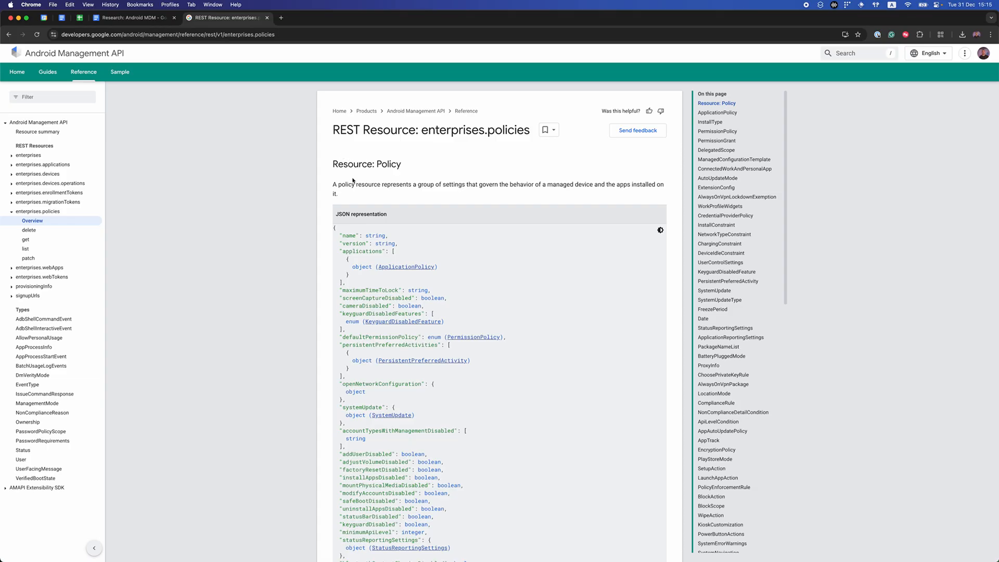
scroll("down", 3)
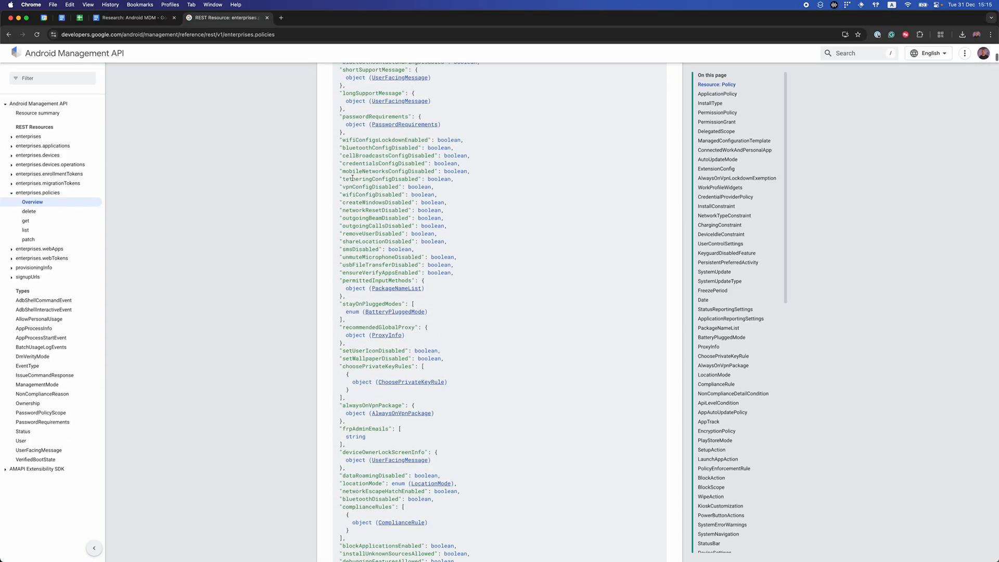
scroll("down", 3)
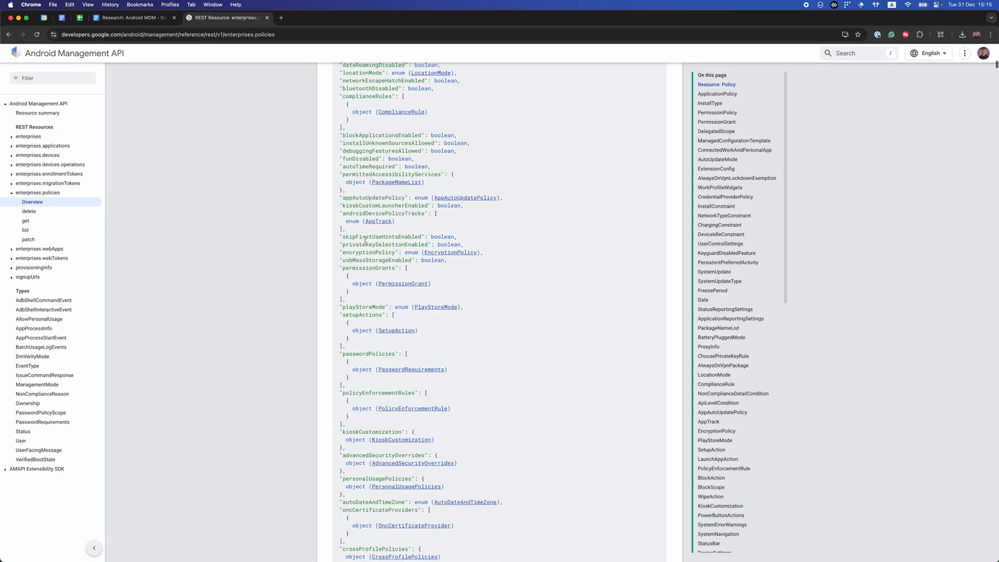
scroll("down", 3)
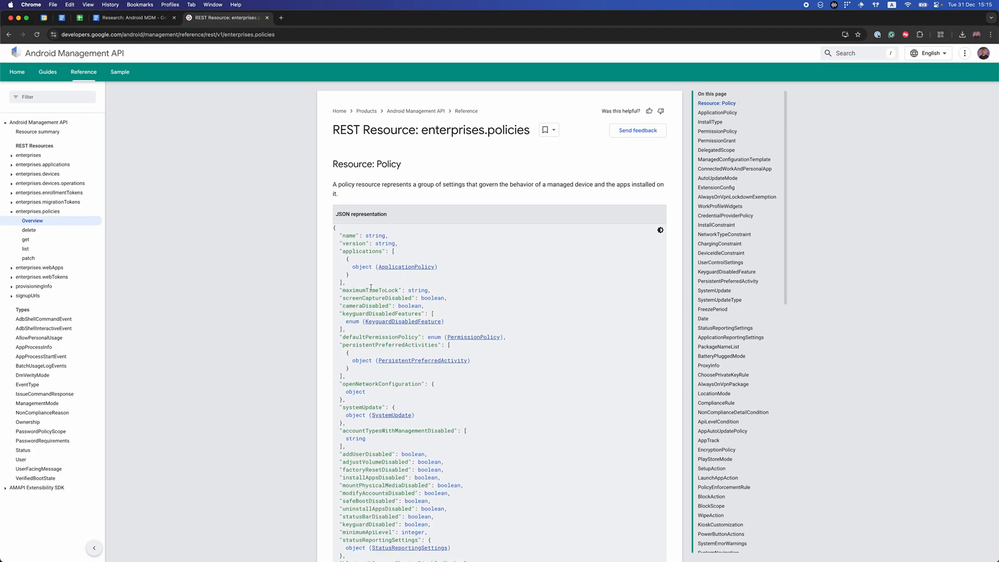
Highlight the maximumTimeToLock, lock, screen capture and camera policy fields.
double_click(380, 290)
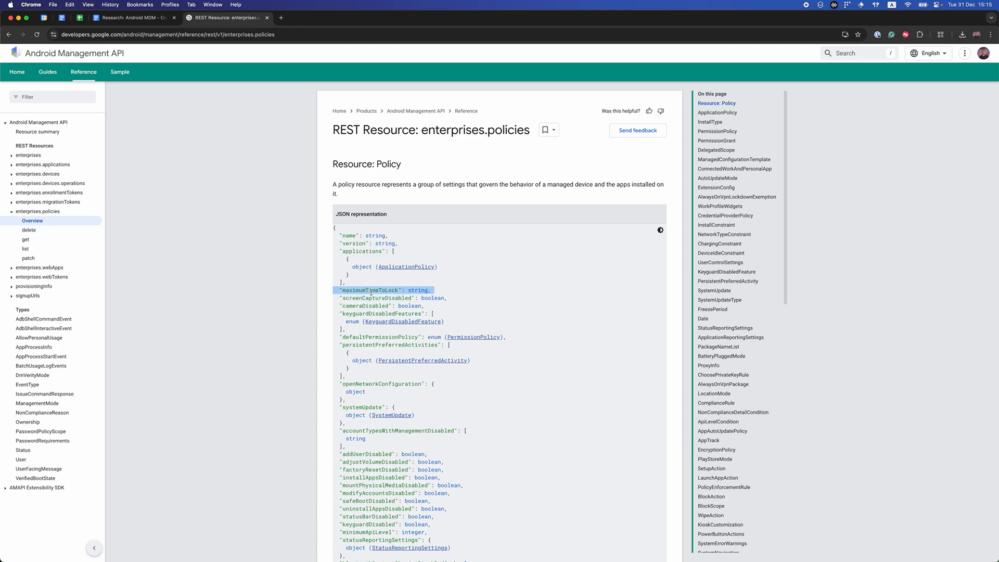
scroll("down", 3)
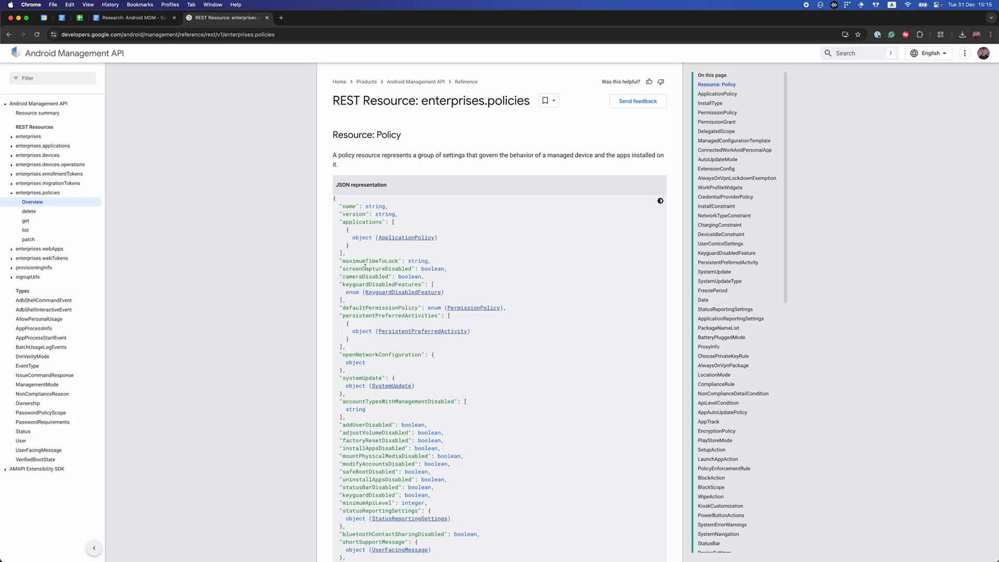
left_click_drag(336, 261, 435, 276)
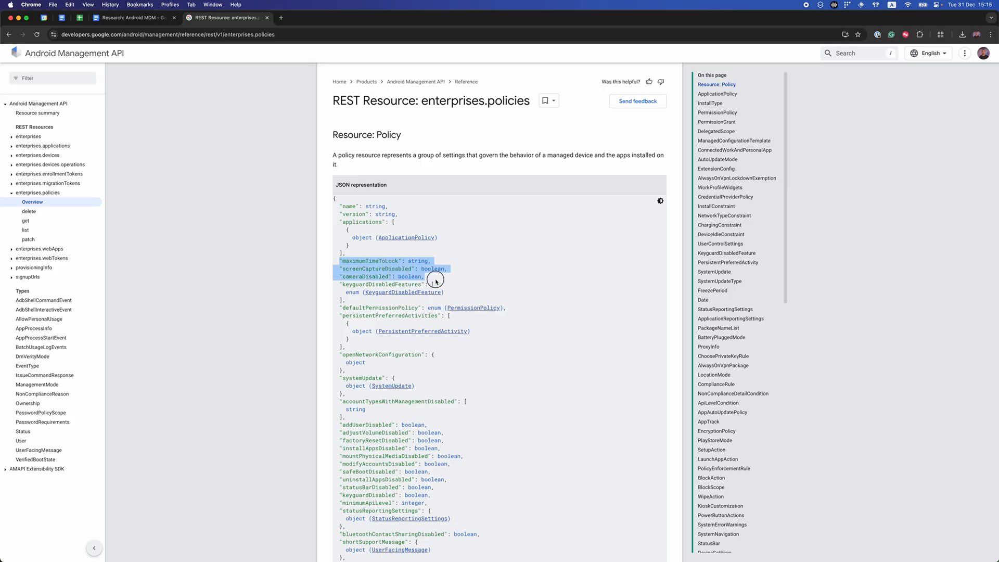
mouse_move(435, 280)
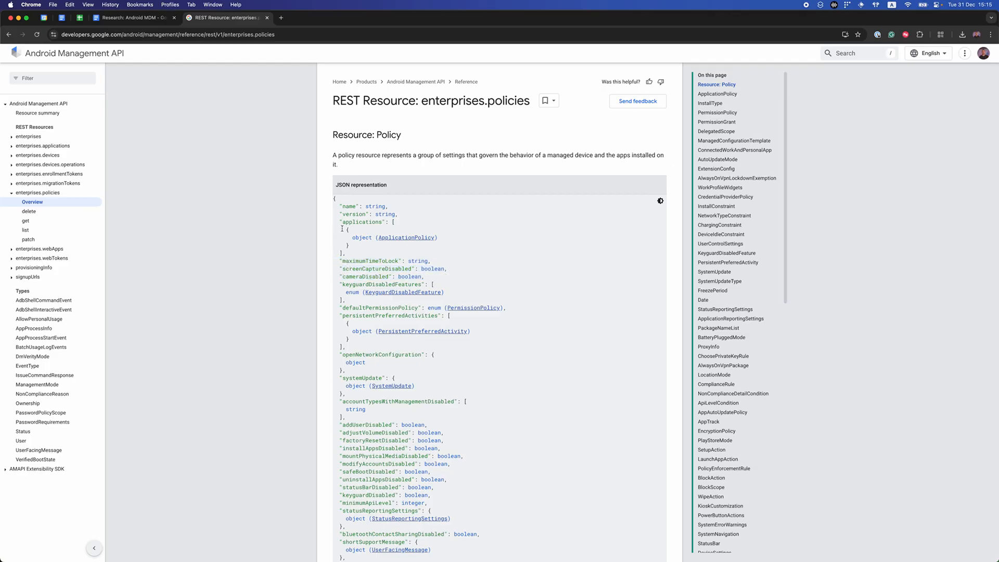
Scroll further through the policies reference toward ApplicationPolicy, re-highlighting maximumTimeToLock.
scroll("down", 3)
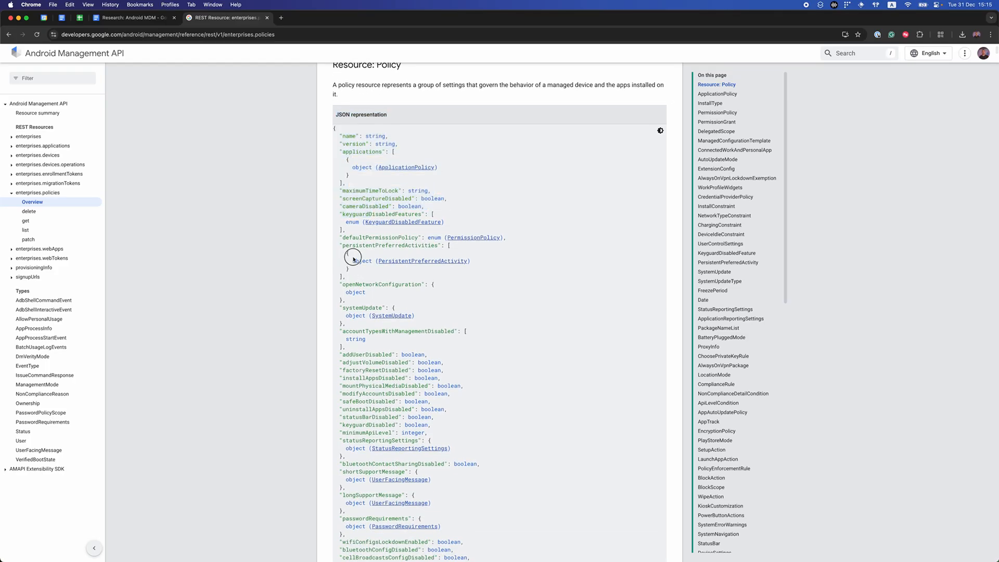
scroll("down", 3)
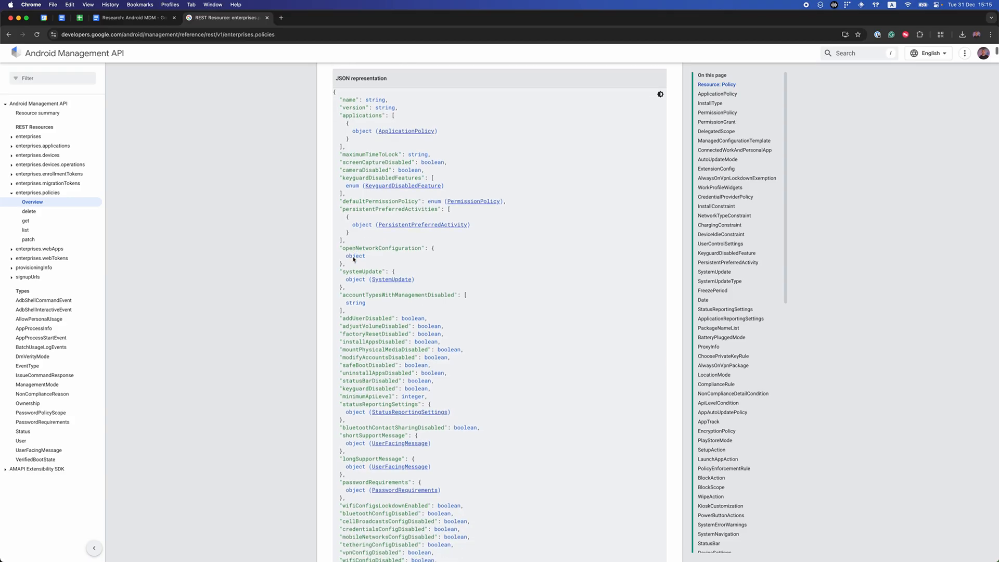
scroll("down", 3)
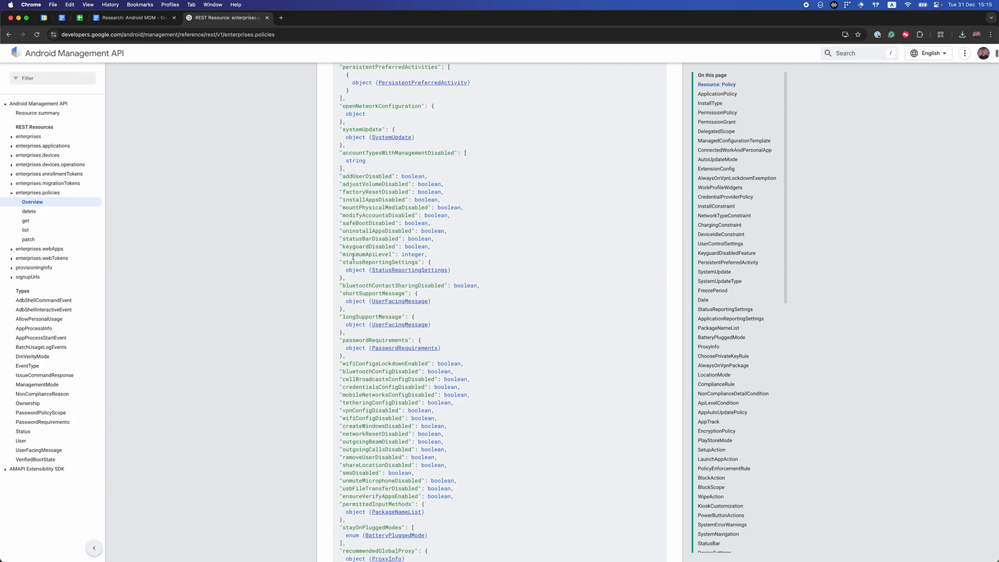
scroll("down", 3)
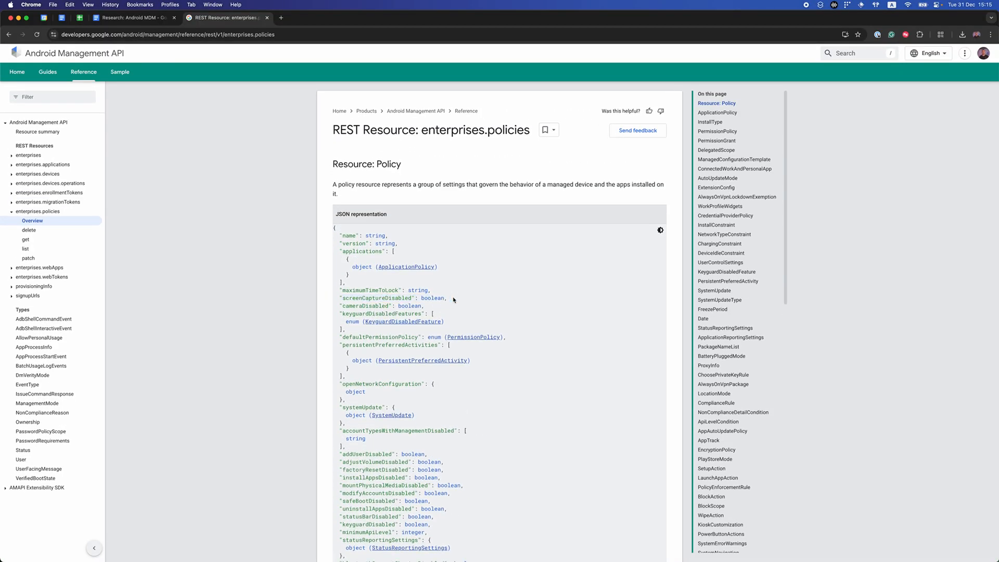
double_click(384, 290)
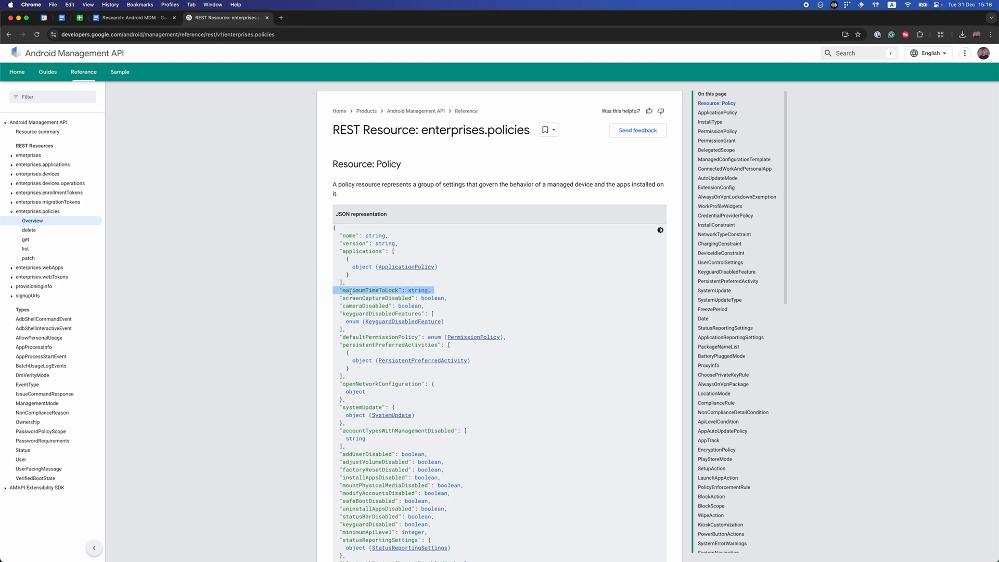
scroll("down", 3)
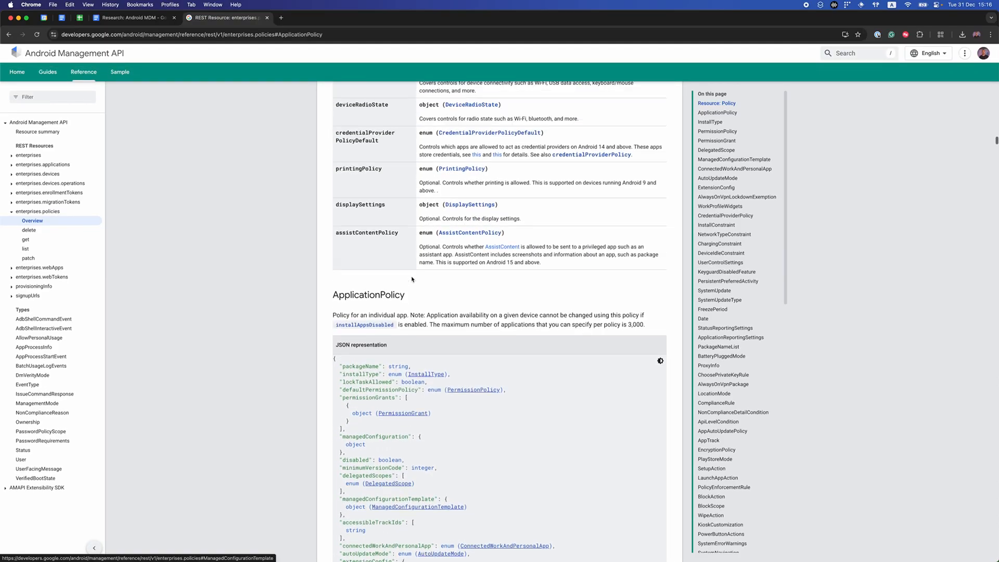
scroll("down", 3)
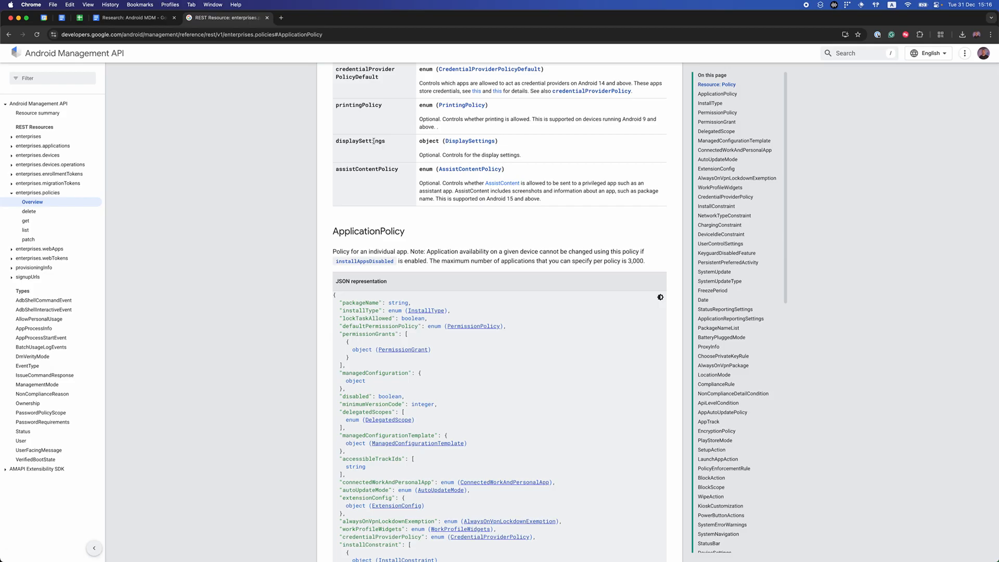
mouse_move(344, 216)
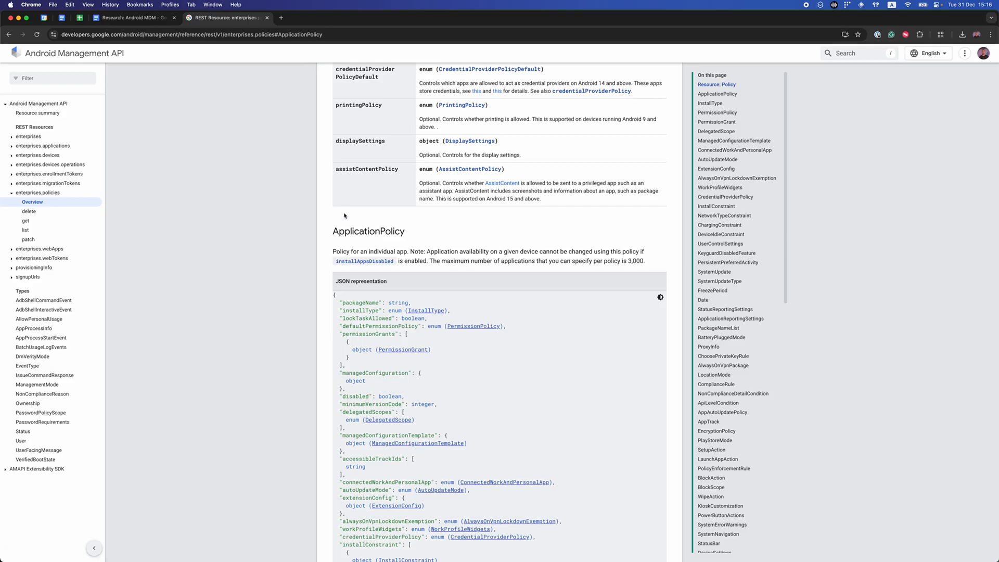
scroll("down", 3)
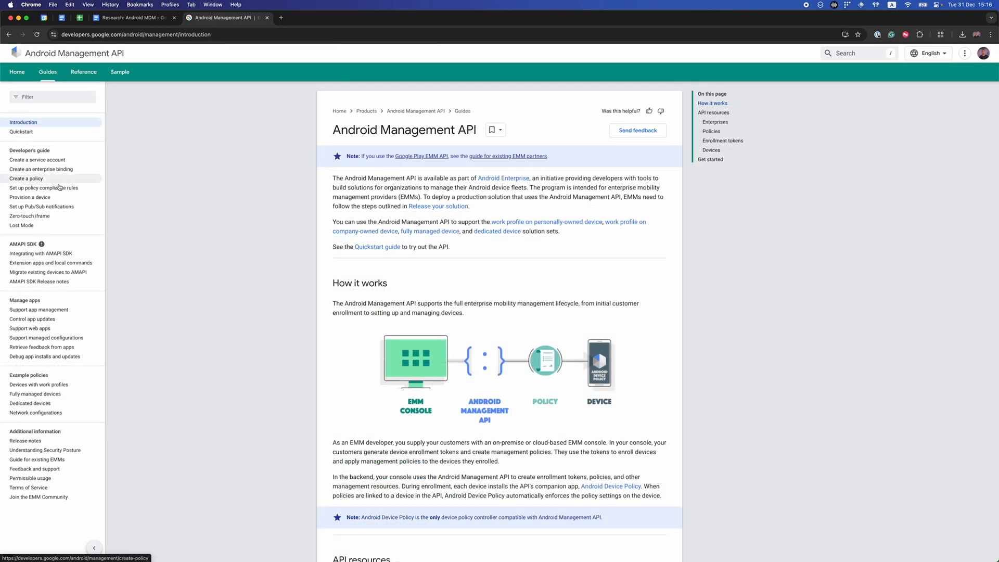
mouse_move(29, 196)
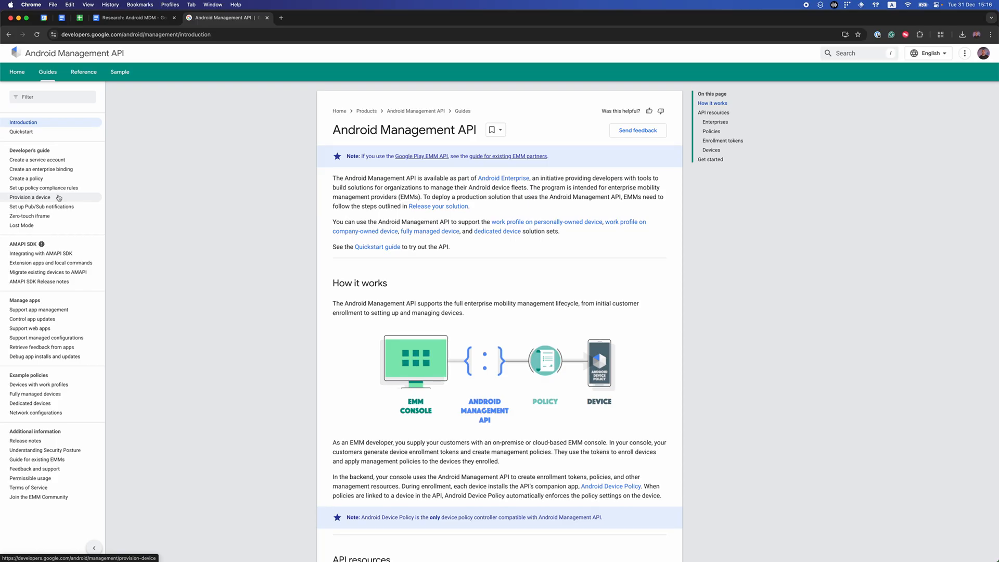
Open and scroll through the Enroll and provision a device guide.
left_click(29, 196)
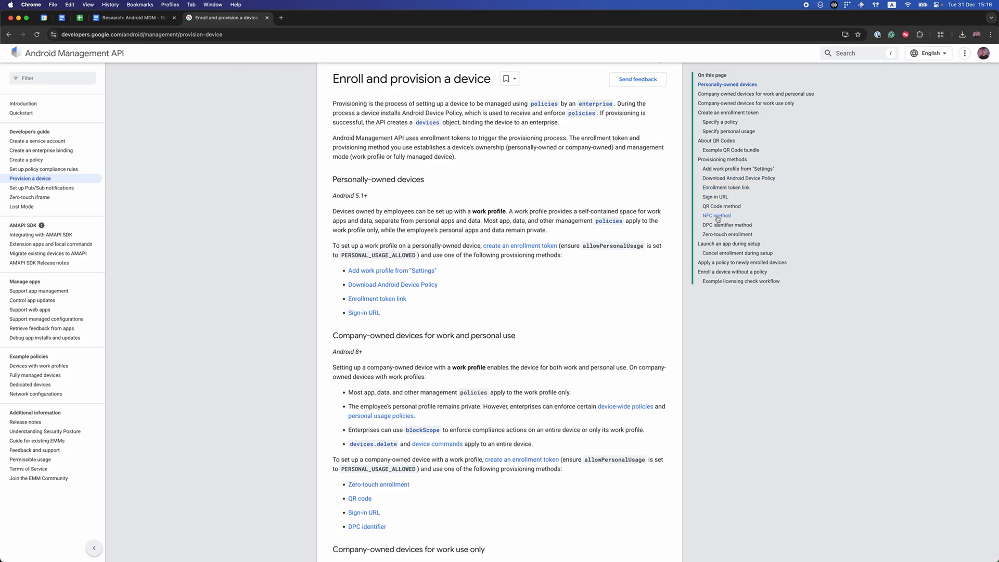
mouse_move(721, 207)
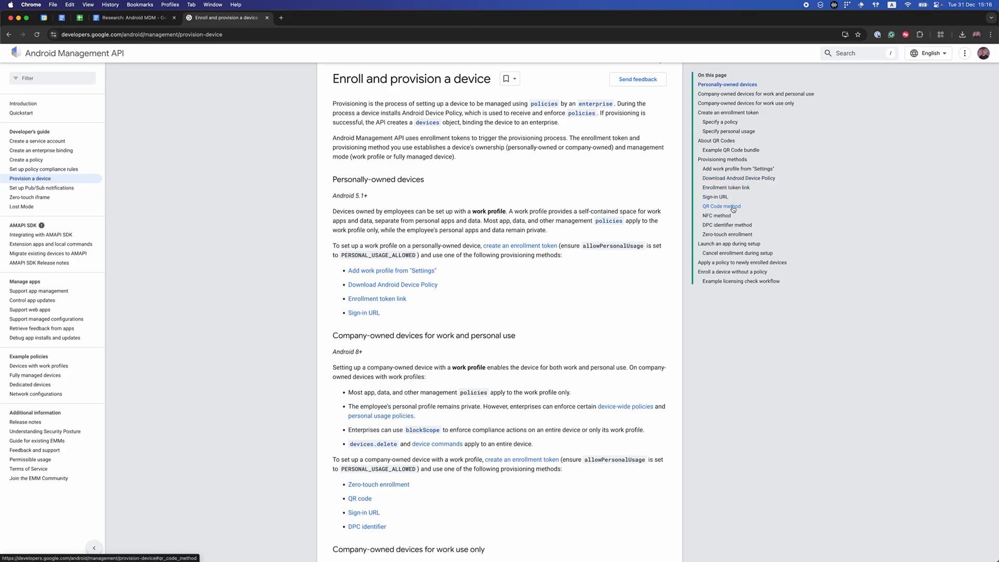
scroll("down", 3)
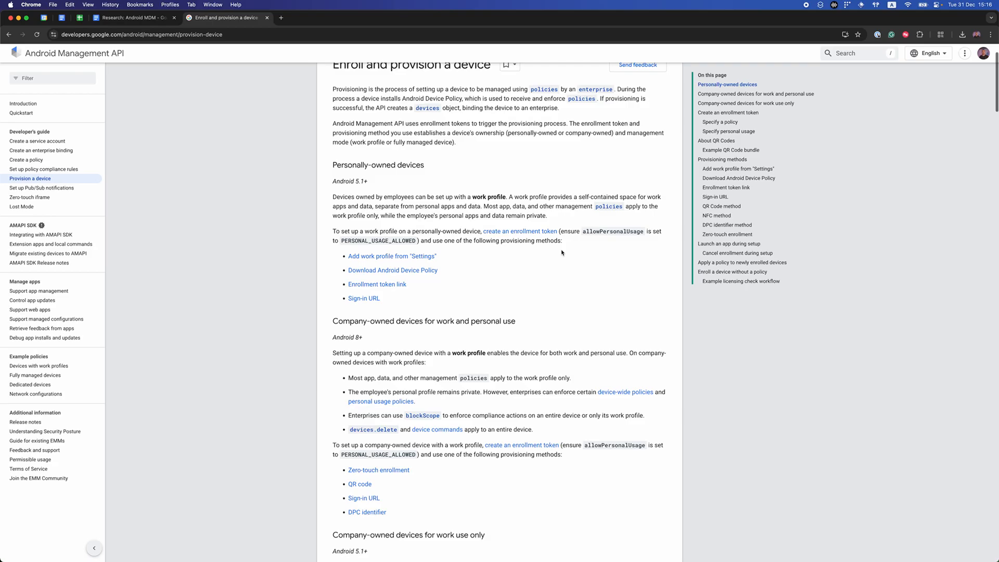
scroll("down", 3)
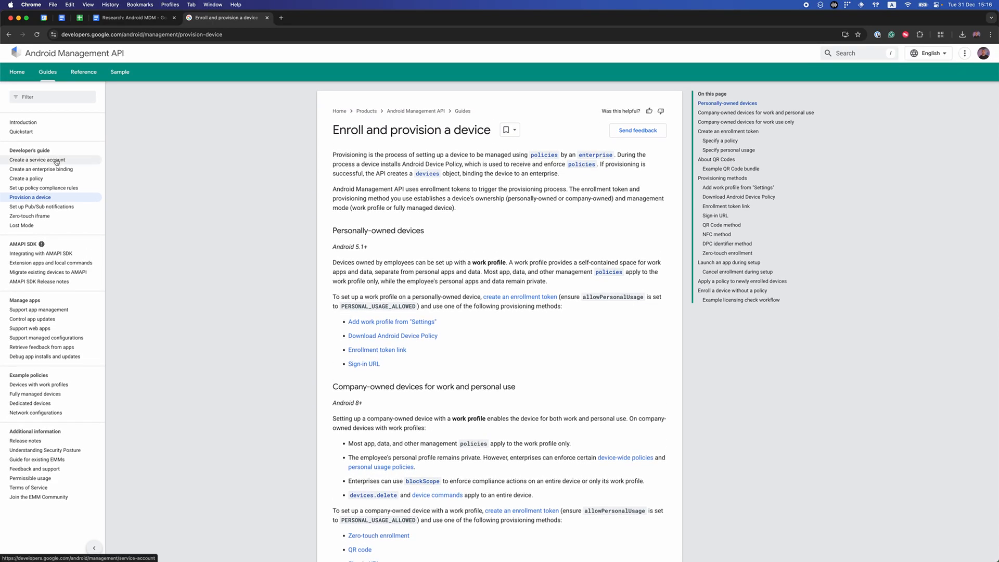
Open the Create an enterprise binding guide, then return to the Android MDM research doc.
left_click(41, 169)
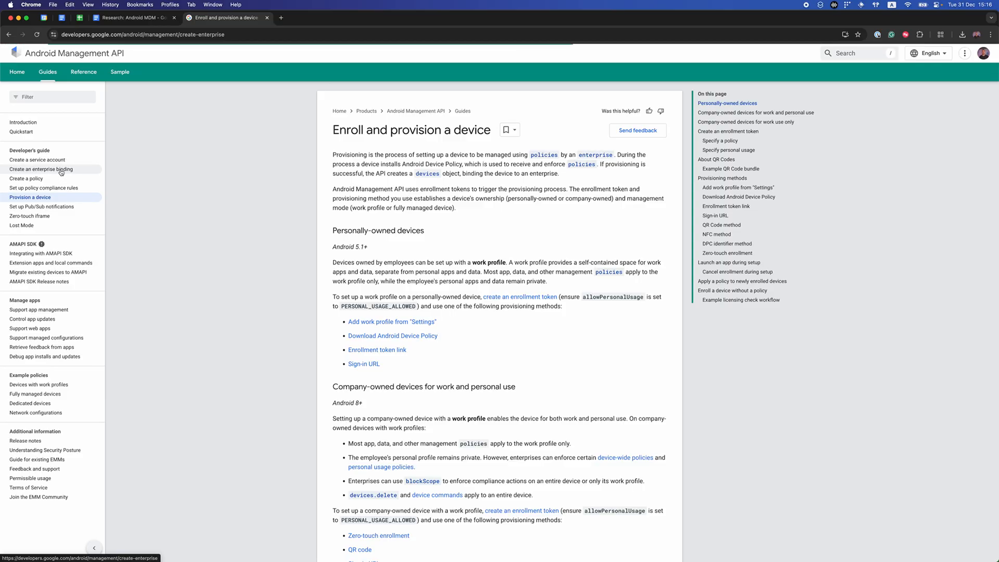
left_click(40, 168)
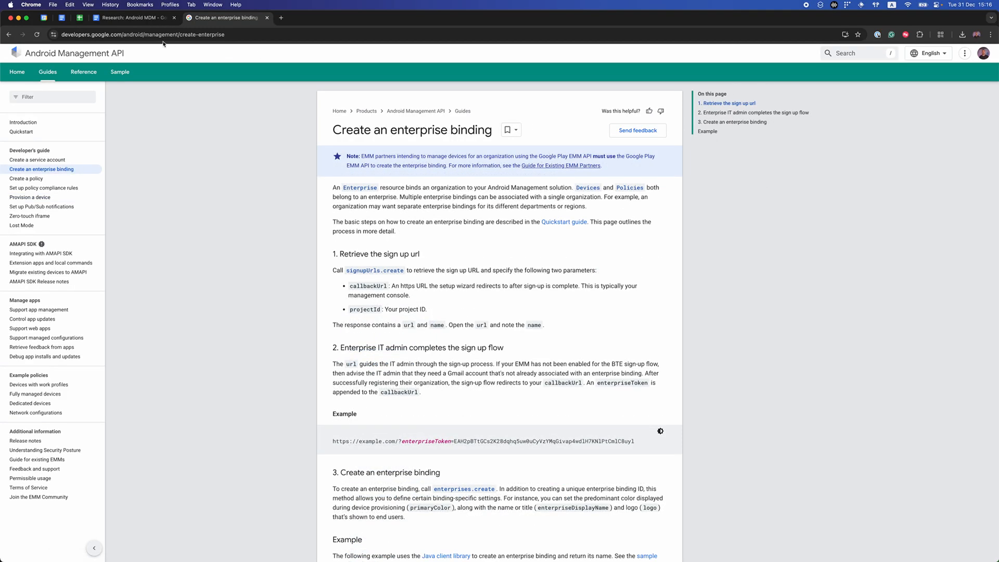
left_click(132, 17)
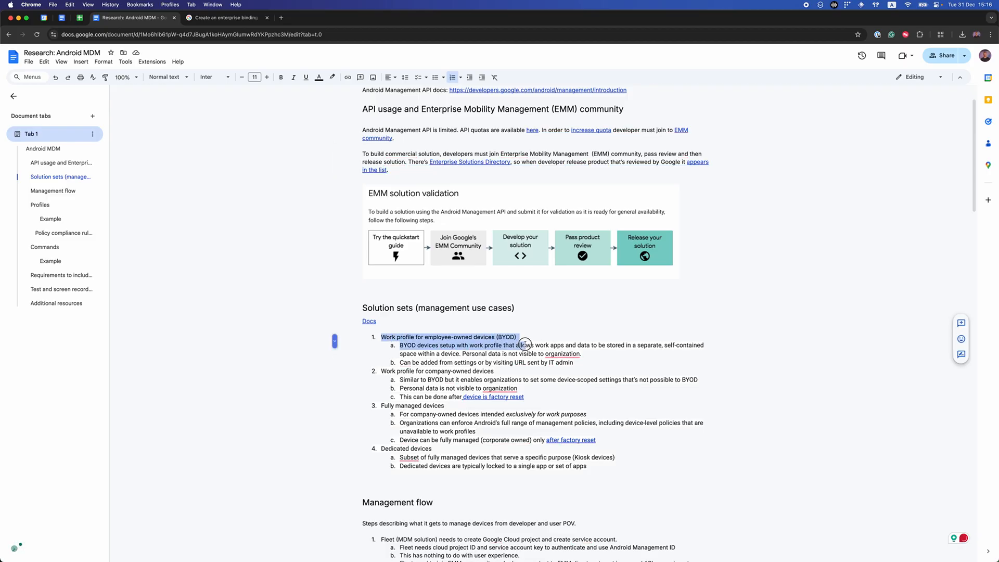
left_click_drag(525, 344, 570, 446)
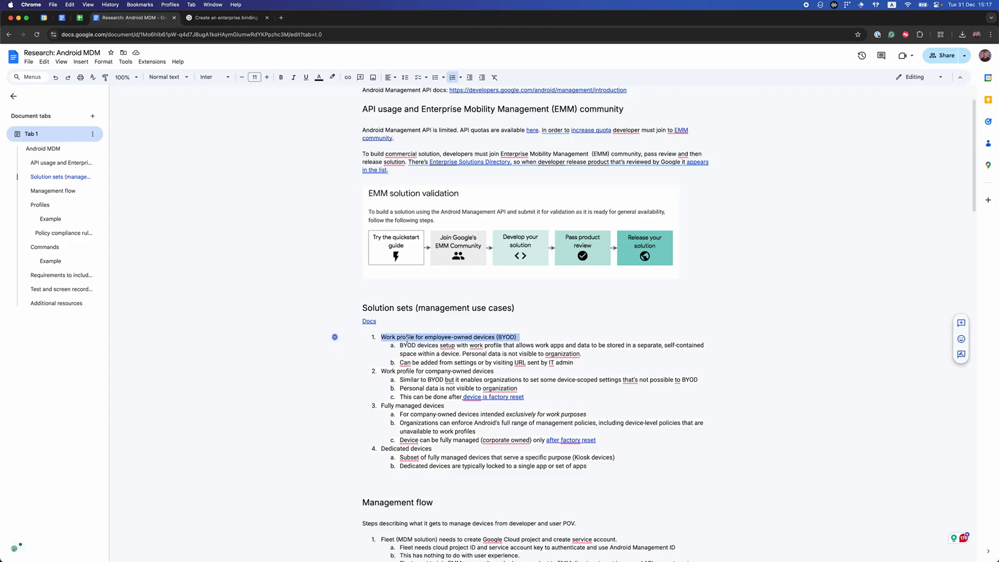
double_click(406, 337)
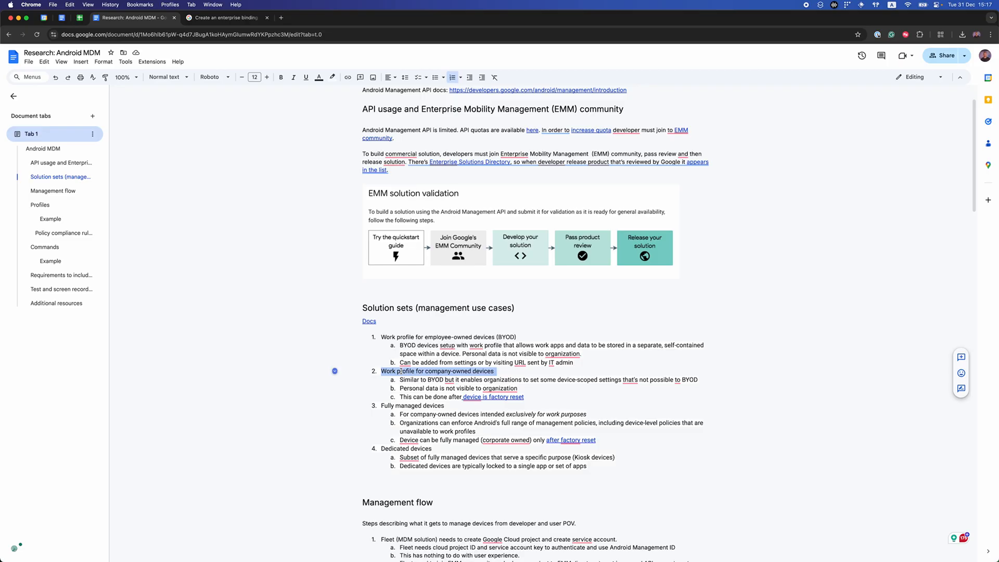
double_click(405, 371)
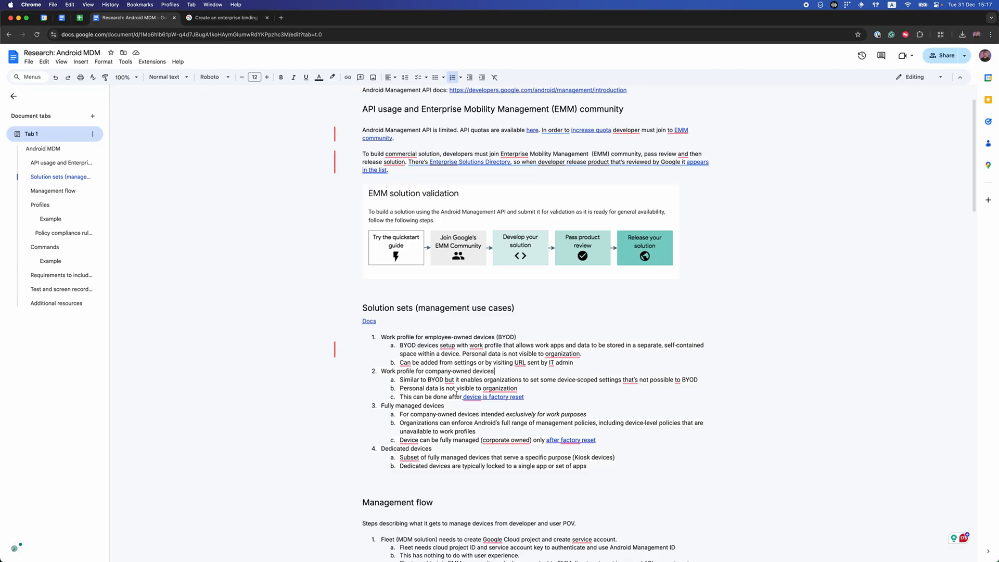
double_click(412, 406)
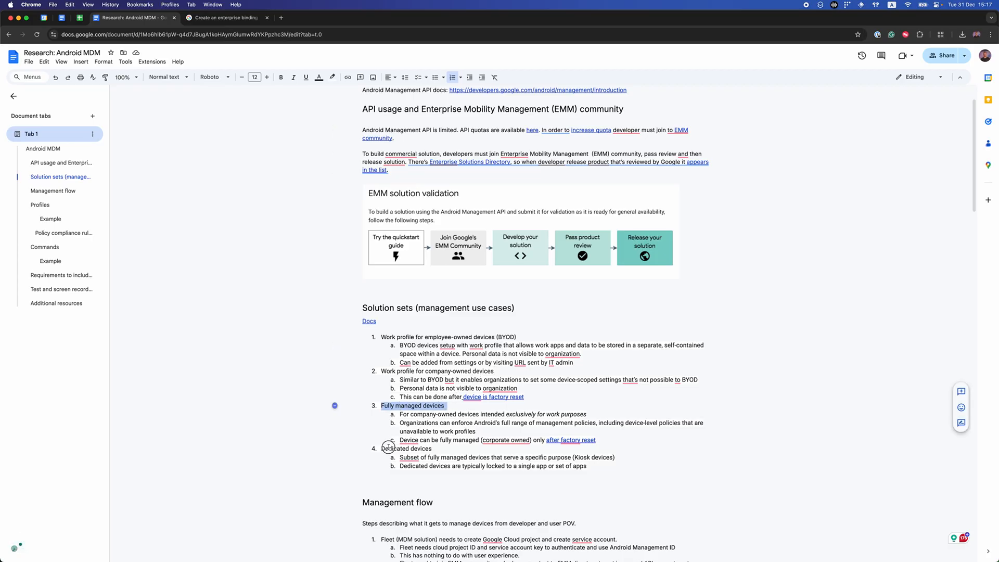
scroll("down", 3)
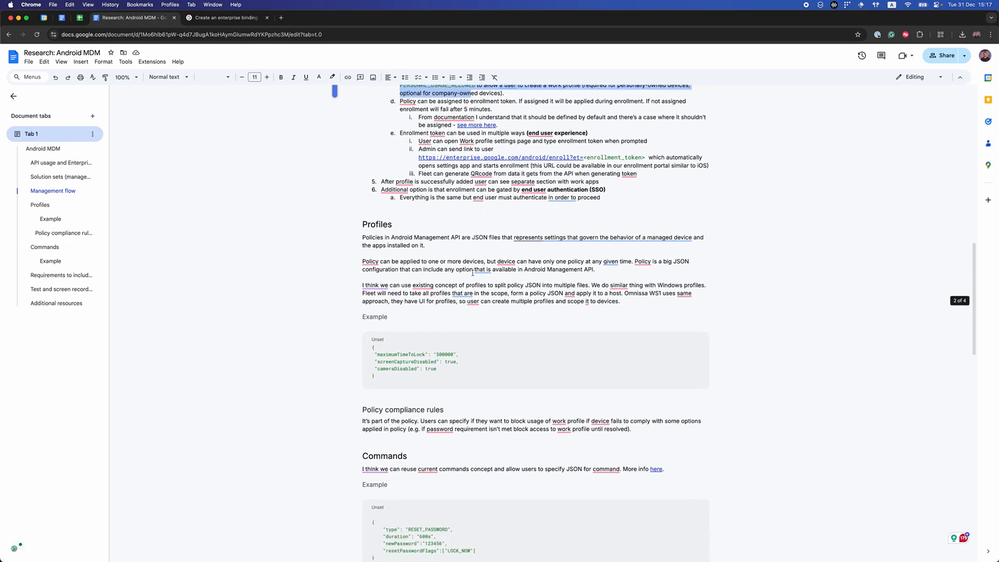
scroll("down", 3)
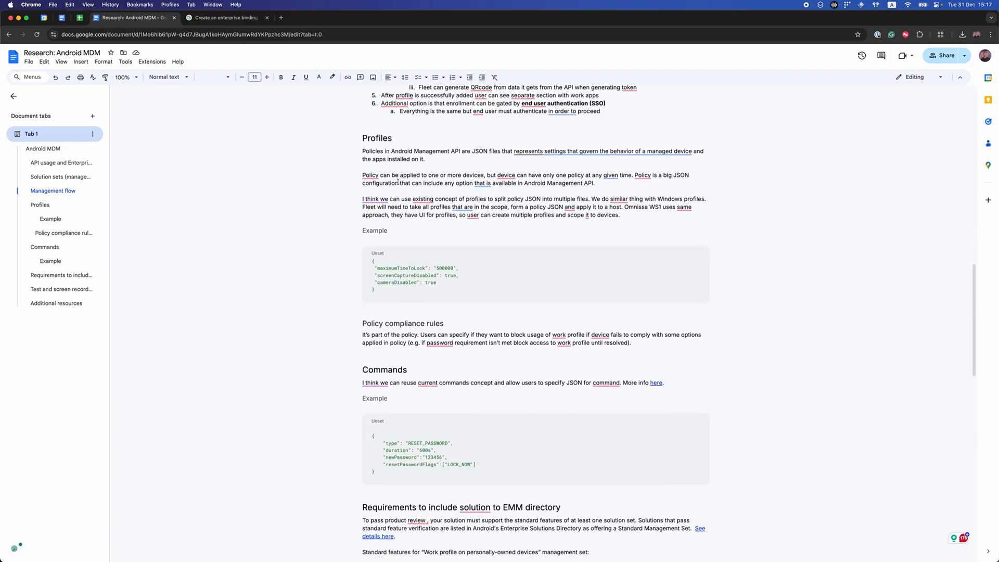
scroll("down", 3)
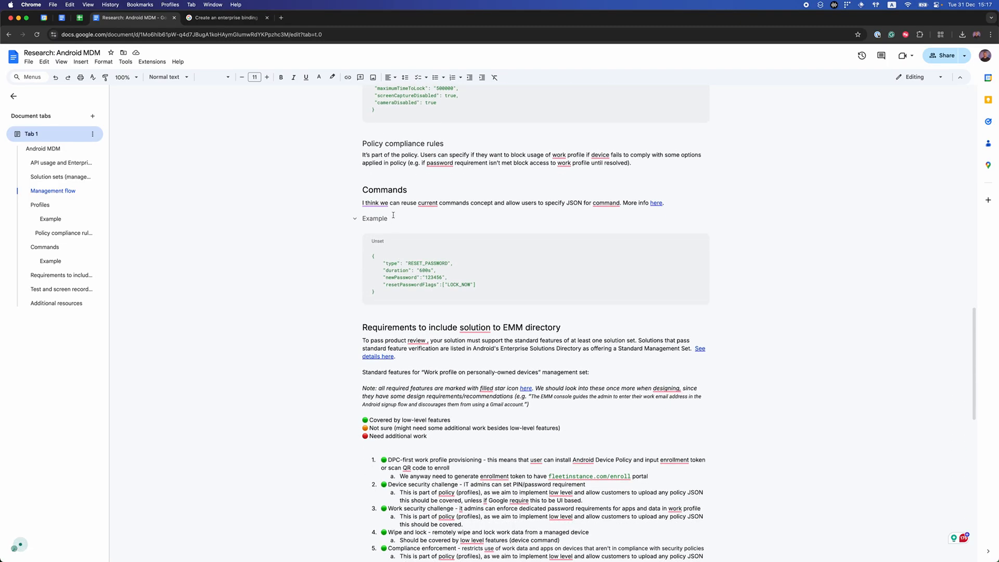
double_click(384, 190)
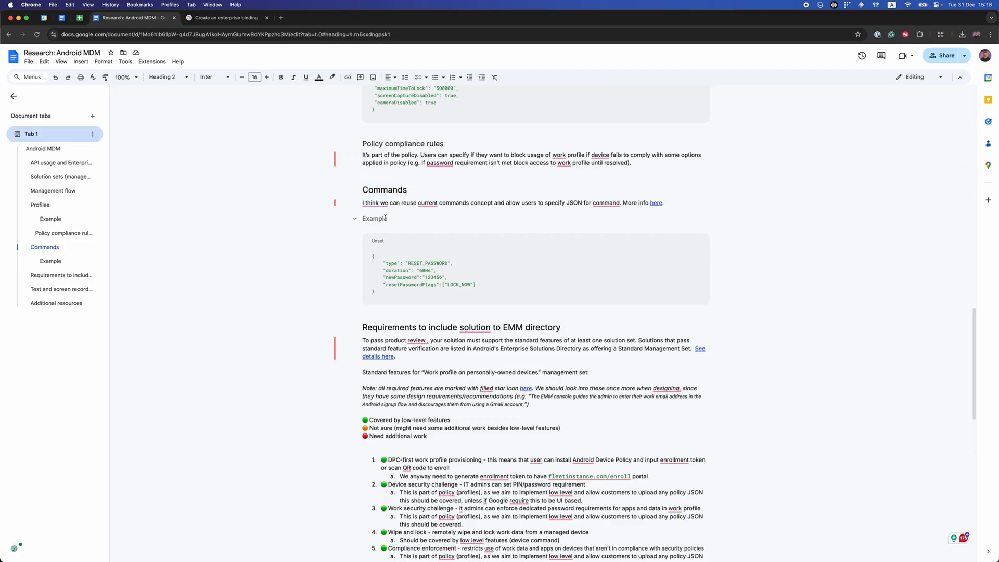
double_click(385, 190)
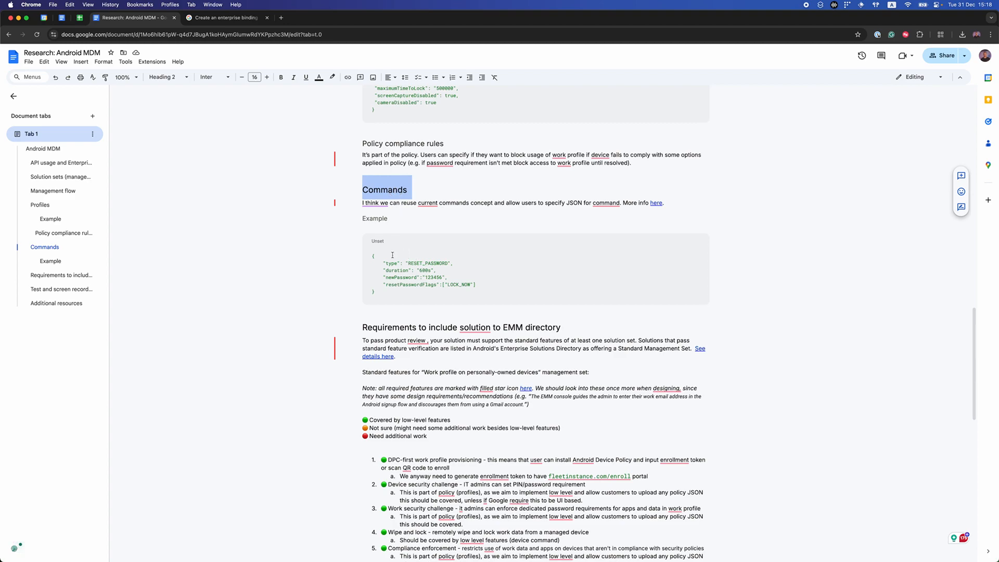
left_click_drag(383, 264, 449, 278)
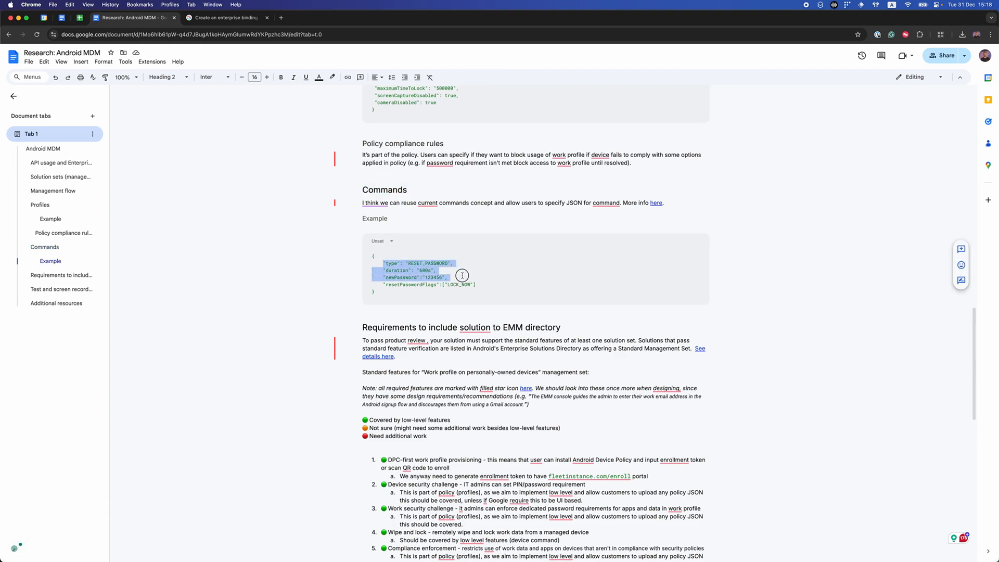
left_click(483, 285)
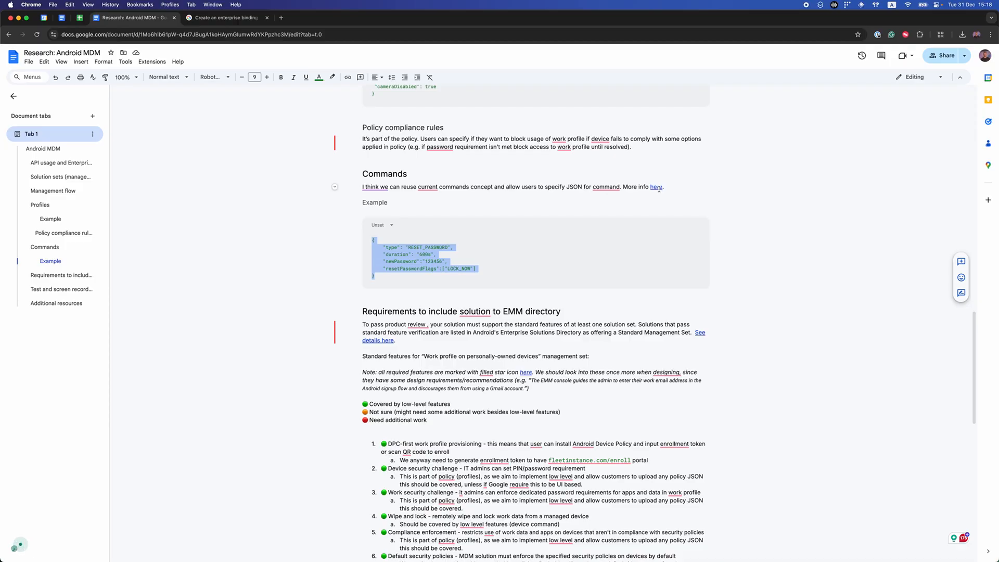
mouse_move(109, 247)
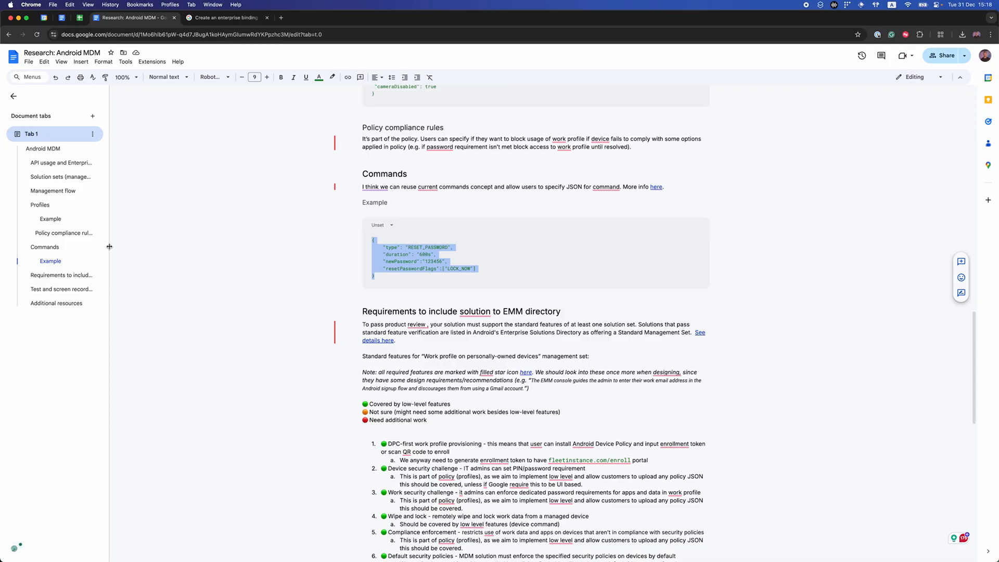
left_click(454, 247)
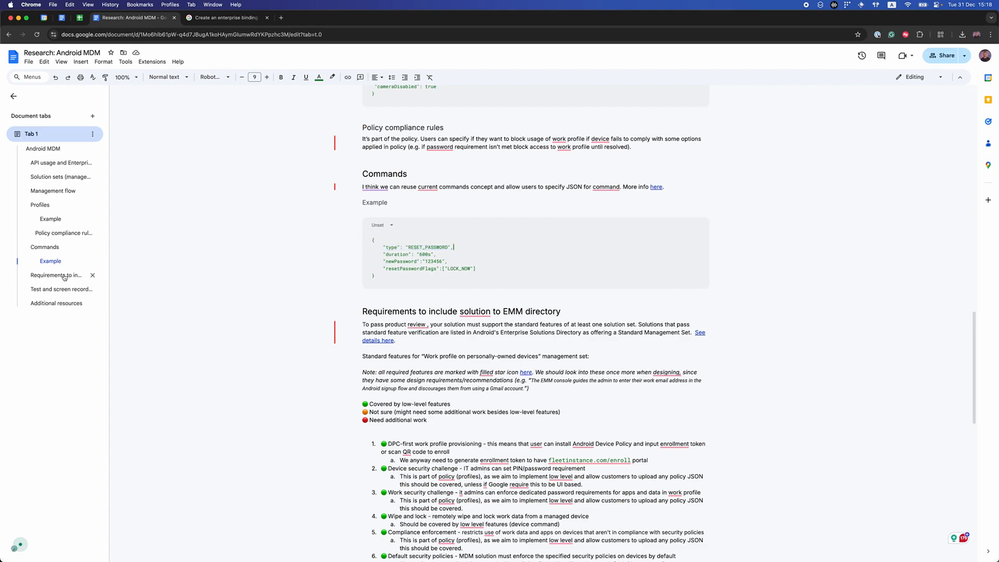
left_click(61, 275)
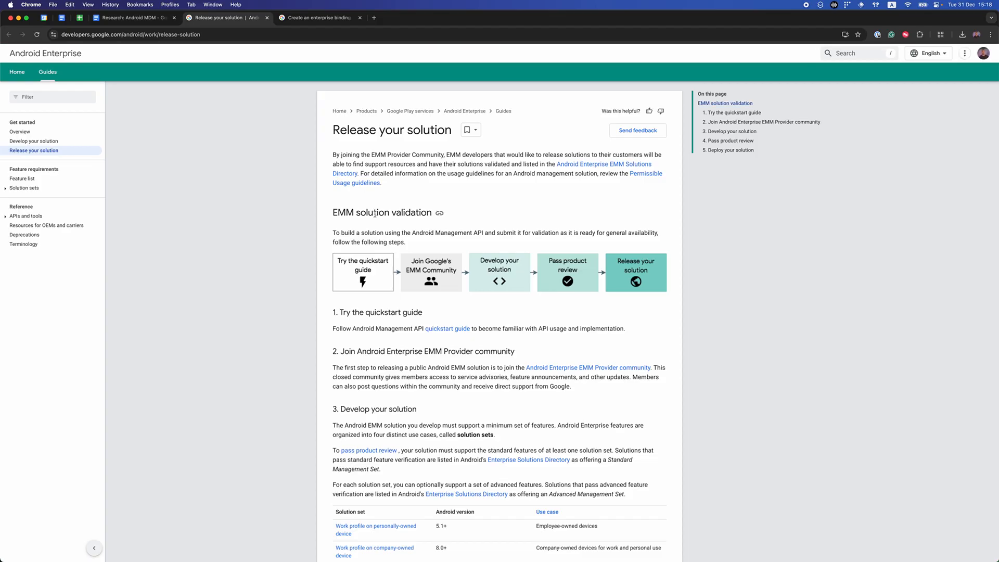
Scroll Release your solution and open the Work profile on personally-owned device feature list.
scroll("down", 3)
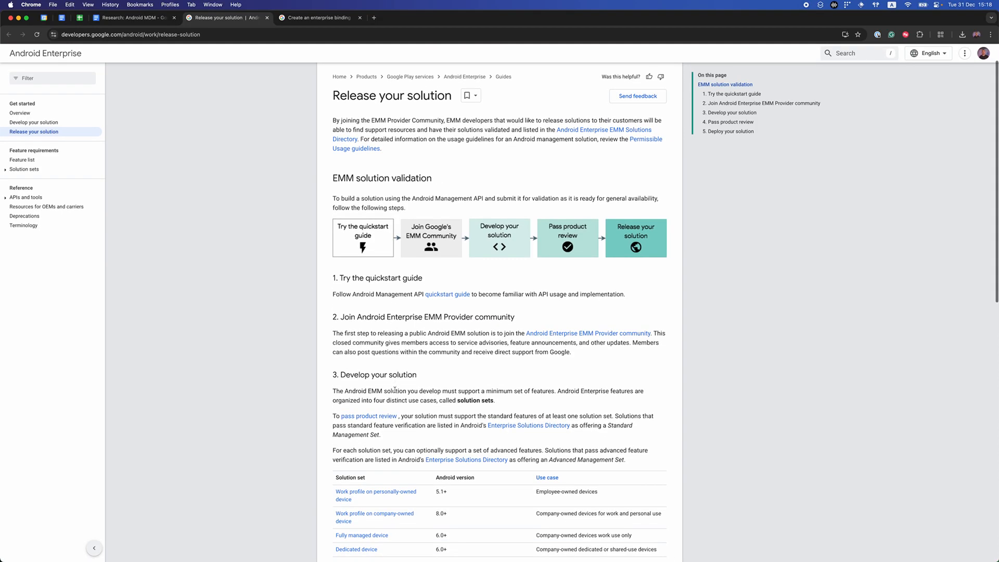
scroll("down", 3)
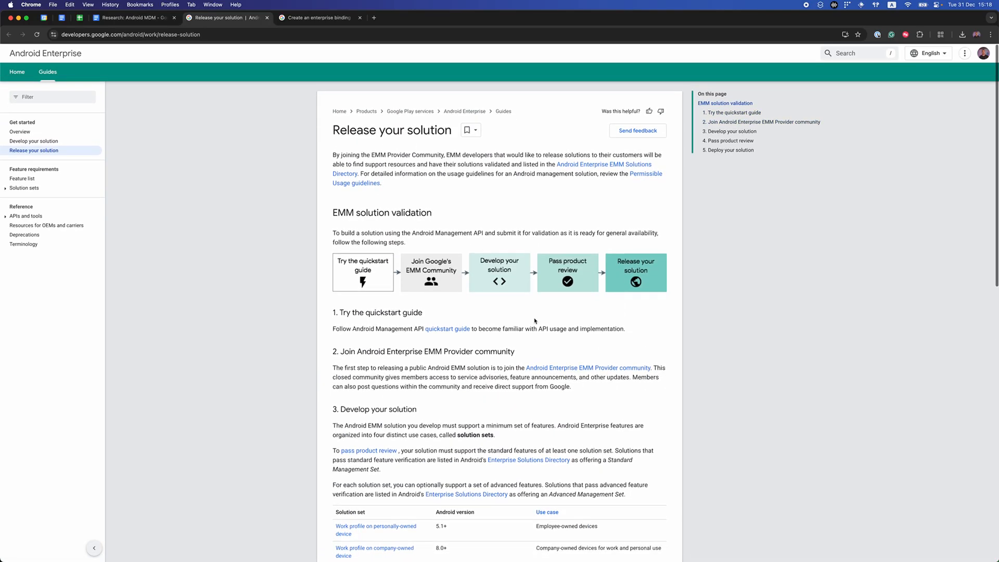
left_click(132, 17)
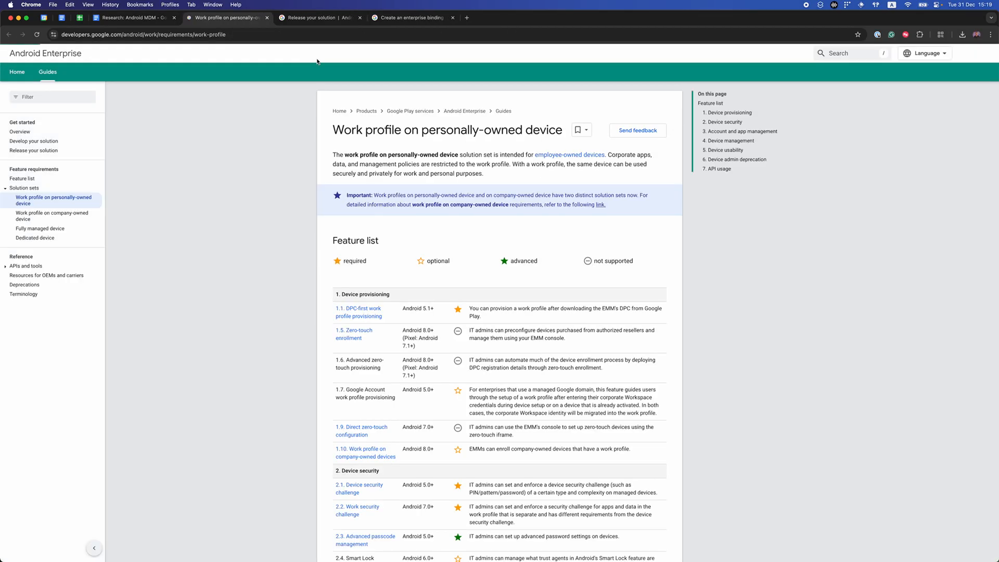
Highlight the page title and DPC-first provisioning feature, then return to the research doc.
triple_click(448, 131)
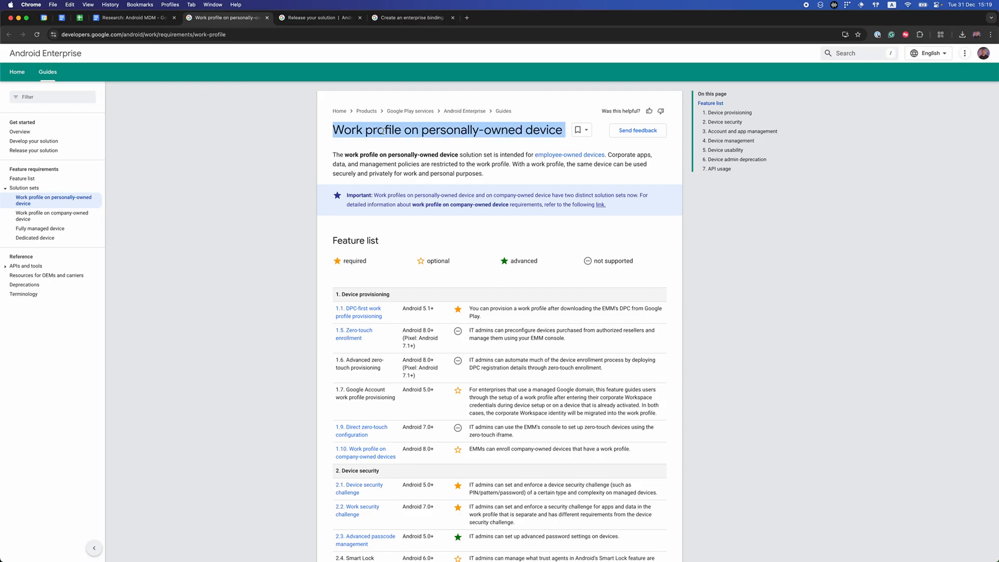
double_click(383, 129)
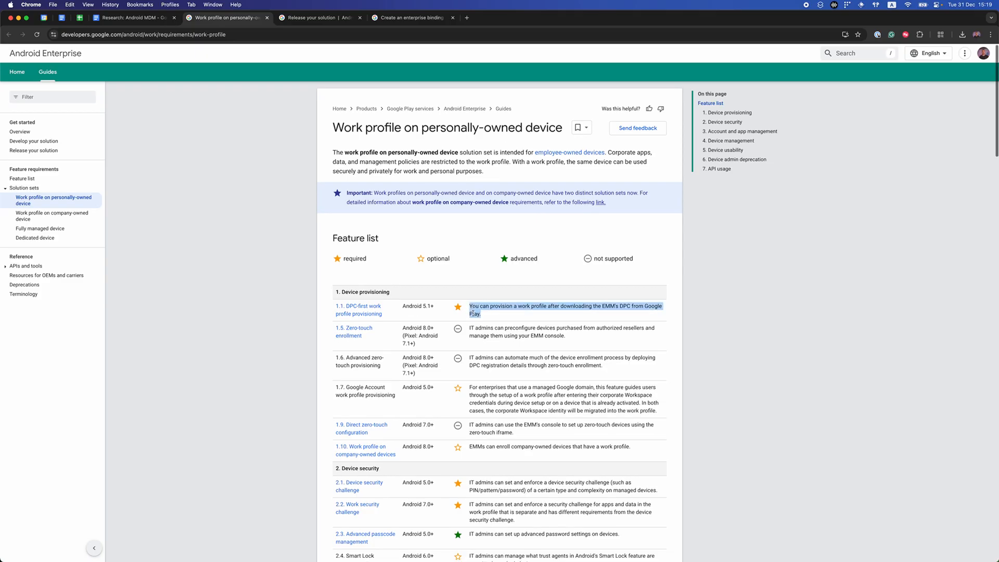
scroll("down", 3)
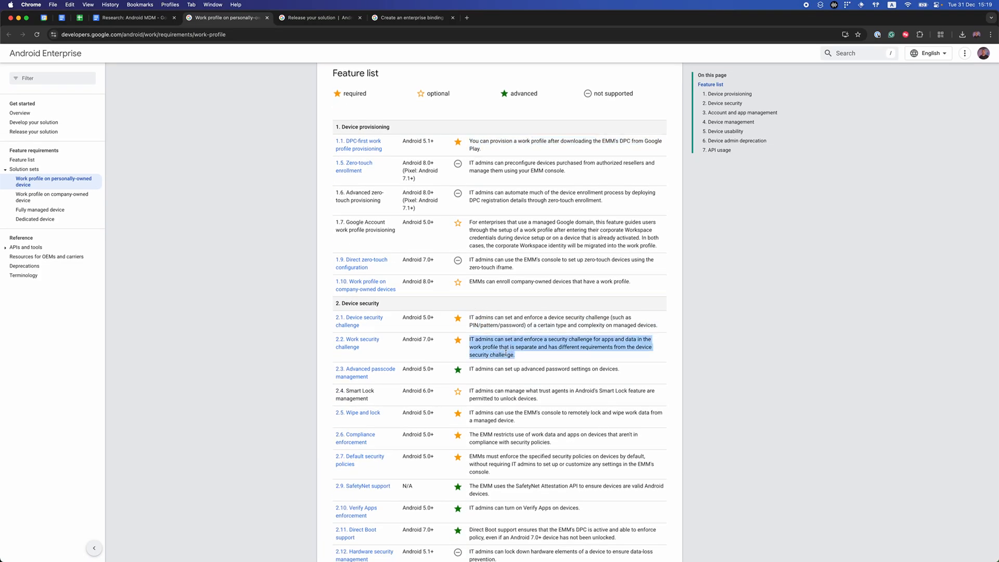
scroll("down", 3)
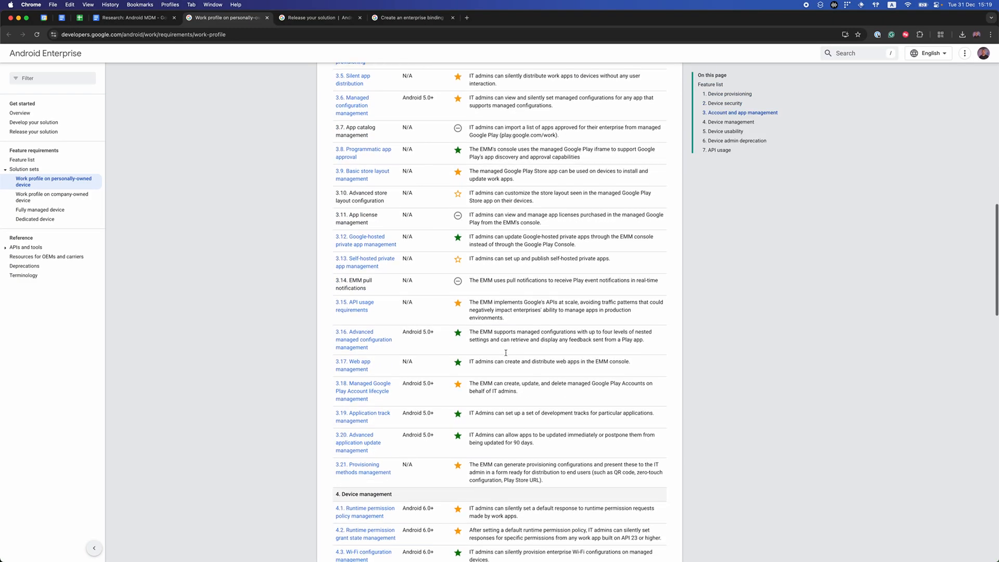
left_click(132, 17)
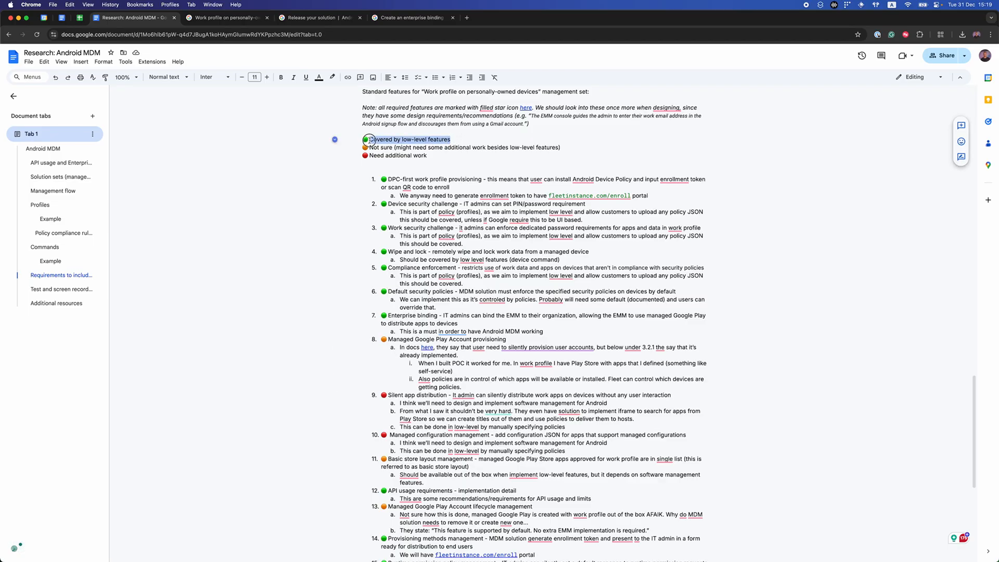
triple_click(465, 148)
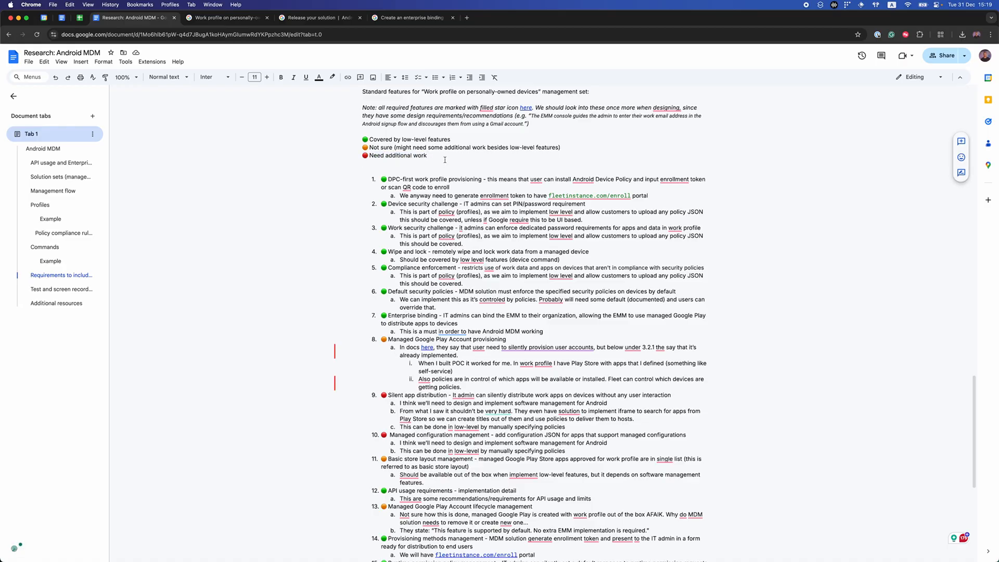
scroll("down", 3)
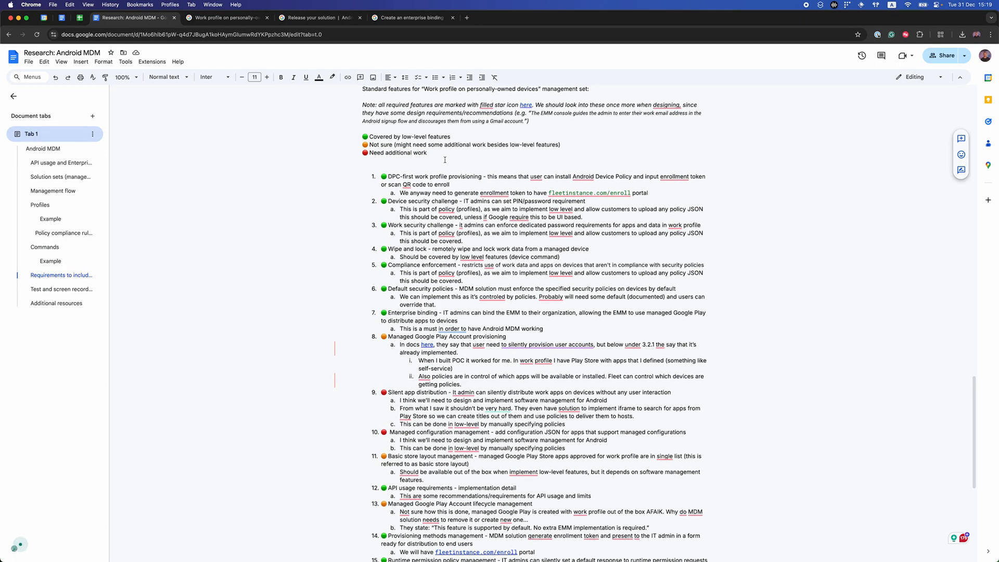